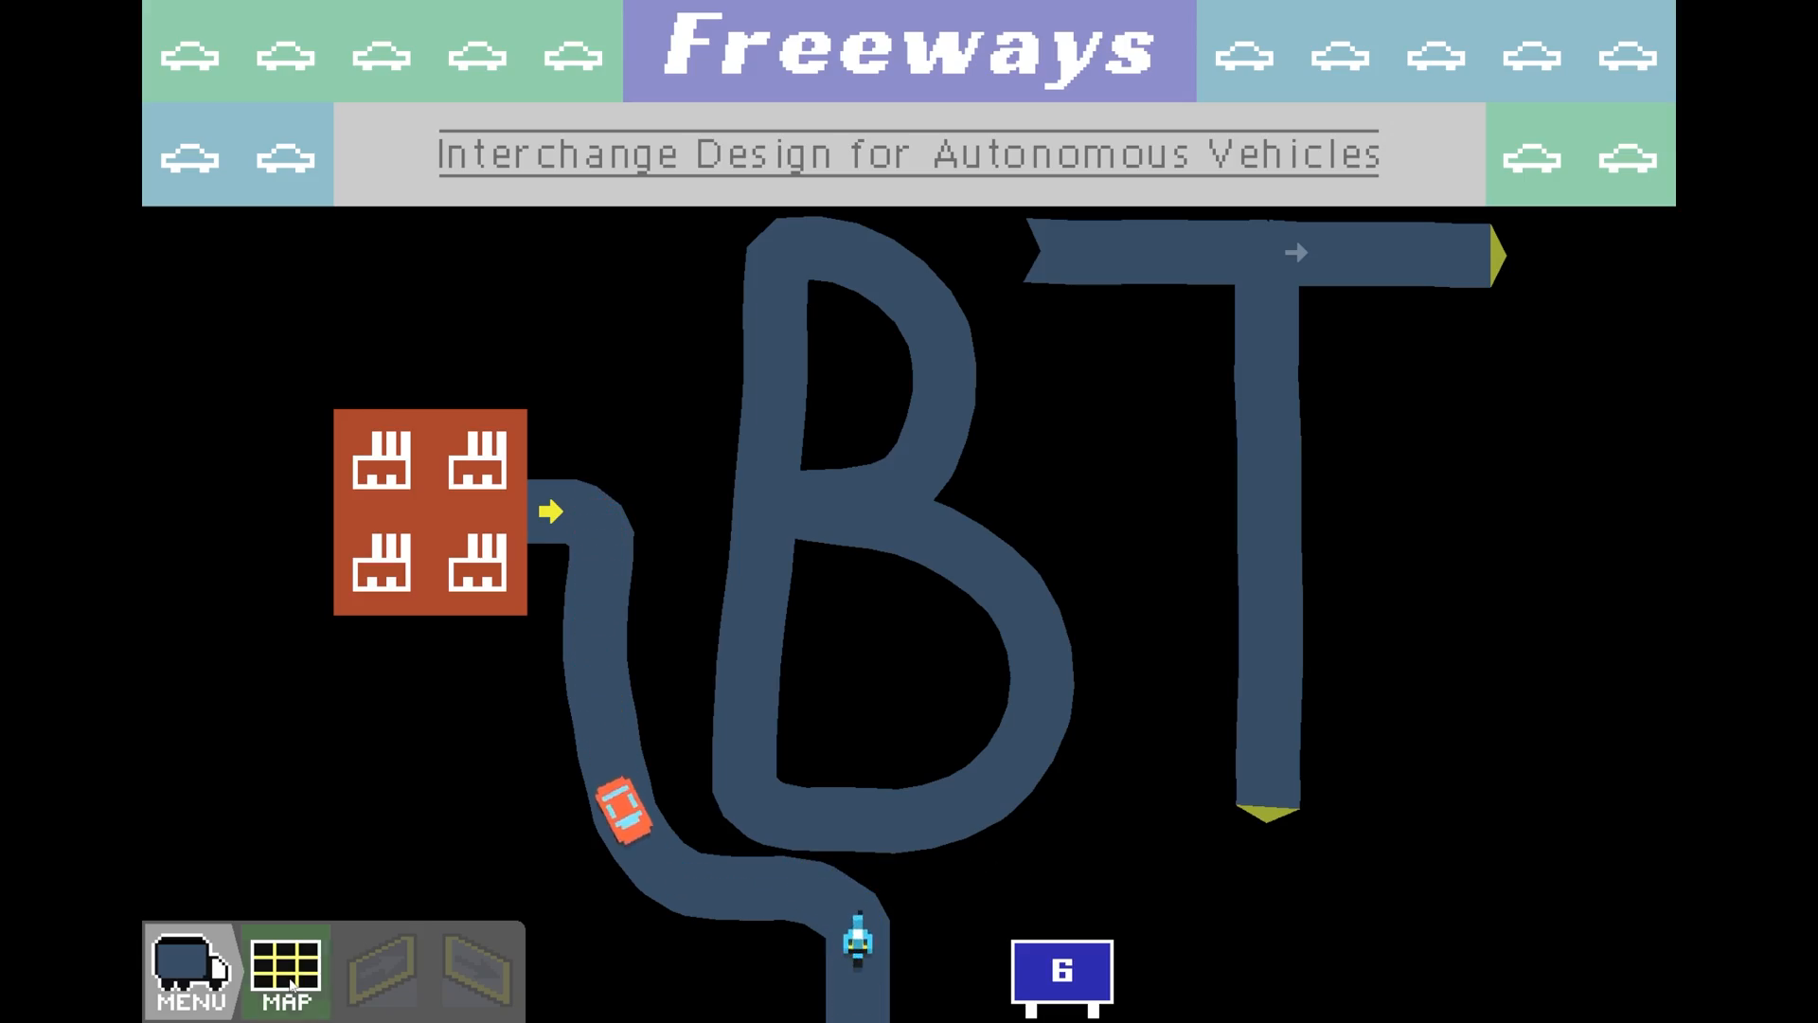
Leave the title screen for the world map and enter the 17/11 interchange level
{"action": "left_click", "coordinate": [282, 972]}
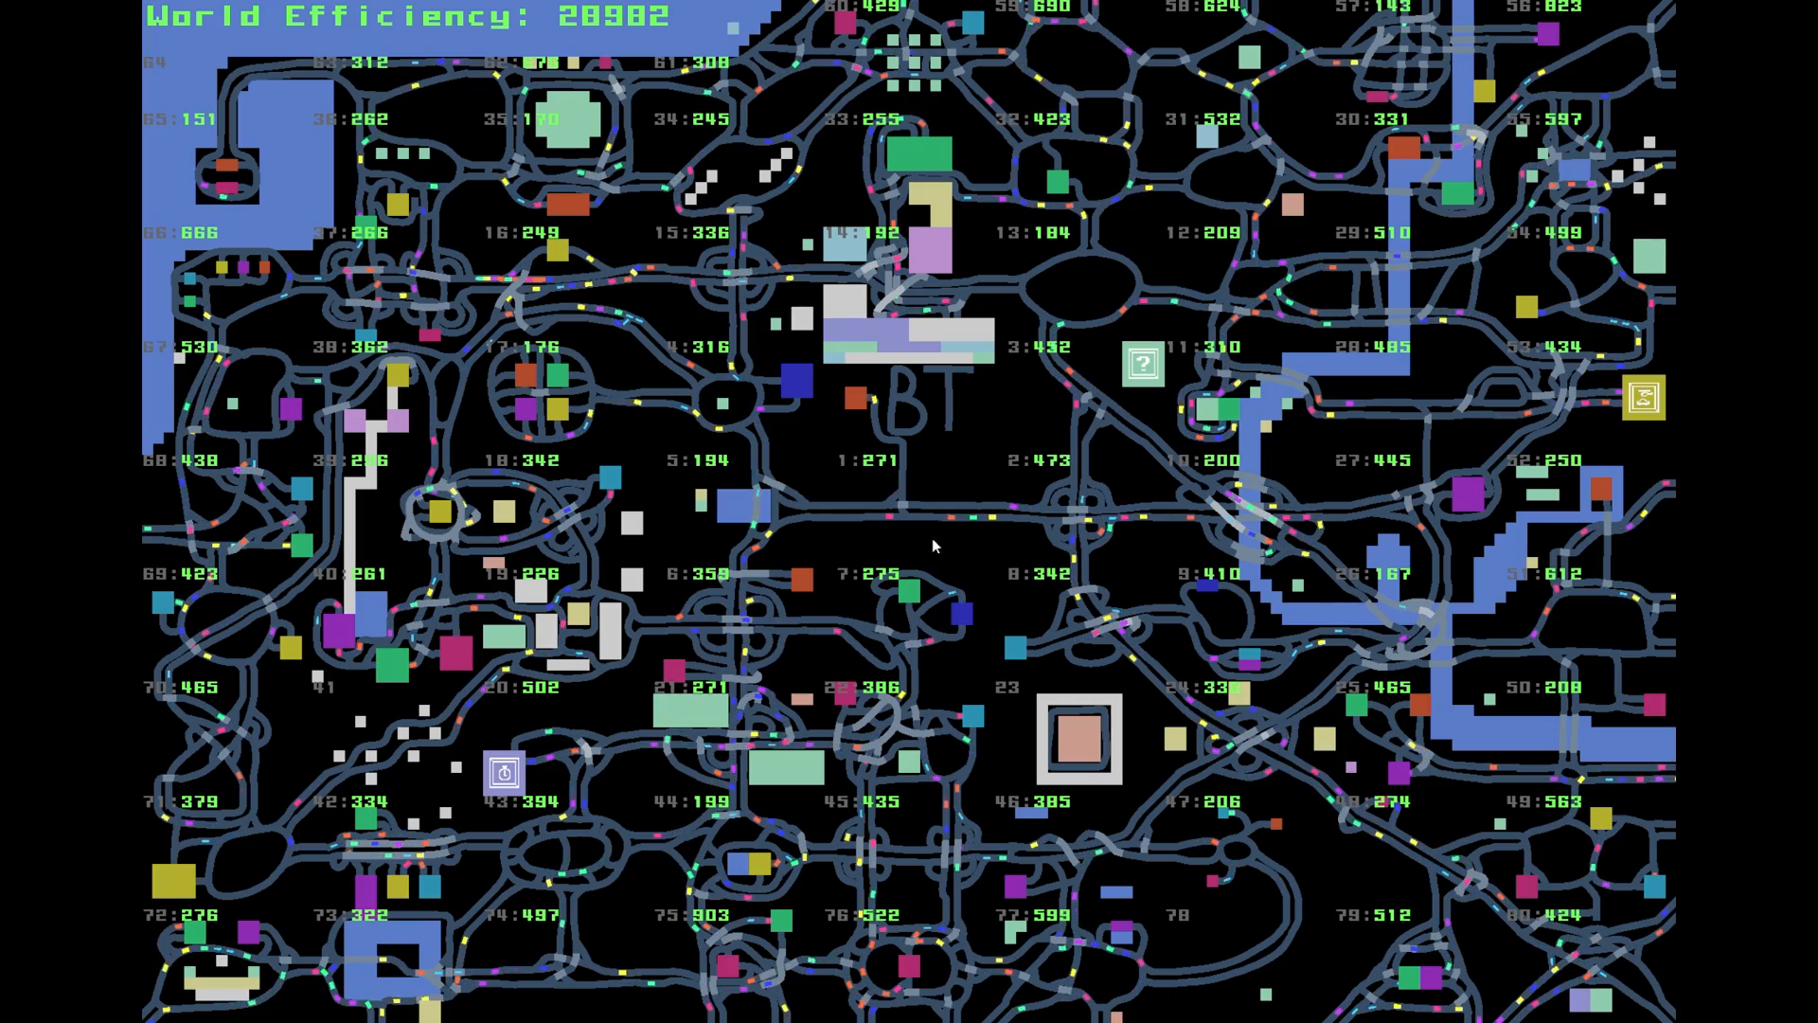
{"action": "mouse_move", "coordinate": [1067, 522]}
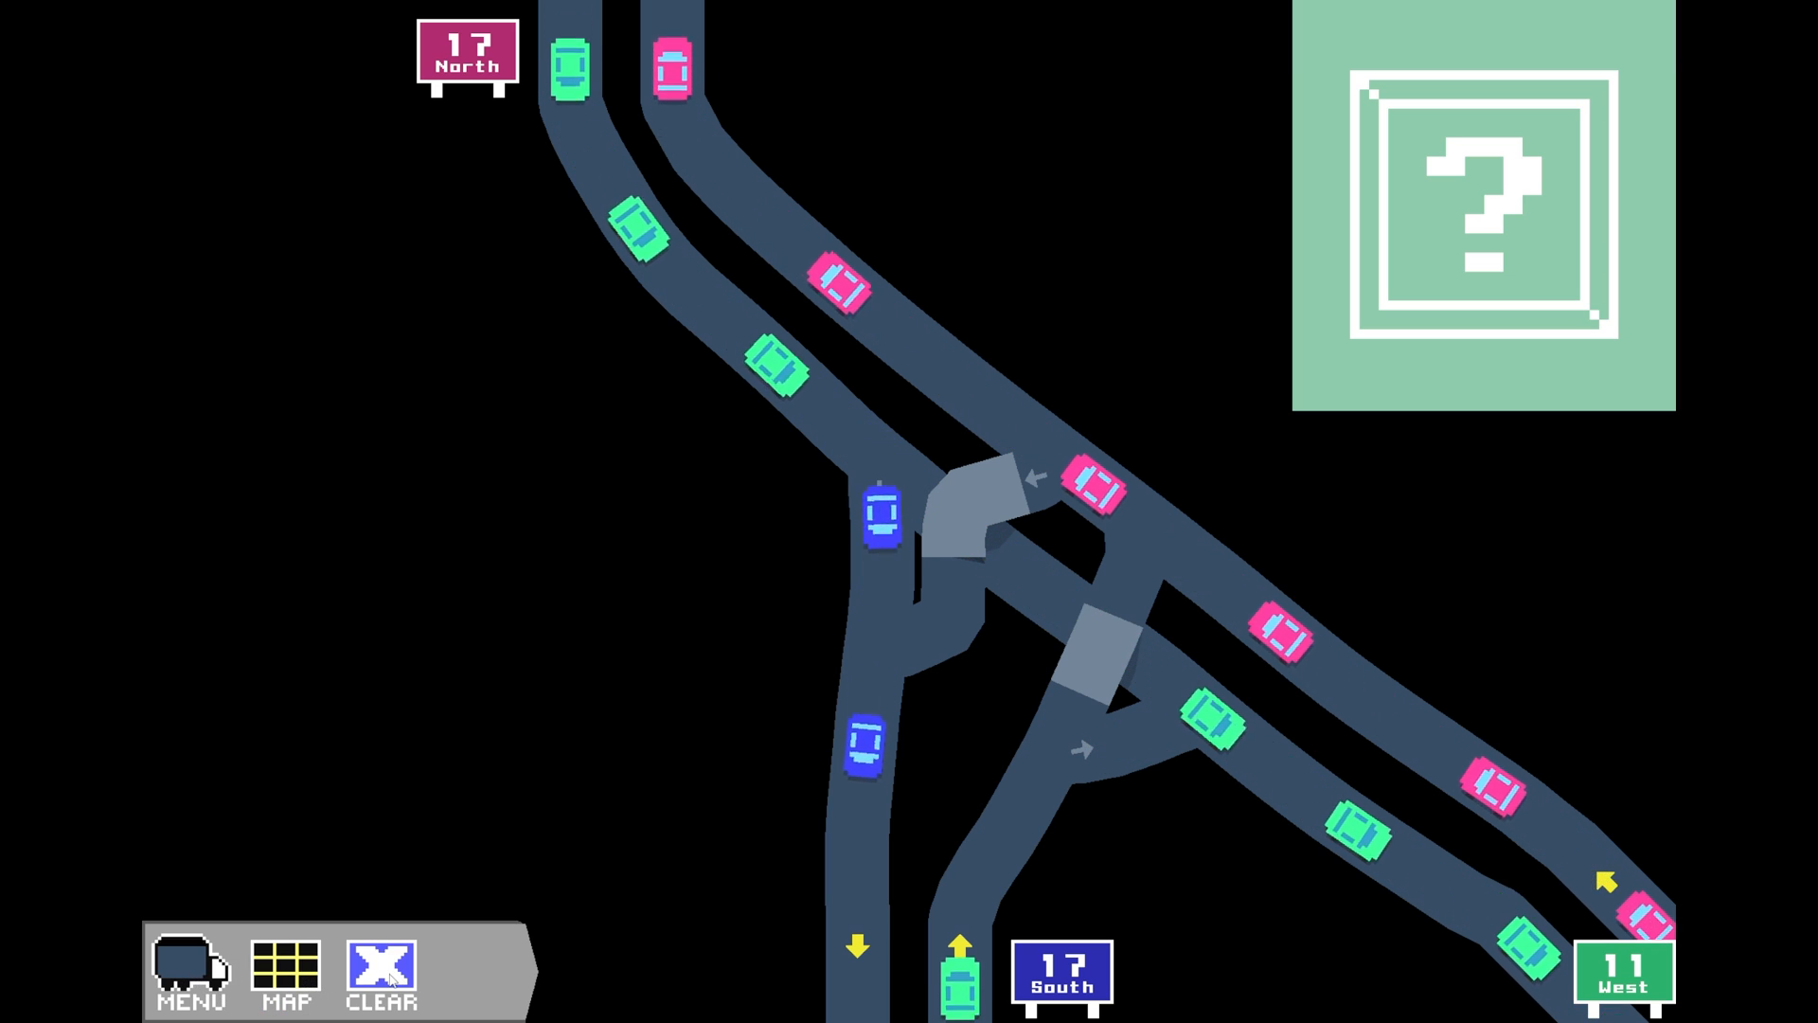
Redraw the 17/11 junction ramps as a compact merge, then resume traffic
{"action": "left_click", "coordinate": [383, 972]}
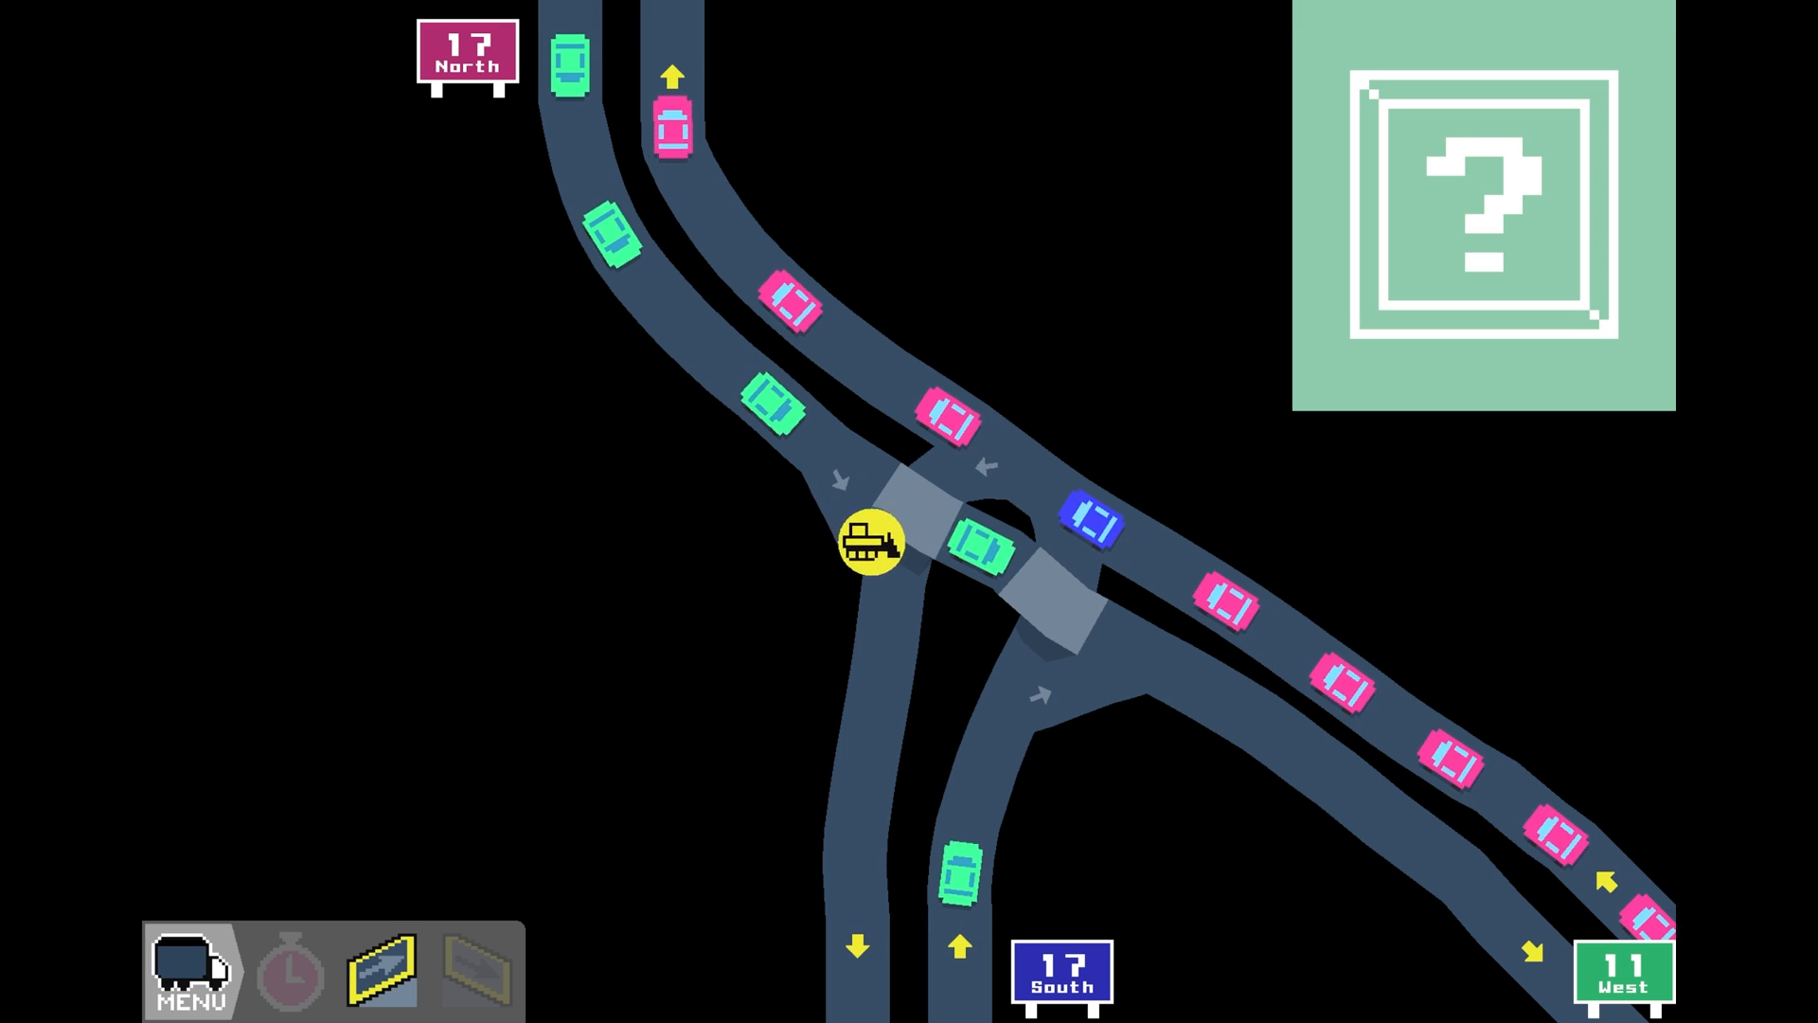
{"action": "left_click", "coordinate": [288, 971]}
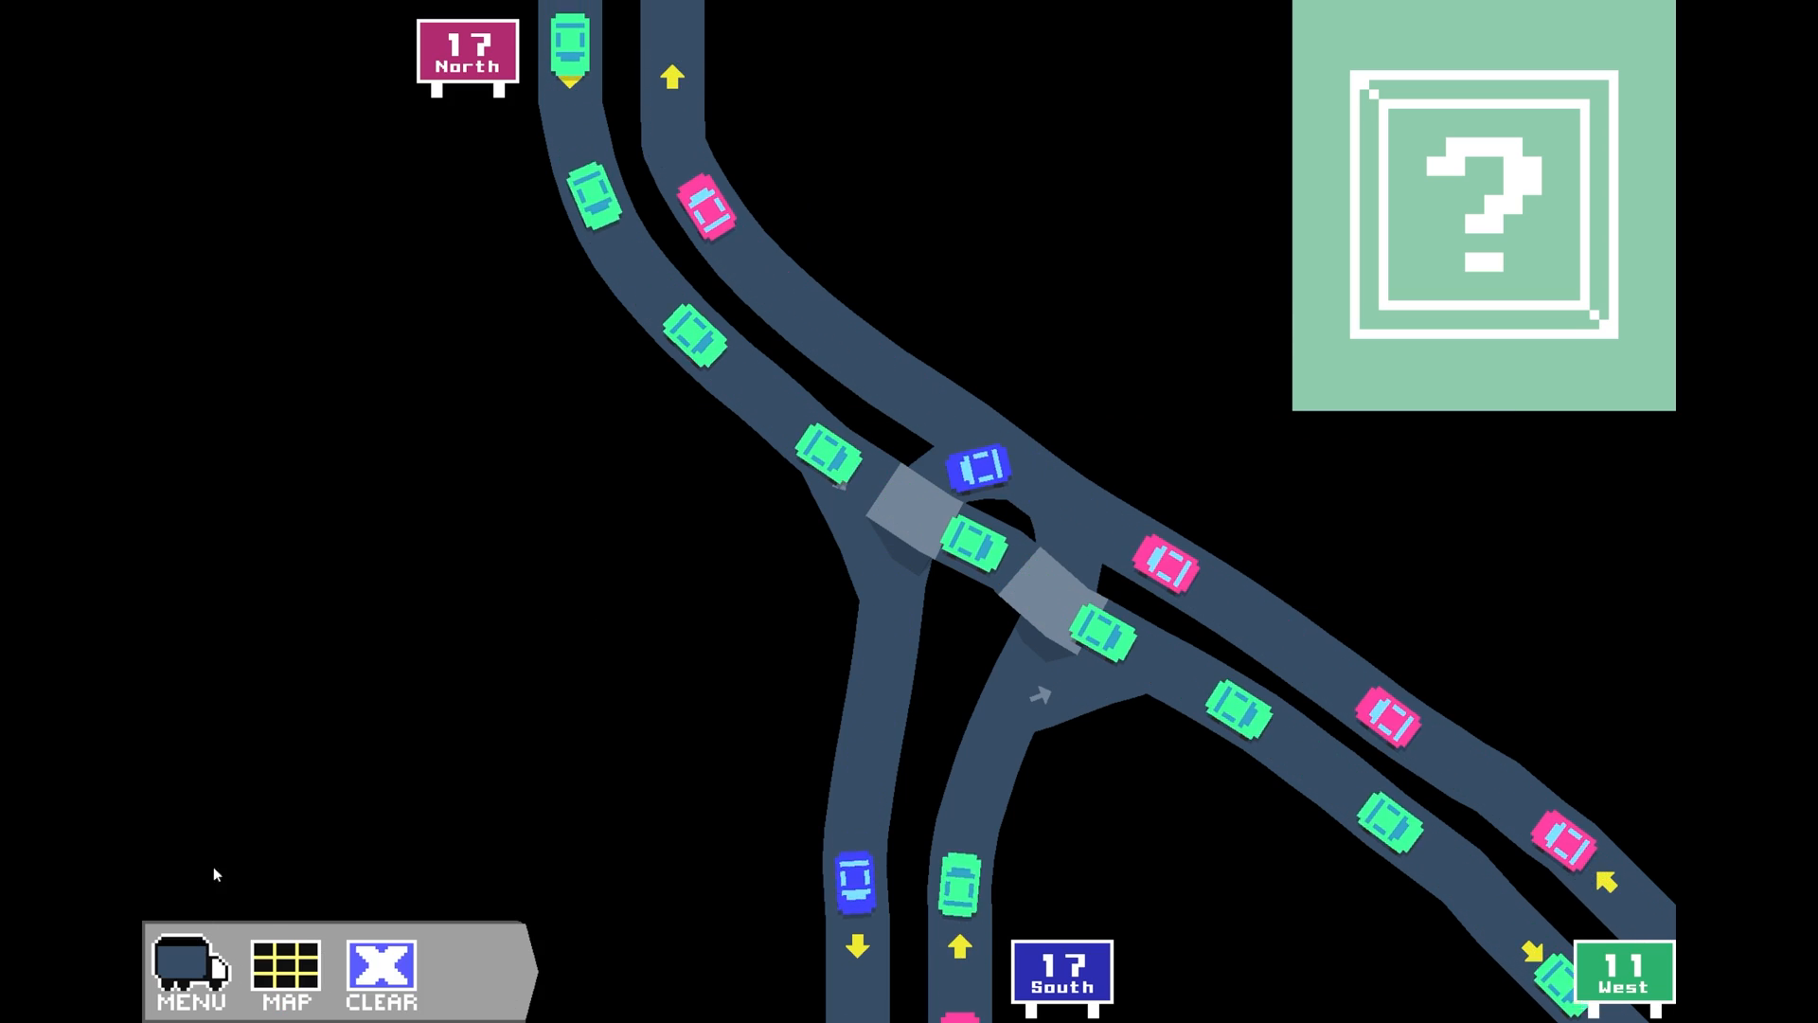
Exit to the next level, the roundabout linking 20, 9, NBV Highway and the factory
{"action": "left_click", "coordinate": [286, 968]}
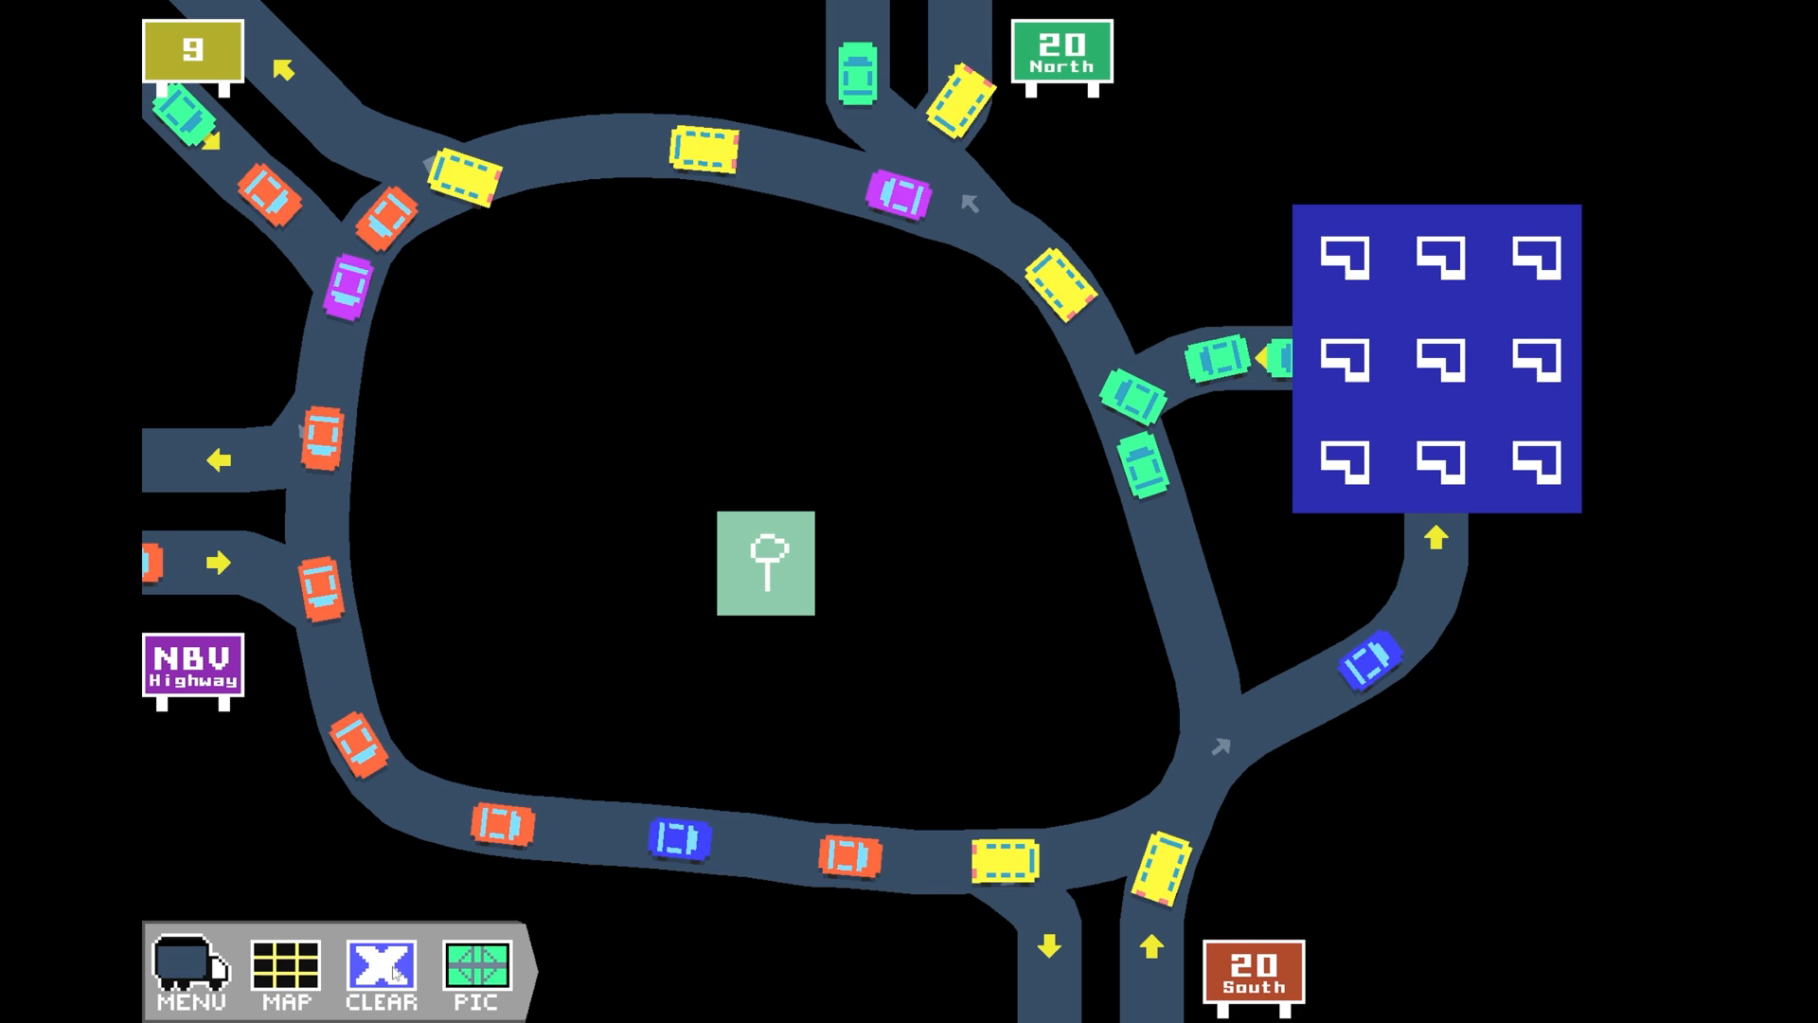
Reroute the roundabout's north and west ramps, simulate, and show the Long Beach traffic circle photo
{"action": "left_click", "coordinate": [381, 973]}
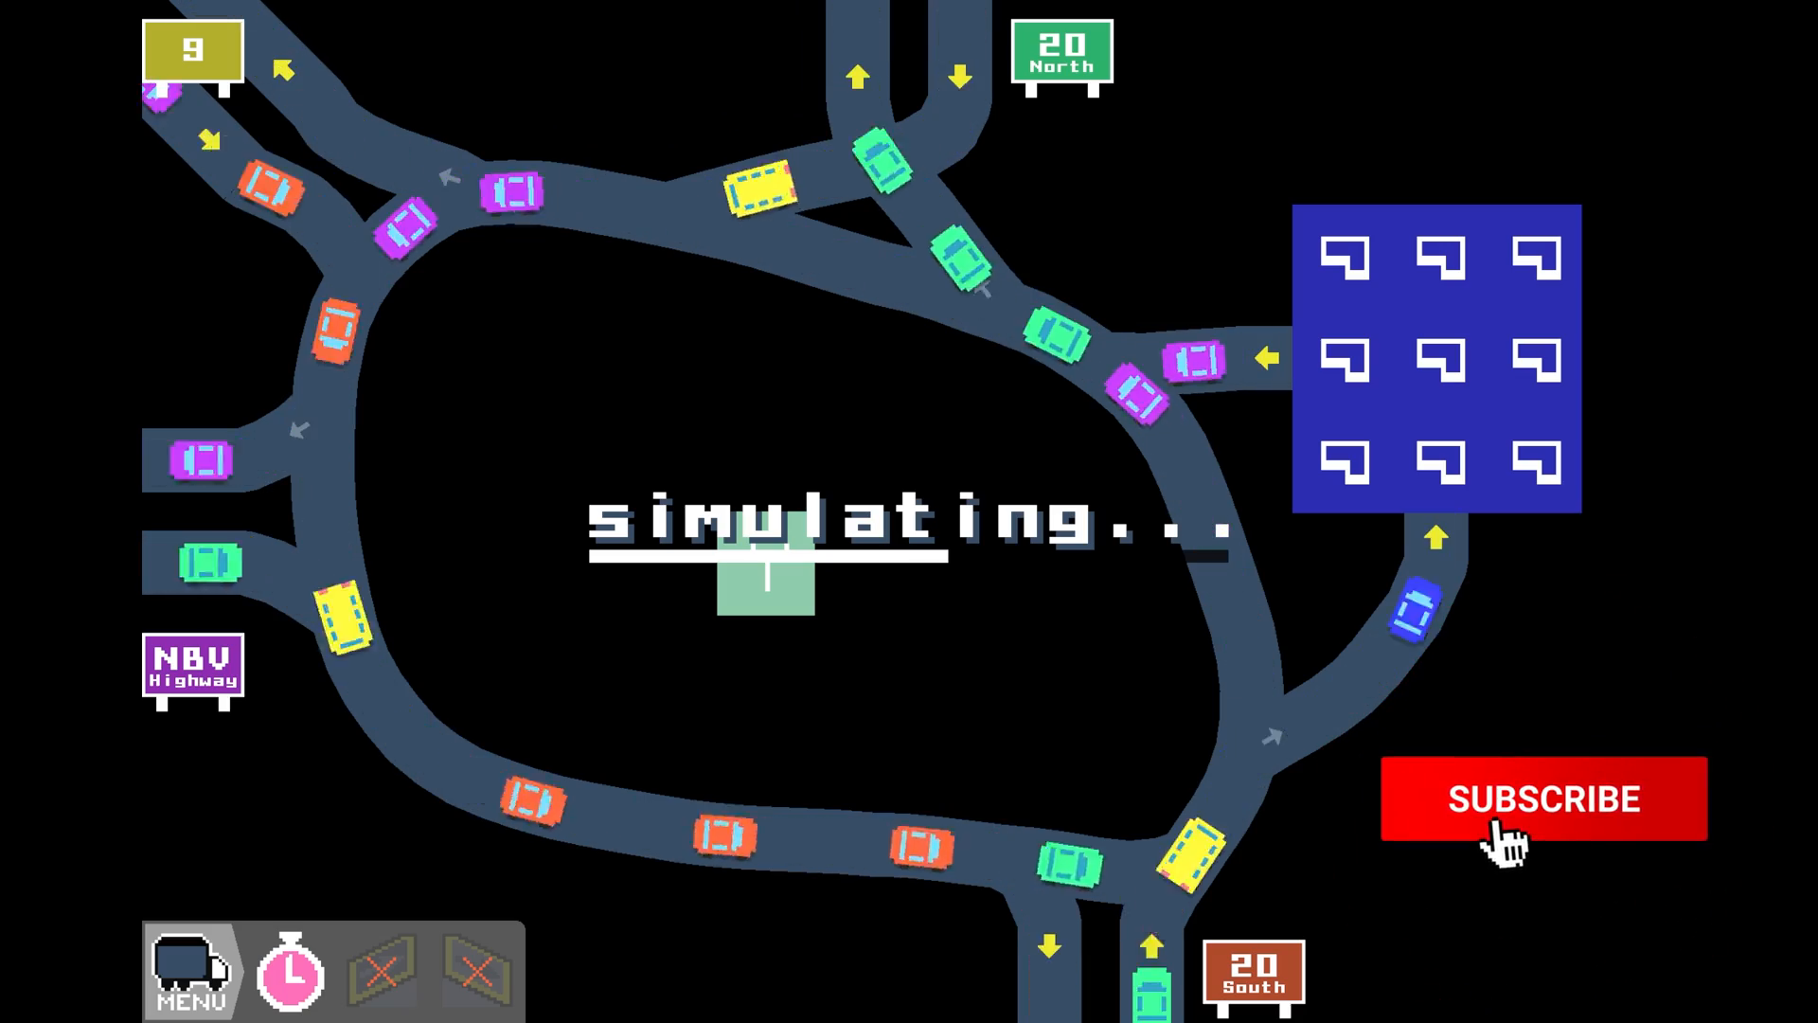
{"action": "left_click", "coordinate": [1542, 799]}
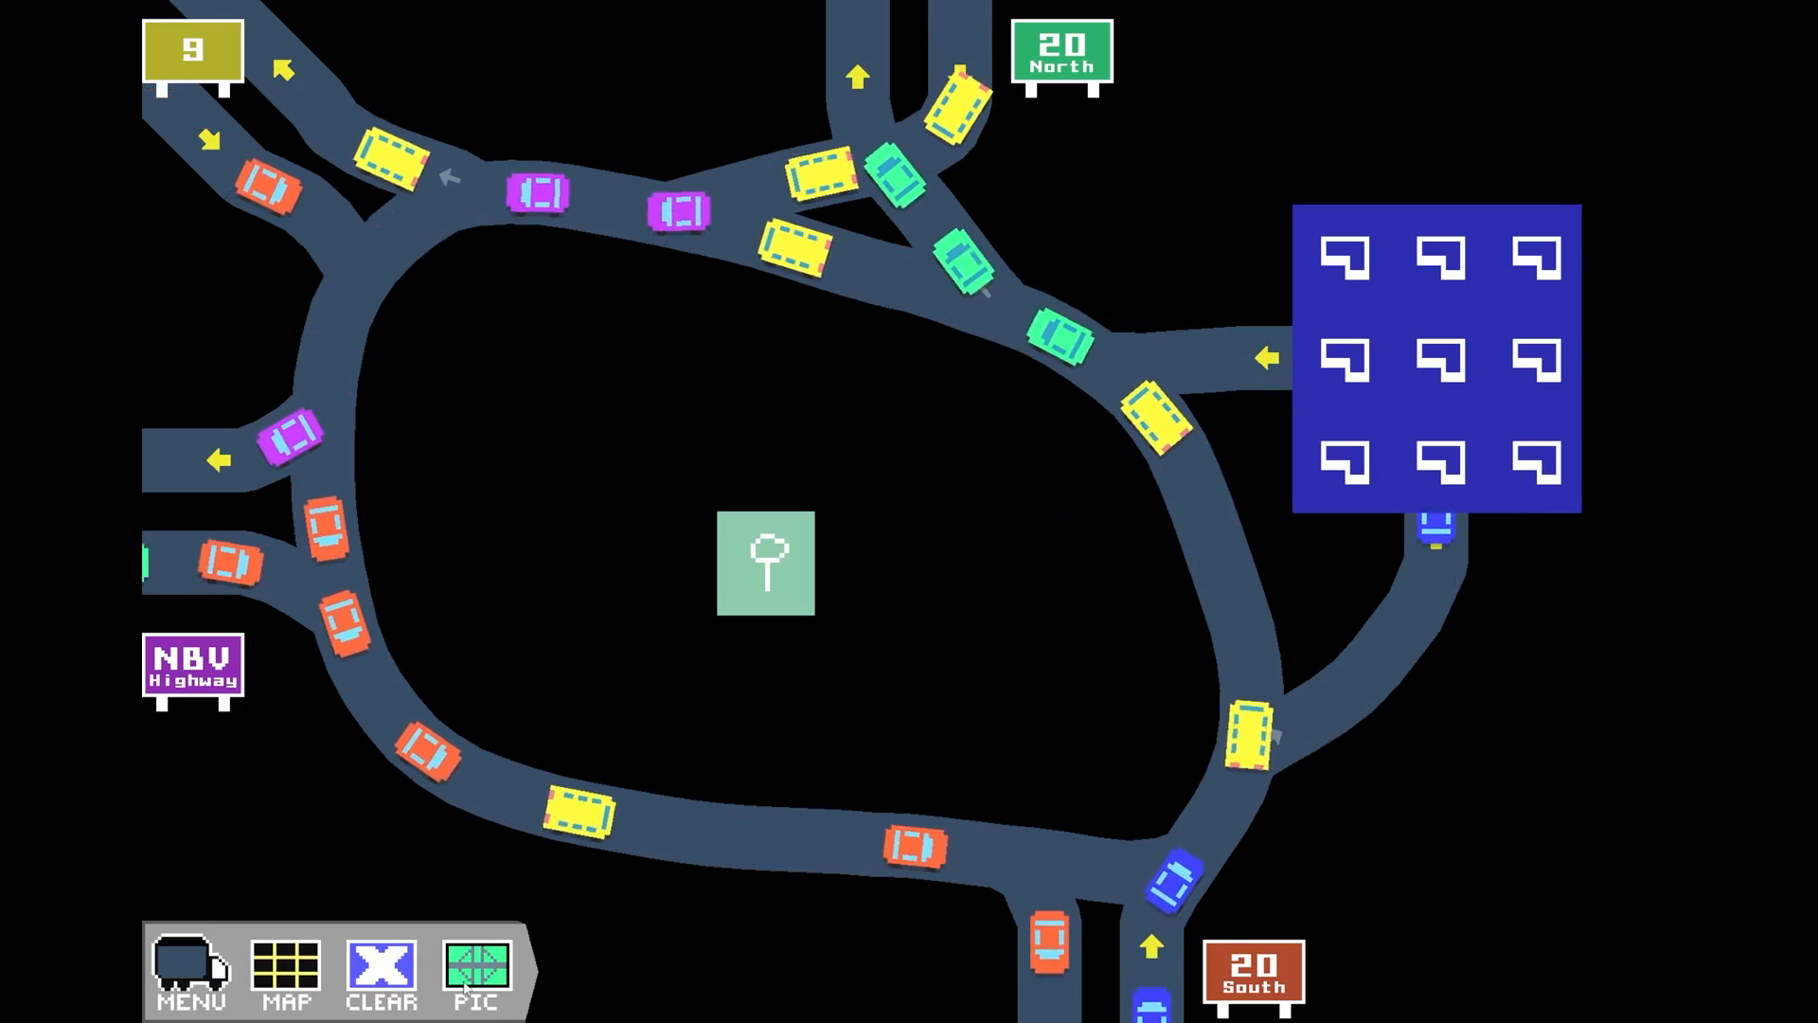
{"action": "left_click", "coordinate": [473, 973]}
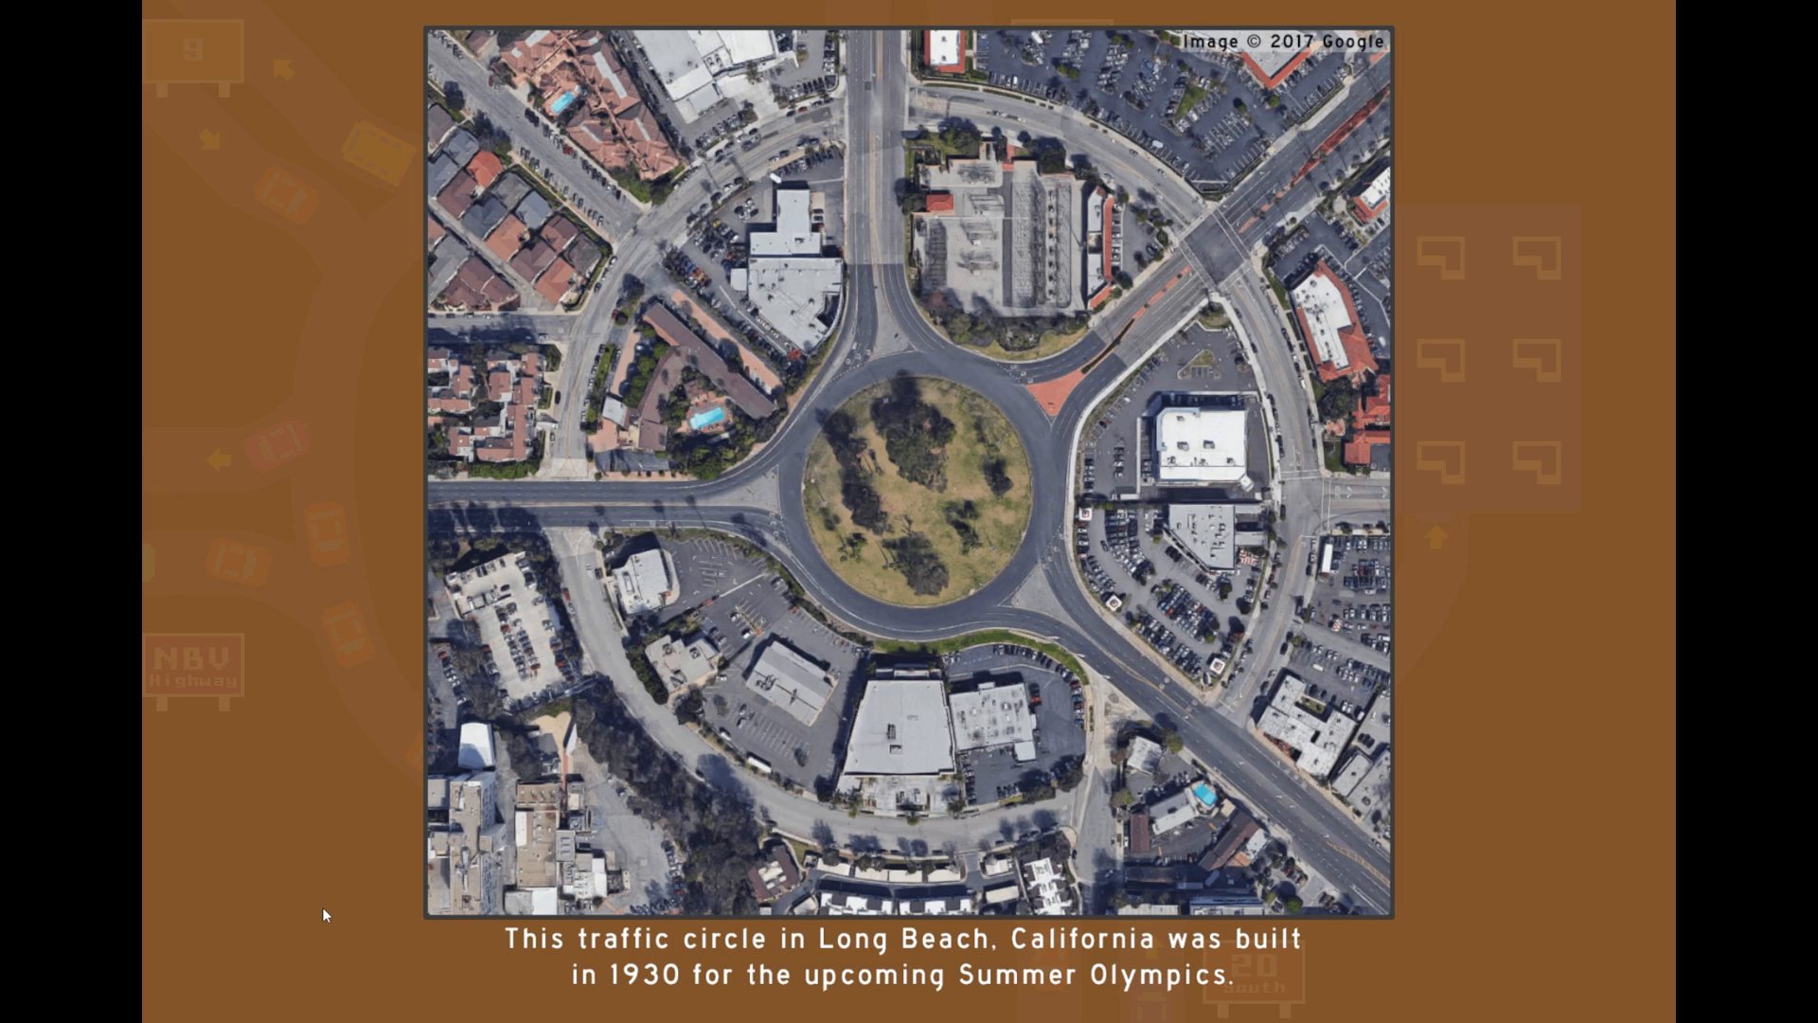
{"action": "mouse_move", "coordinate": [1470, 620]}
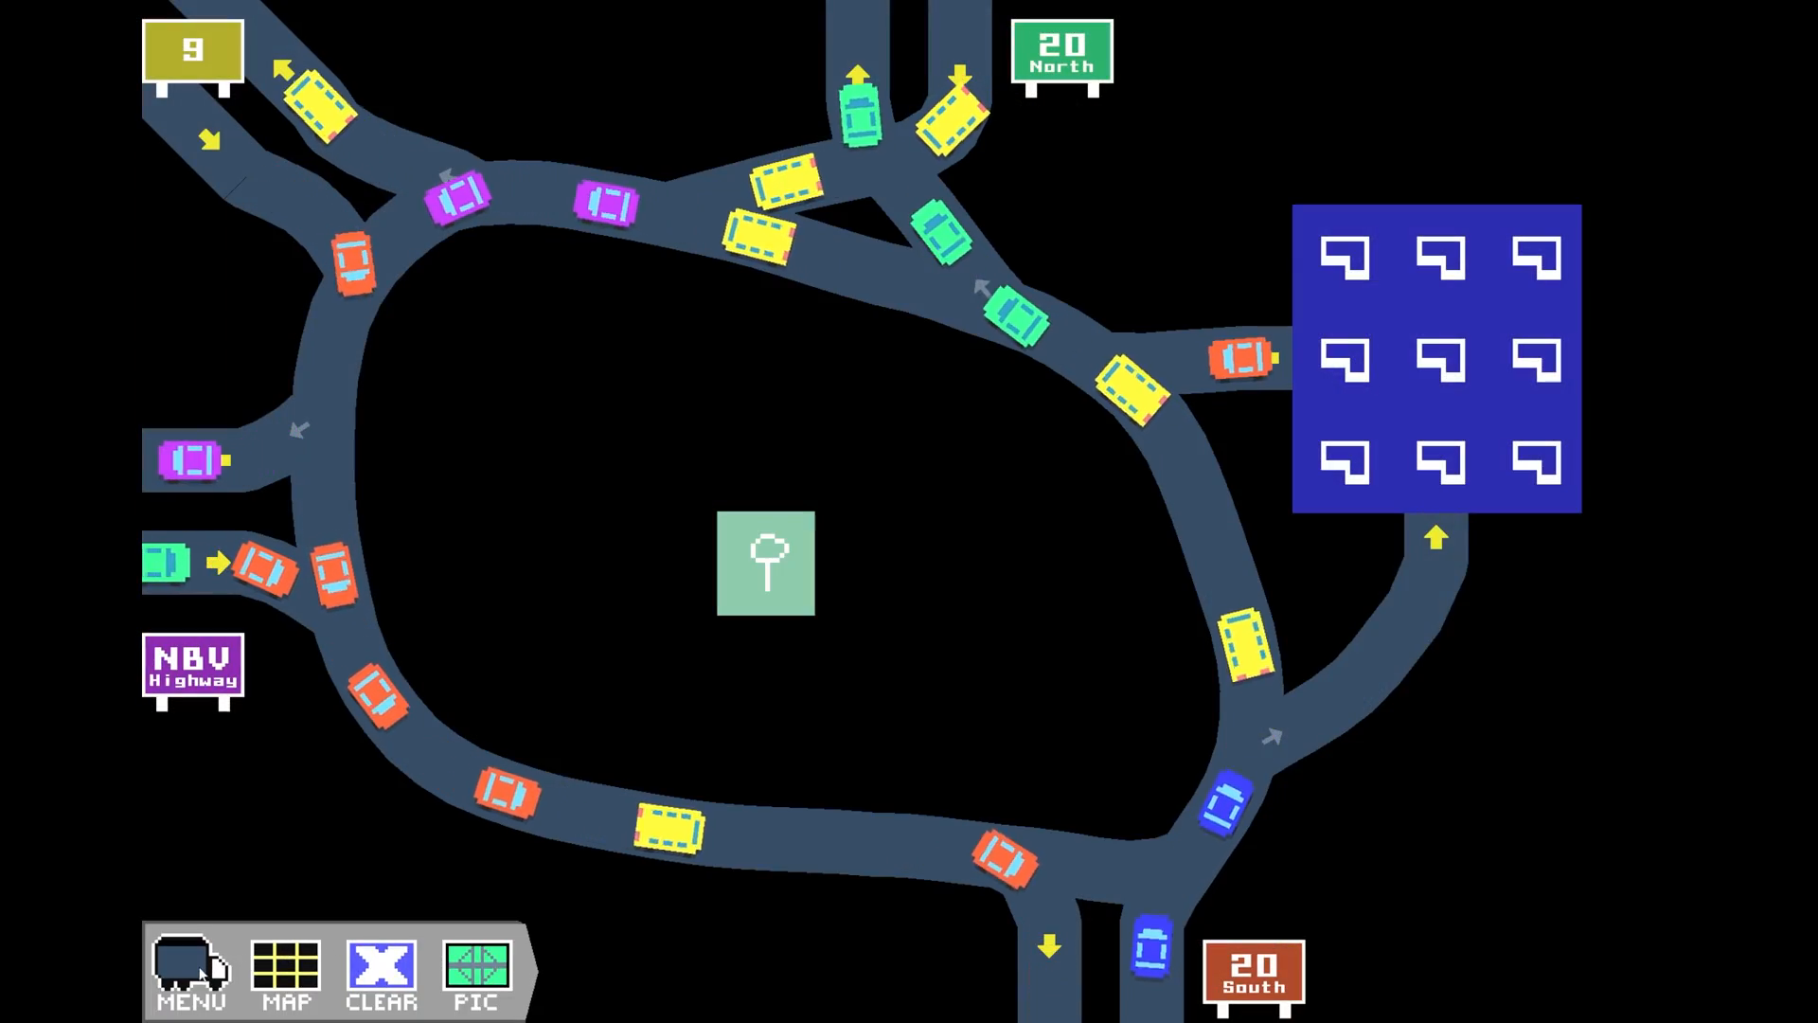
Clear level 7's lakeside 20/101 East interchange, redraw it to score 371, and leave the results
{"action": "left_click", "coordinate": [284, 974]}
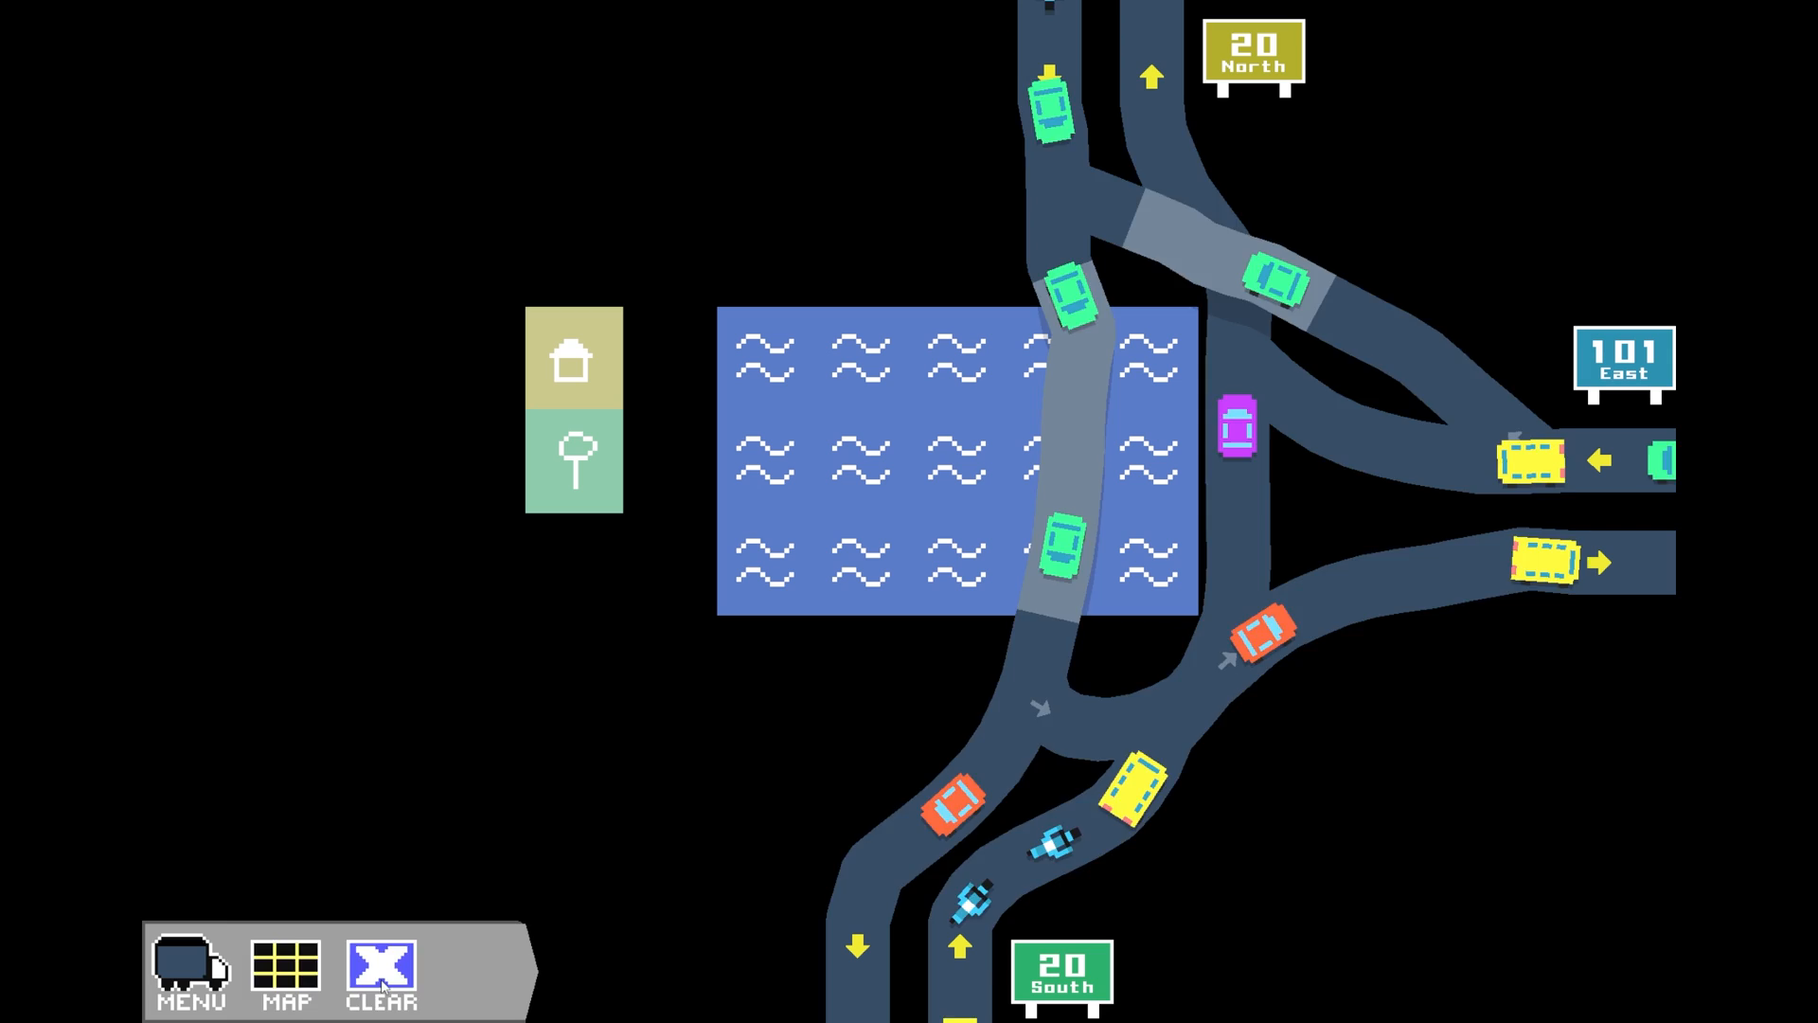
{"action": "left_click", "coordinate": [380, 970]}
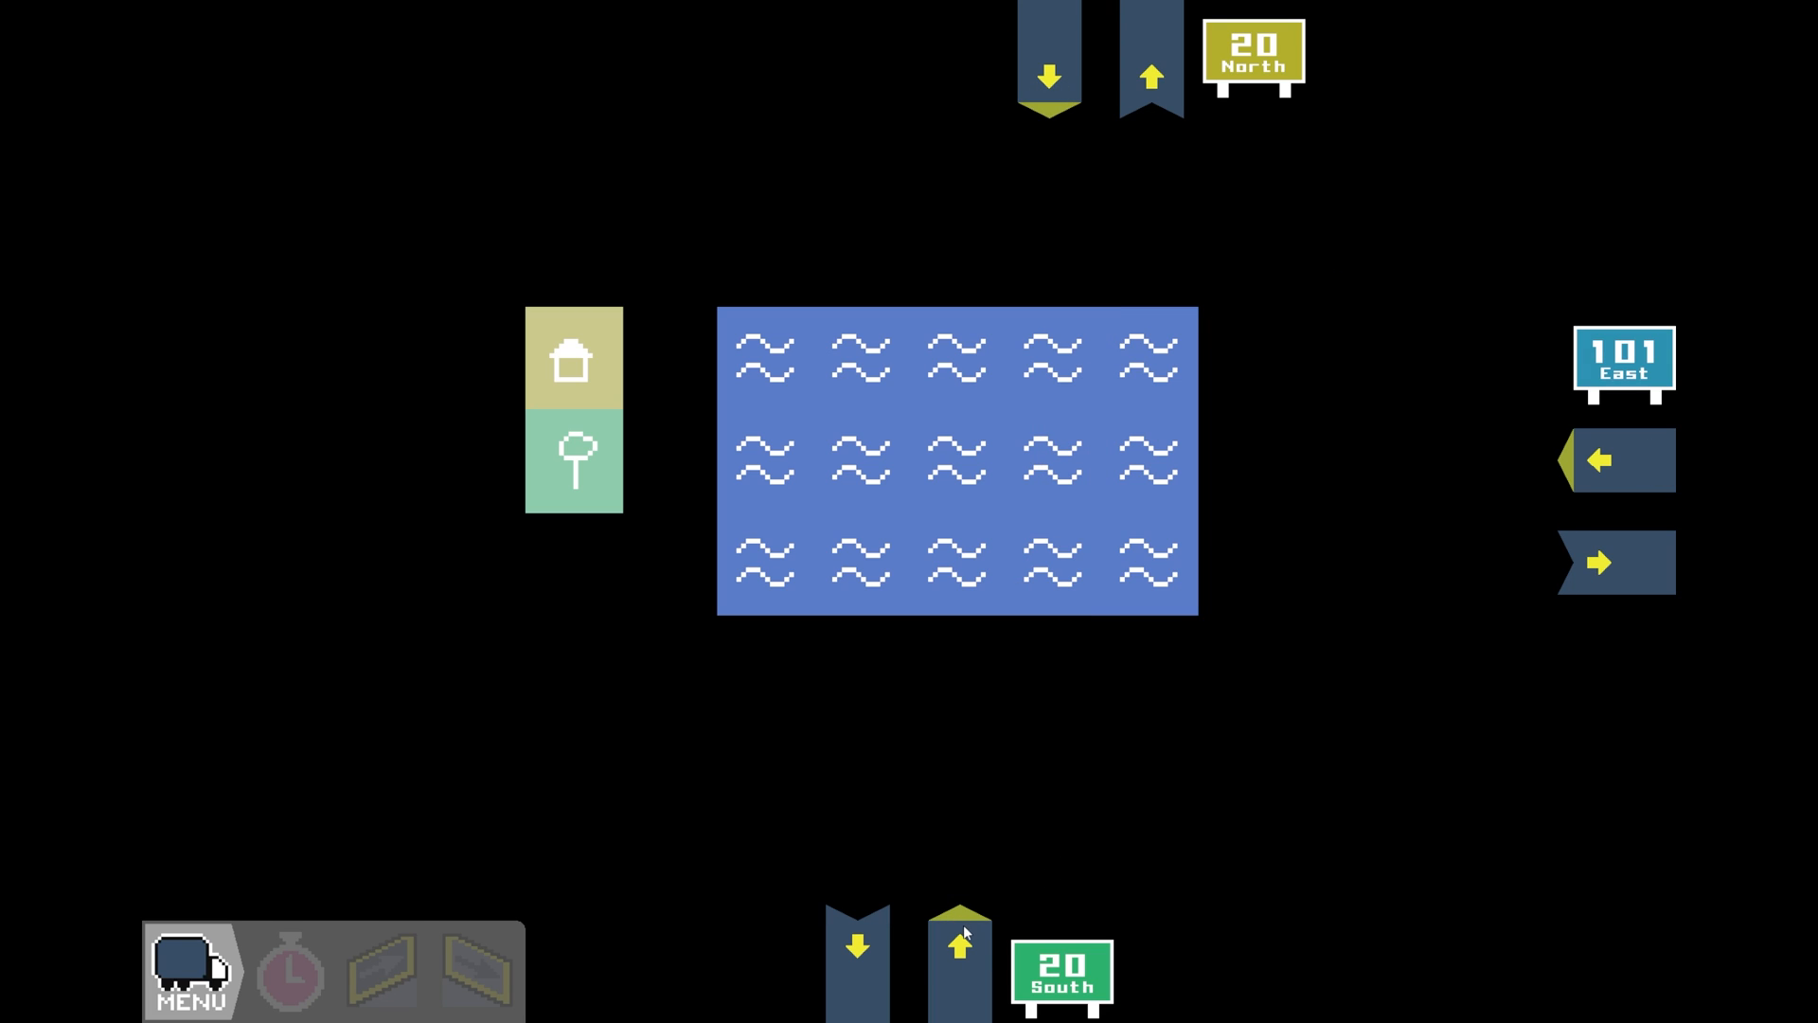
{"action": "mouse_move", "coordinate": [1040, 101]}
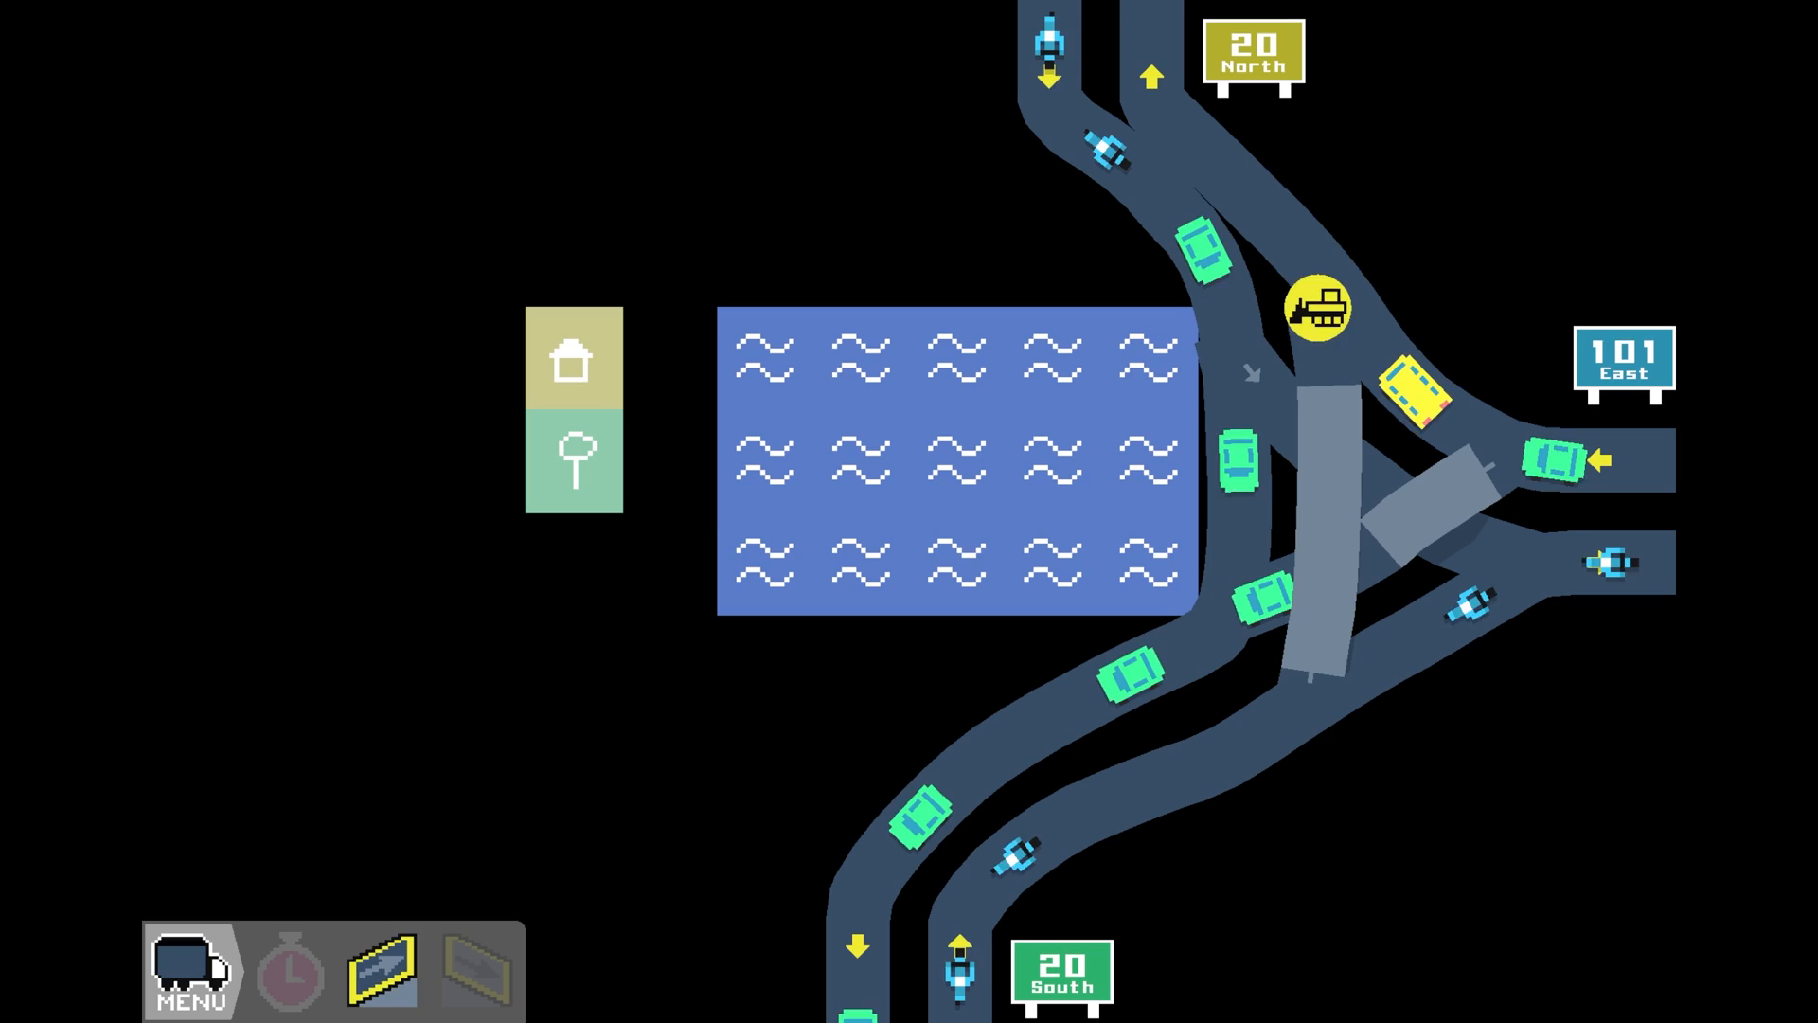
{"action": "left_click", "coordinate": [292, 970]}
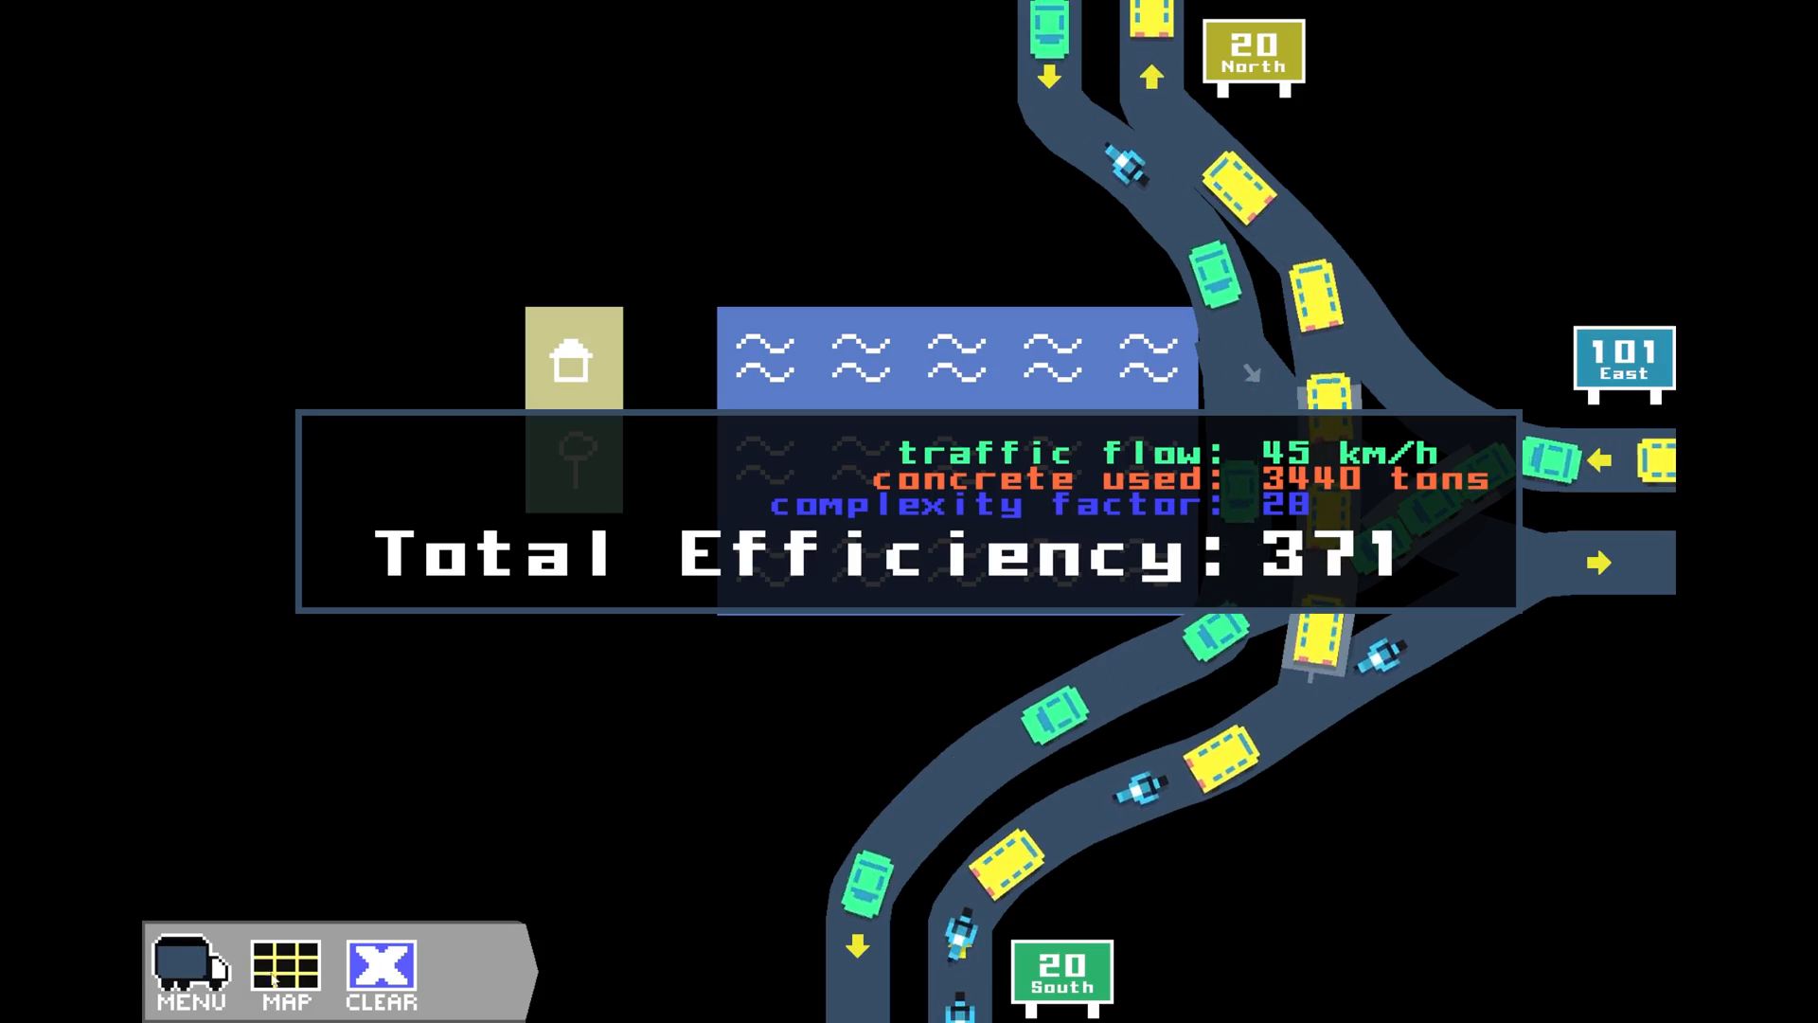
{"action": "left_click", "coordinate": [282, 968]}
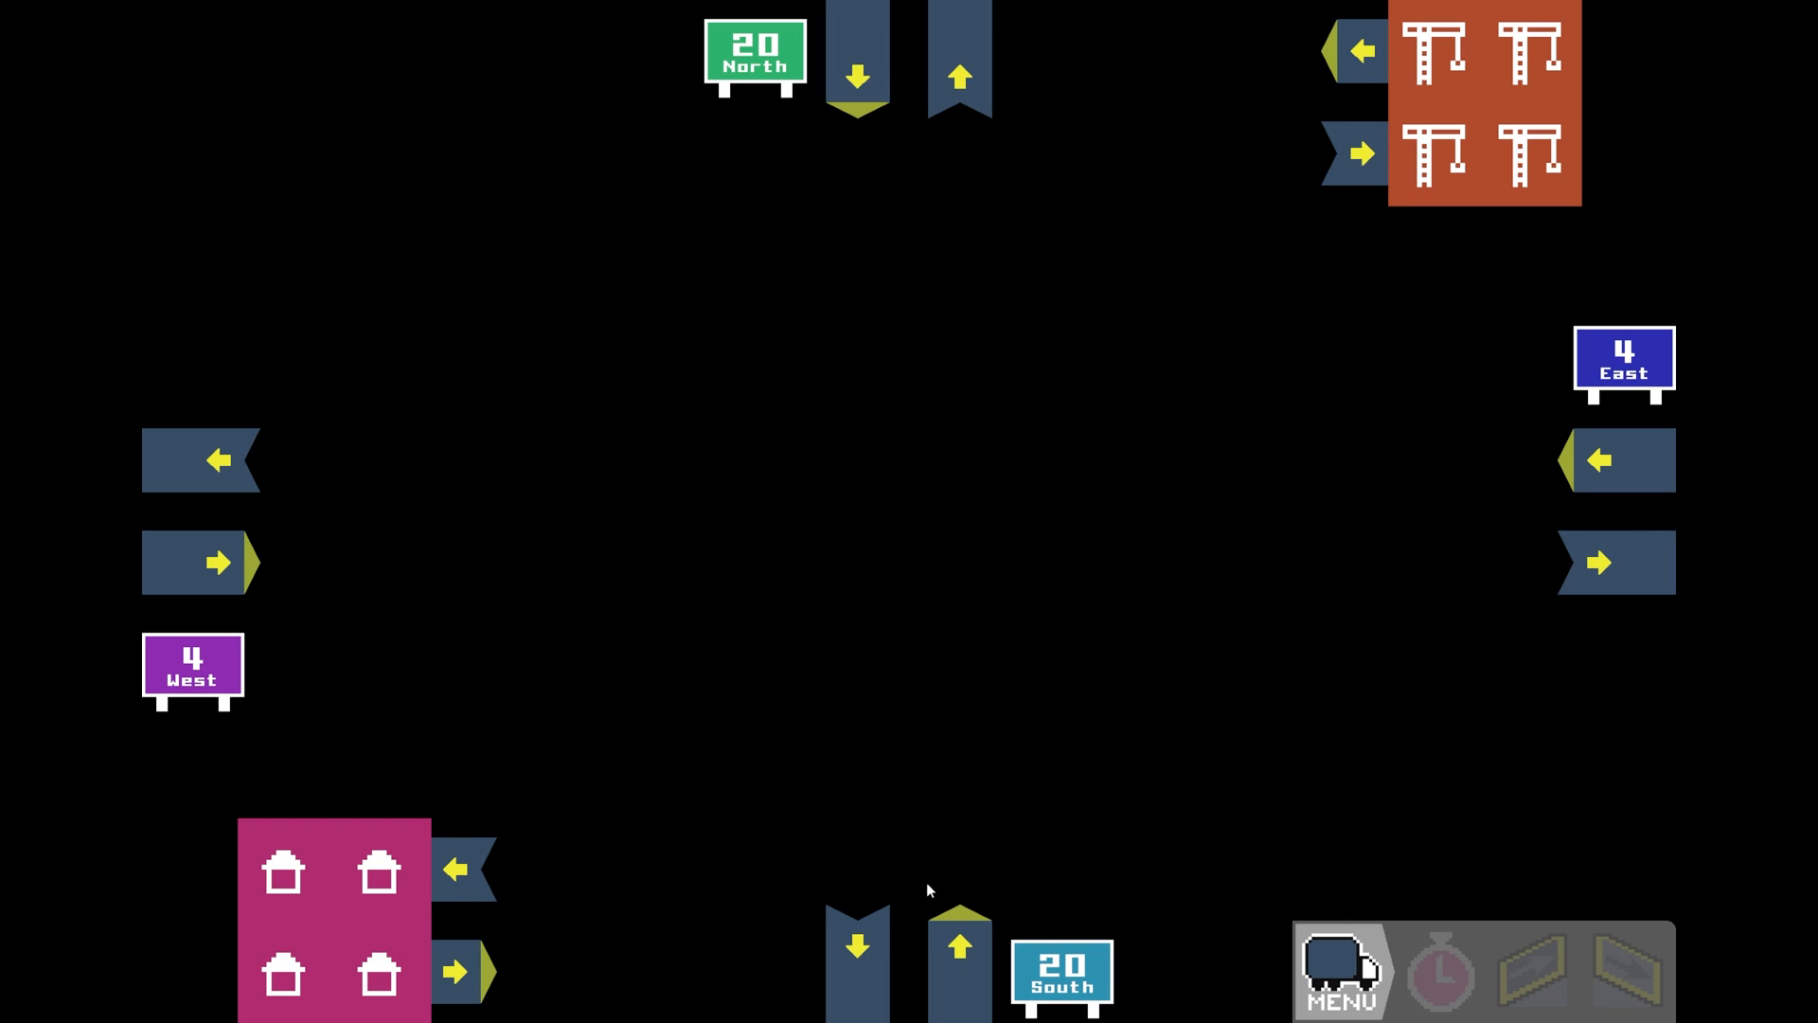
{"action": "mouse_move", "coordinate": [1234, 297]}
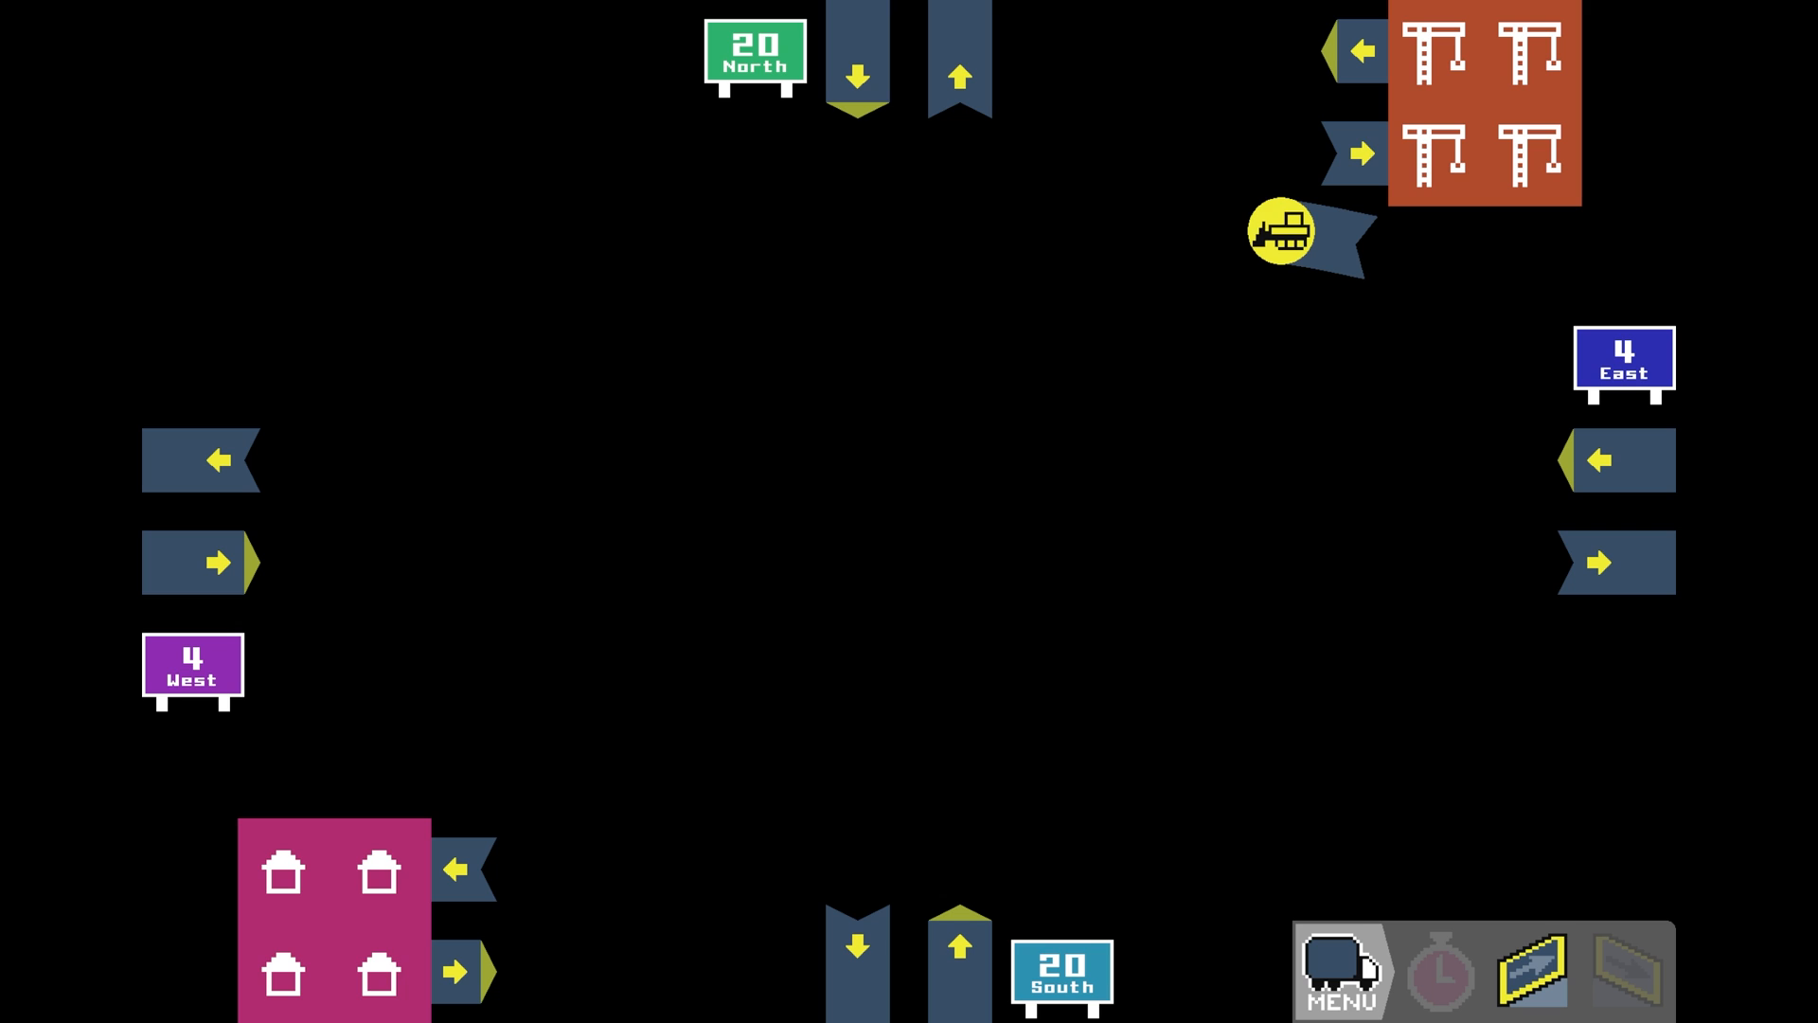
{"action": "mouse_move", "coordinate": [1151, 137]}
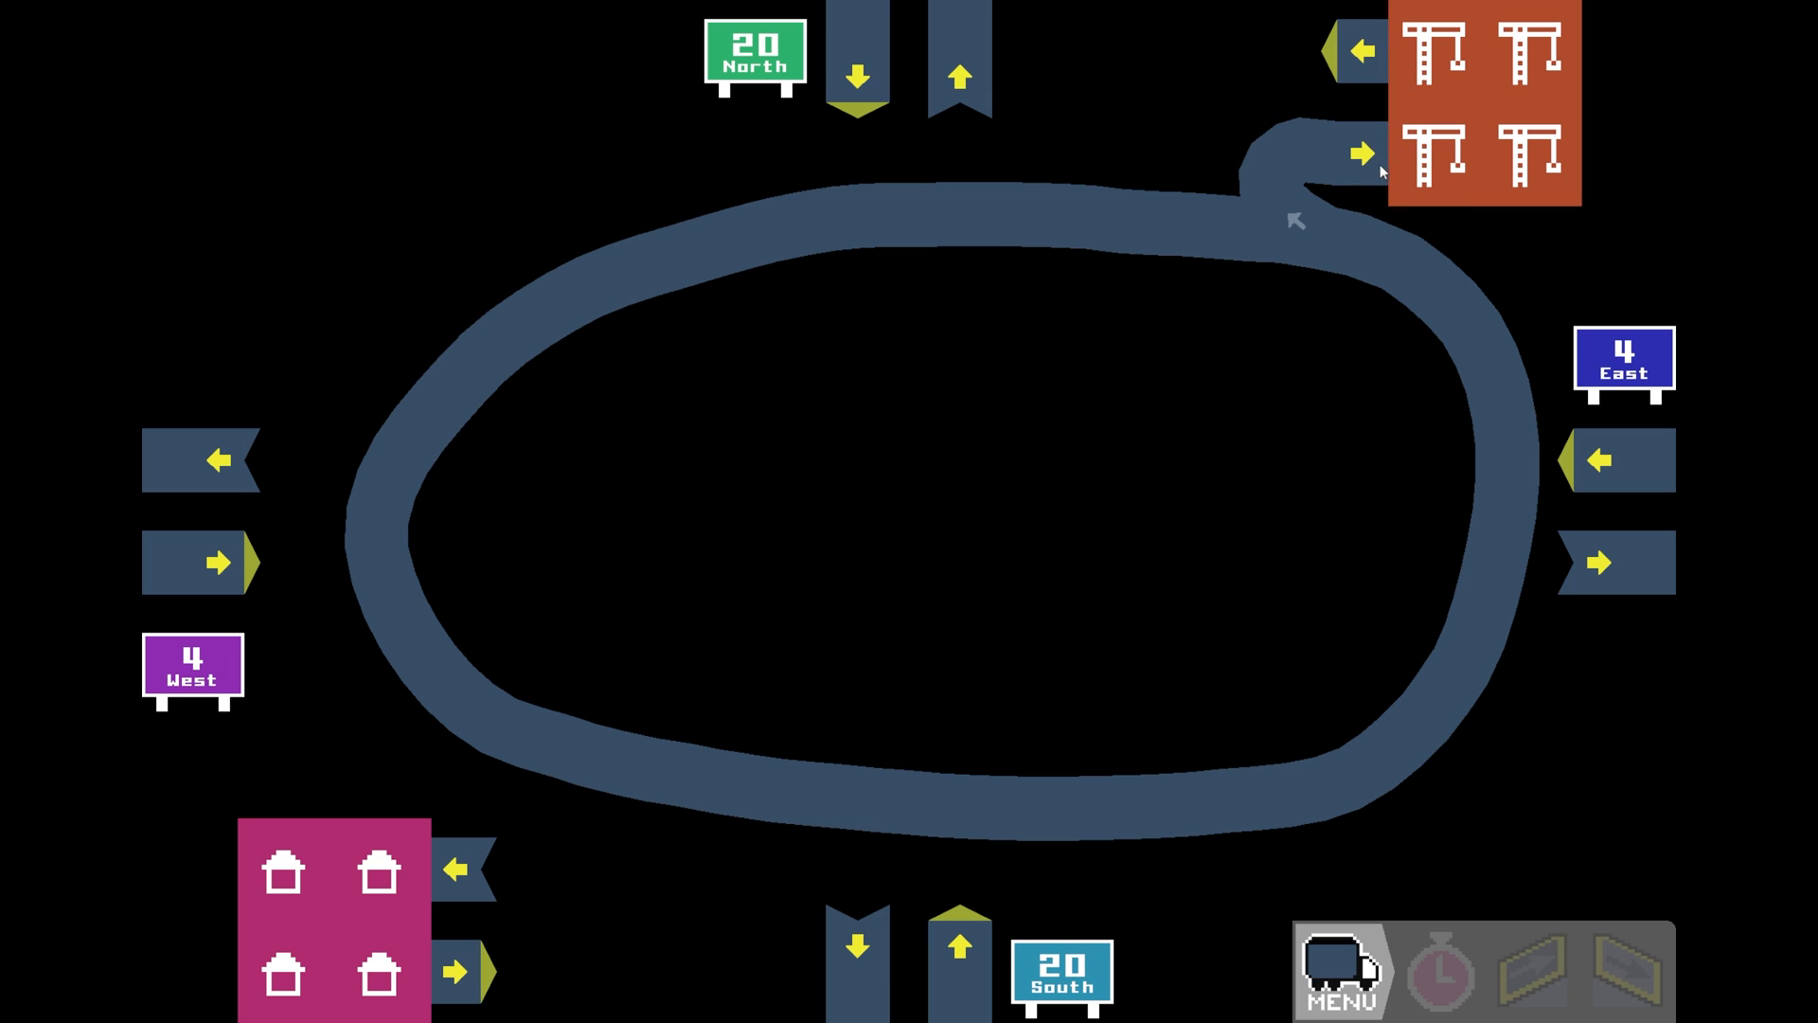
Draw the oval ring road connecting 4 West, 4 East, the crane yard and the housing block
{"action": "left_click", "coordinate": [1530, 969]}
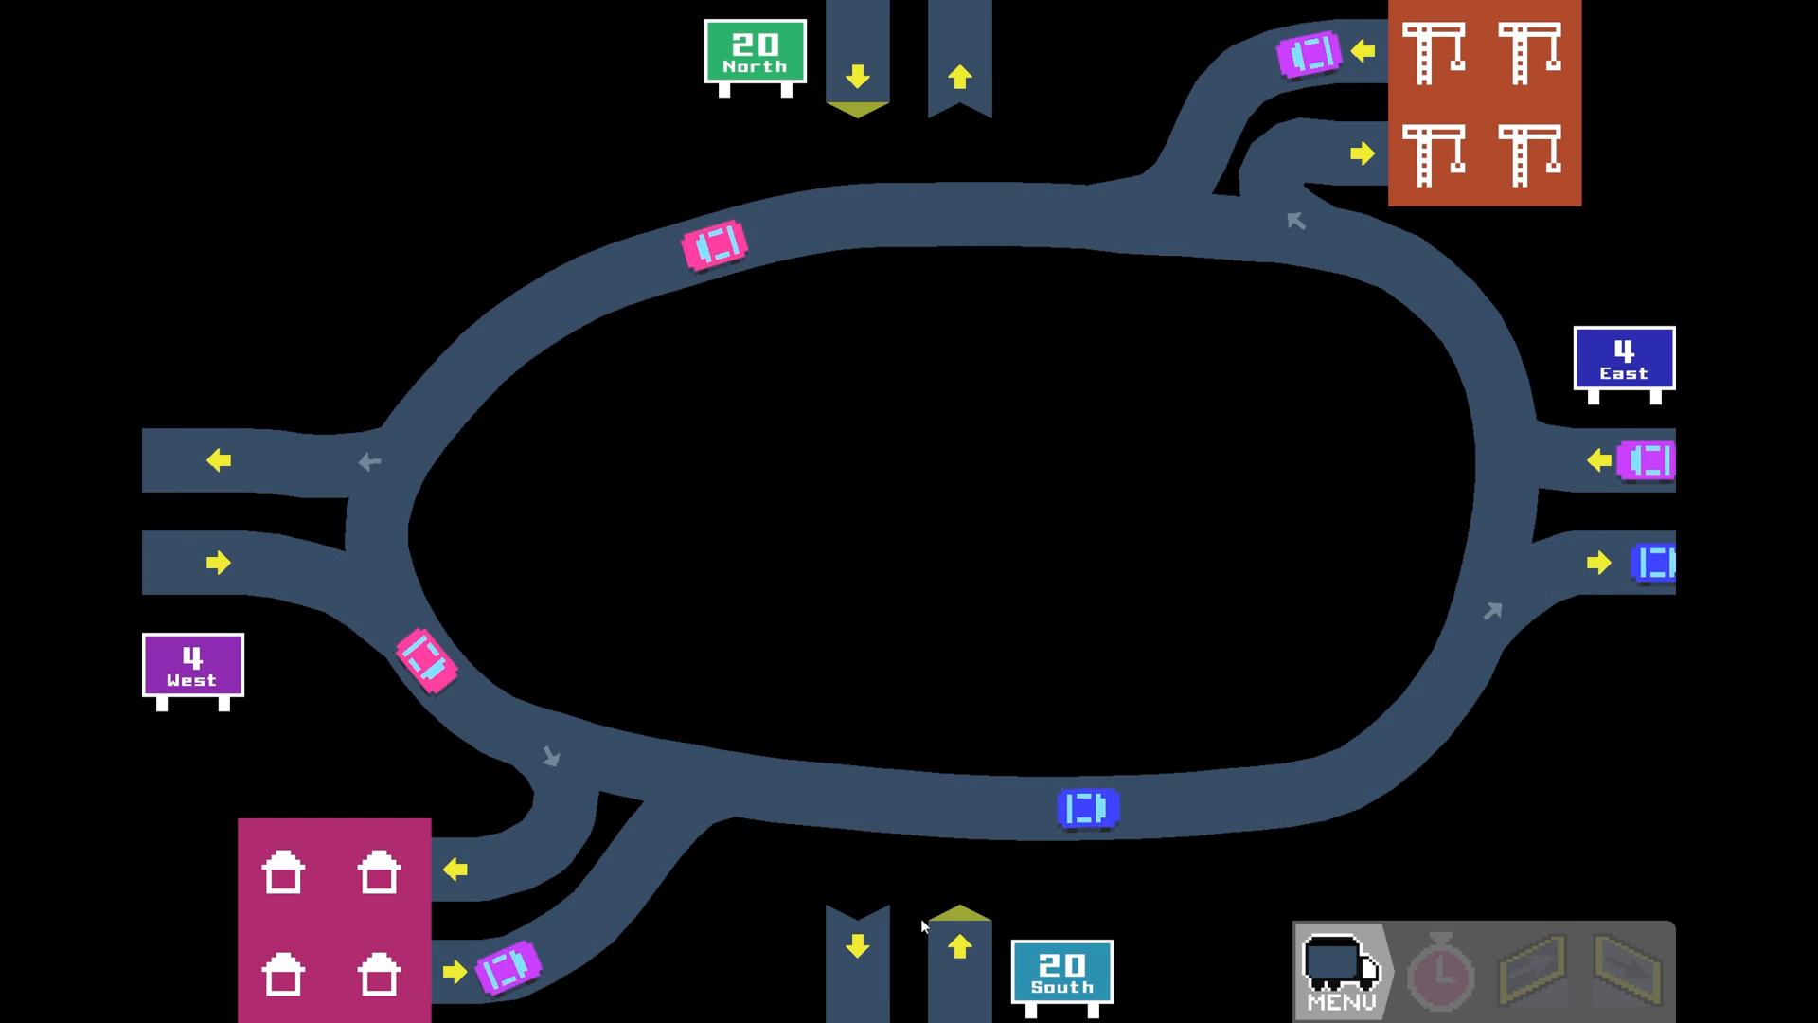
{"action": "left_click", "coordinate": [1528, 971]}
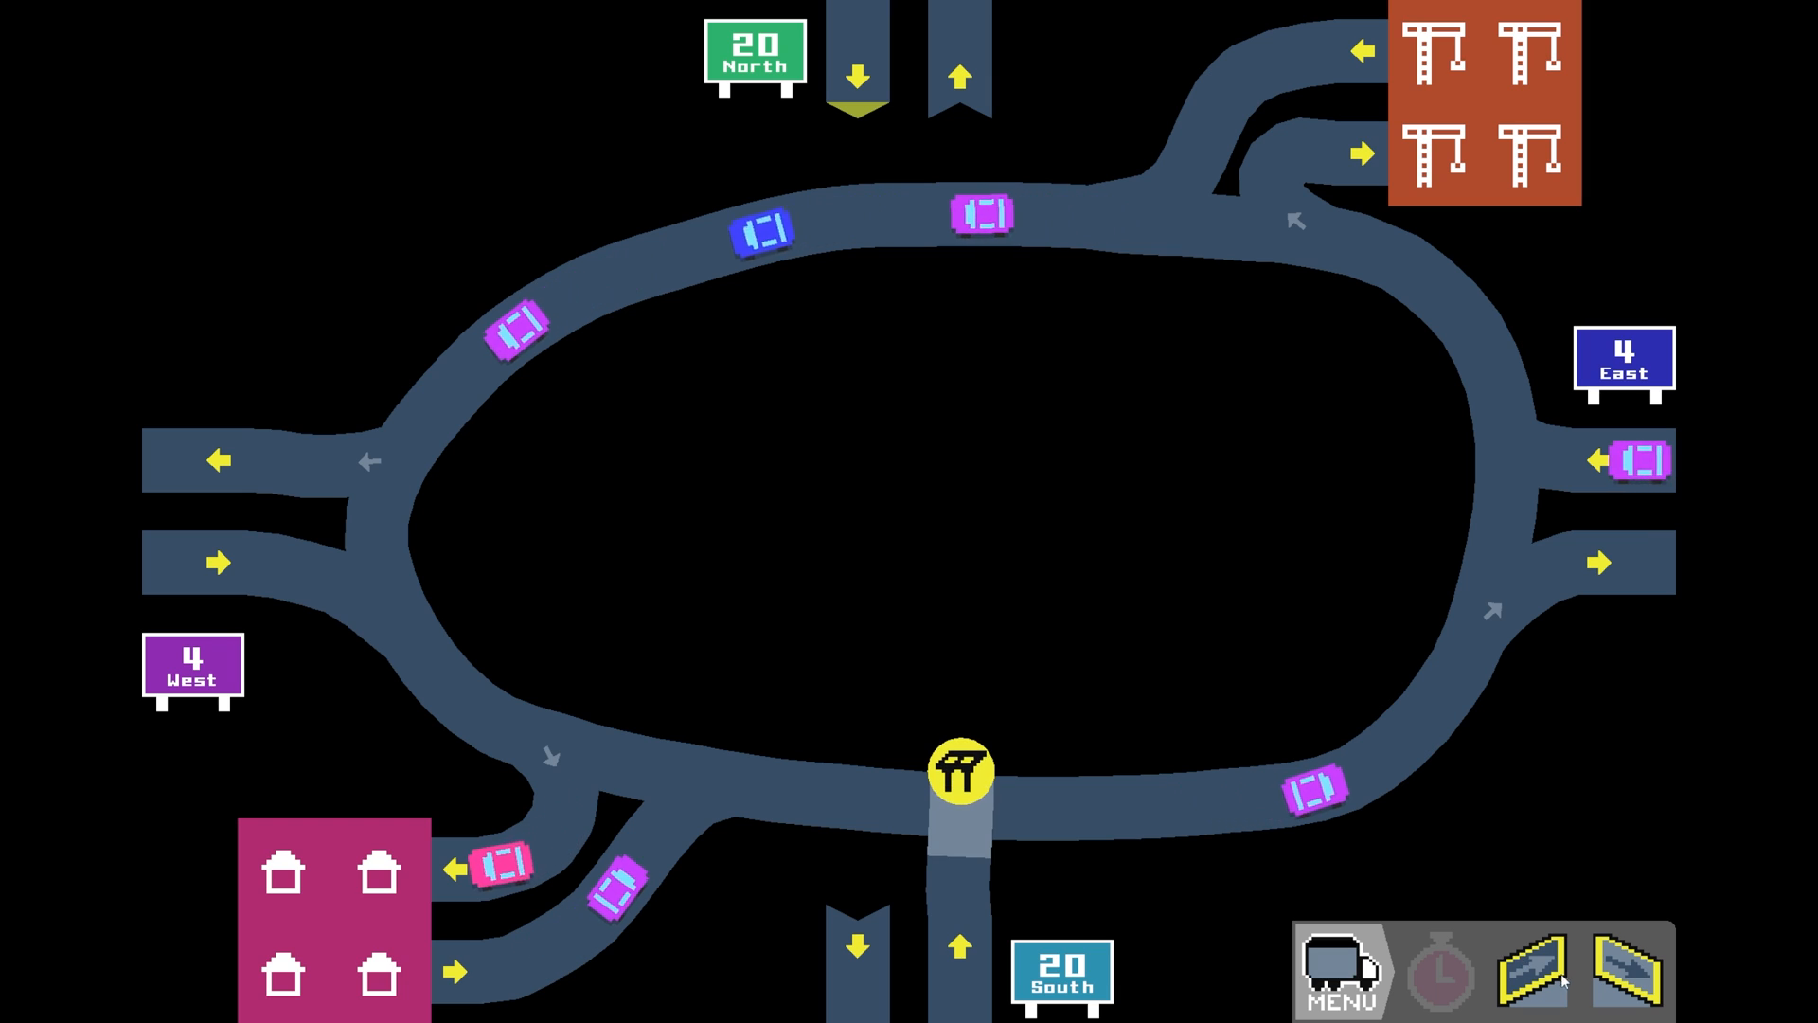
Run both Route 20 lanes north–south across the ring as overpasses and start the simulation
{"action": "left_click", "coordinate": [1623, 970]}
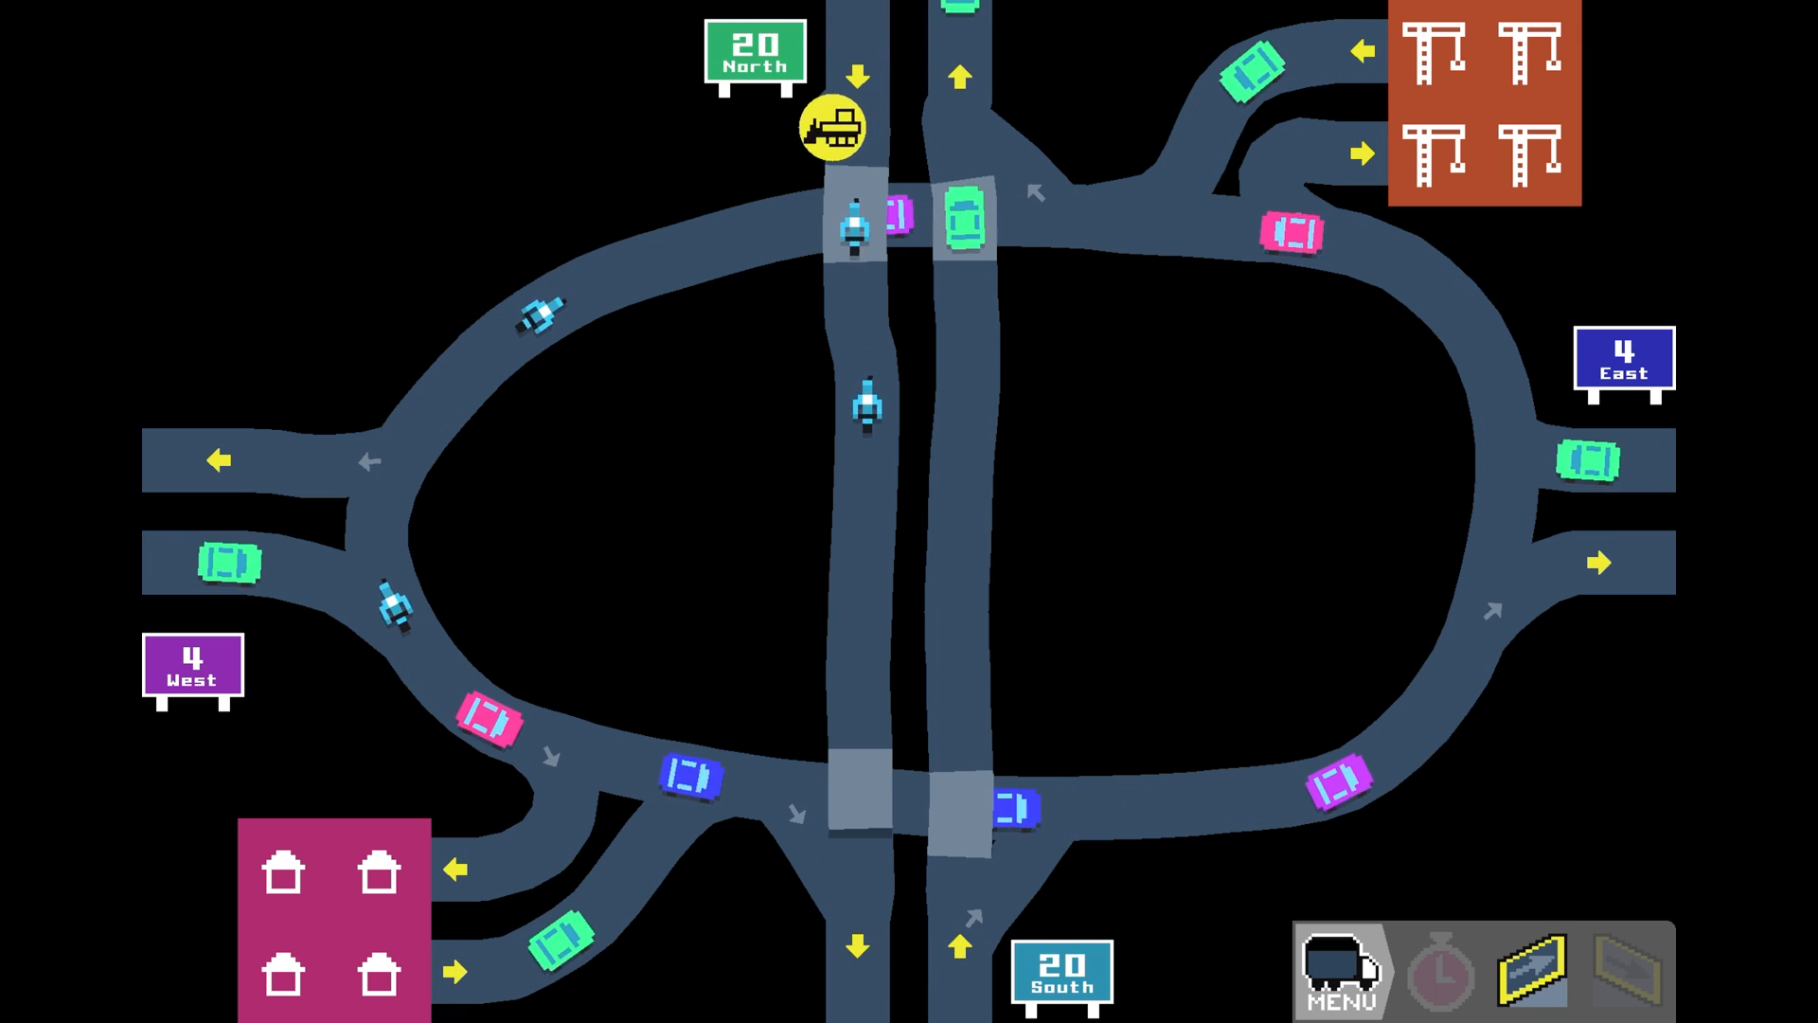
{"action": "left_click", "coordinate": [1437, 971]}
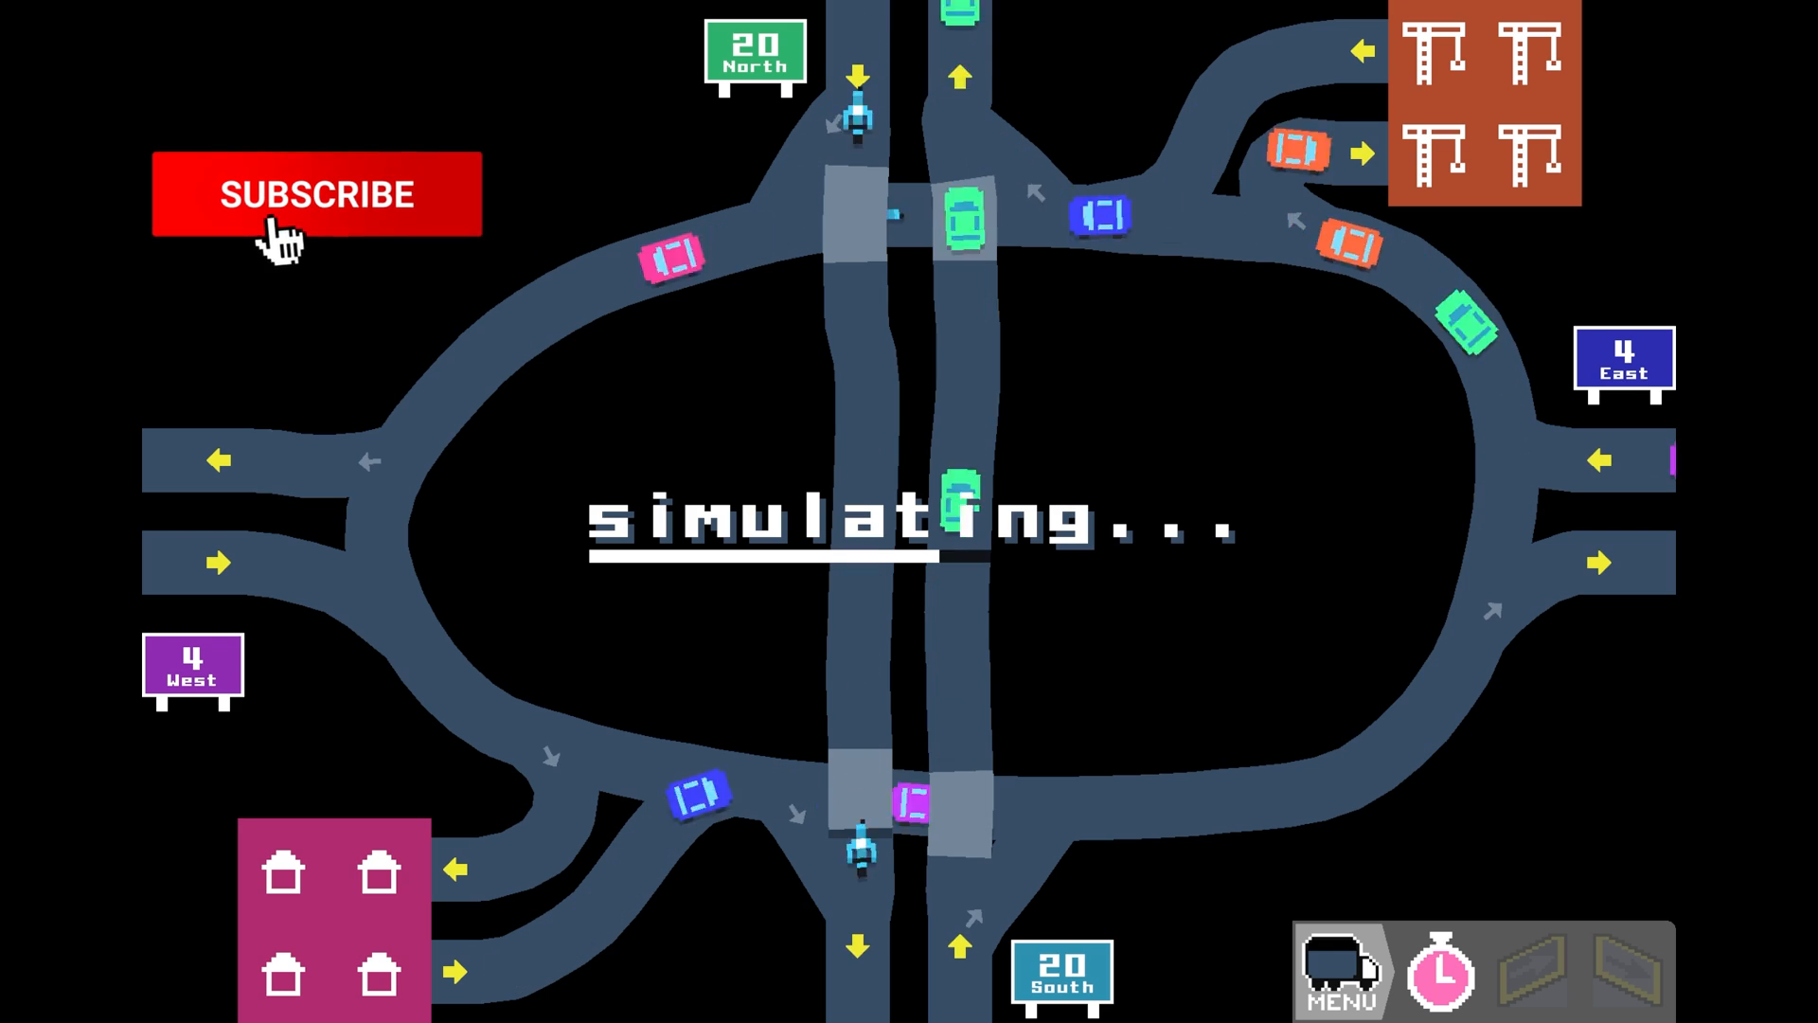
Let the level 8 stopwatch simulation run to completion on the finished roundabout
{"action": "left_click", "coordinate": [316, 193]}
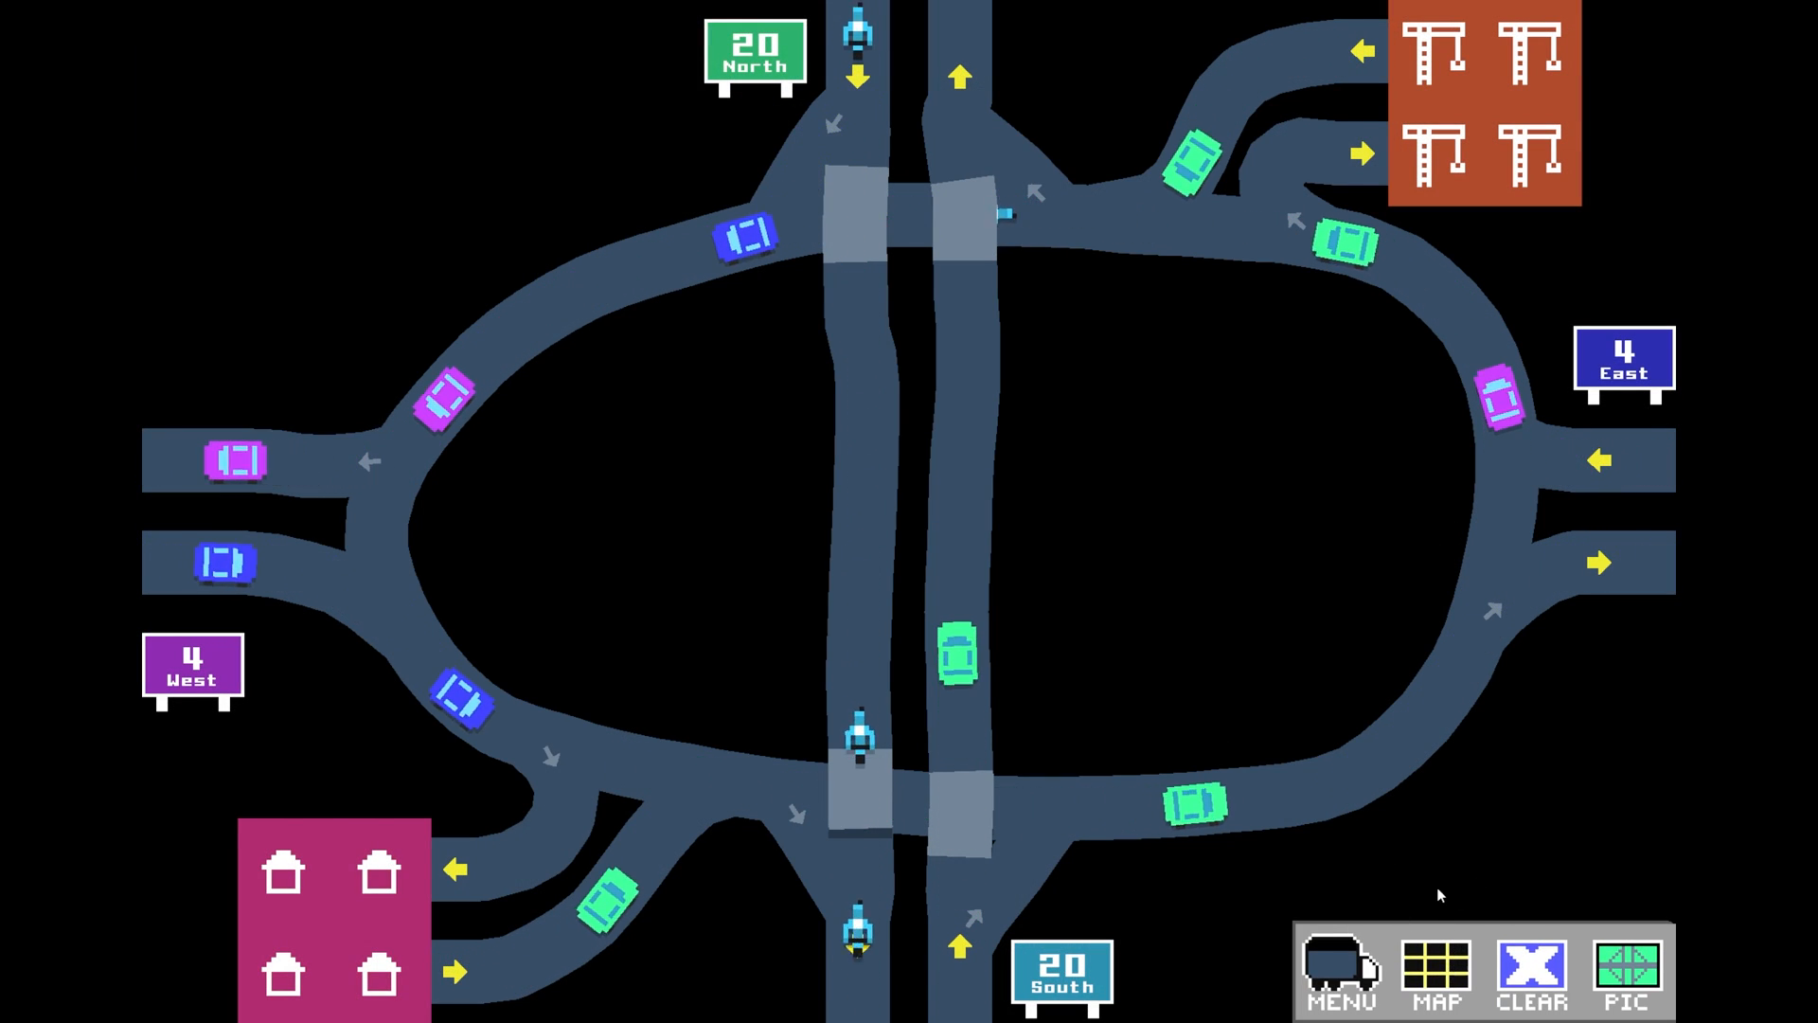
Move via the map to the 4 West / 4 South level between the two housing blocks
{"action": "left_click", "coordinate": [1435, 968]}
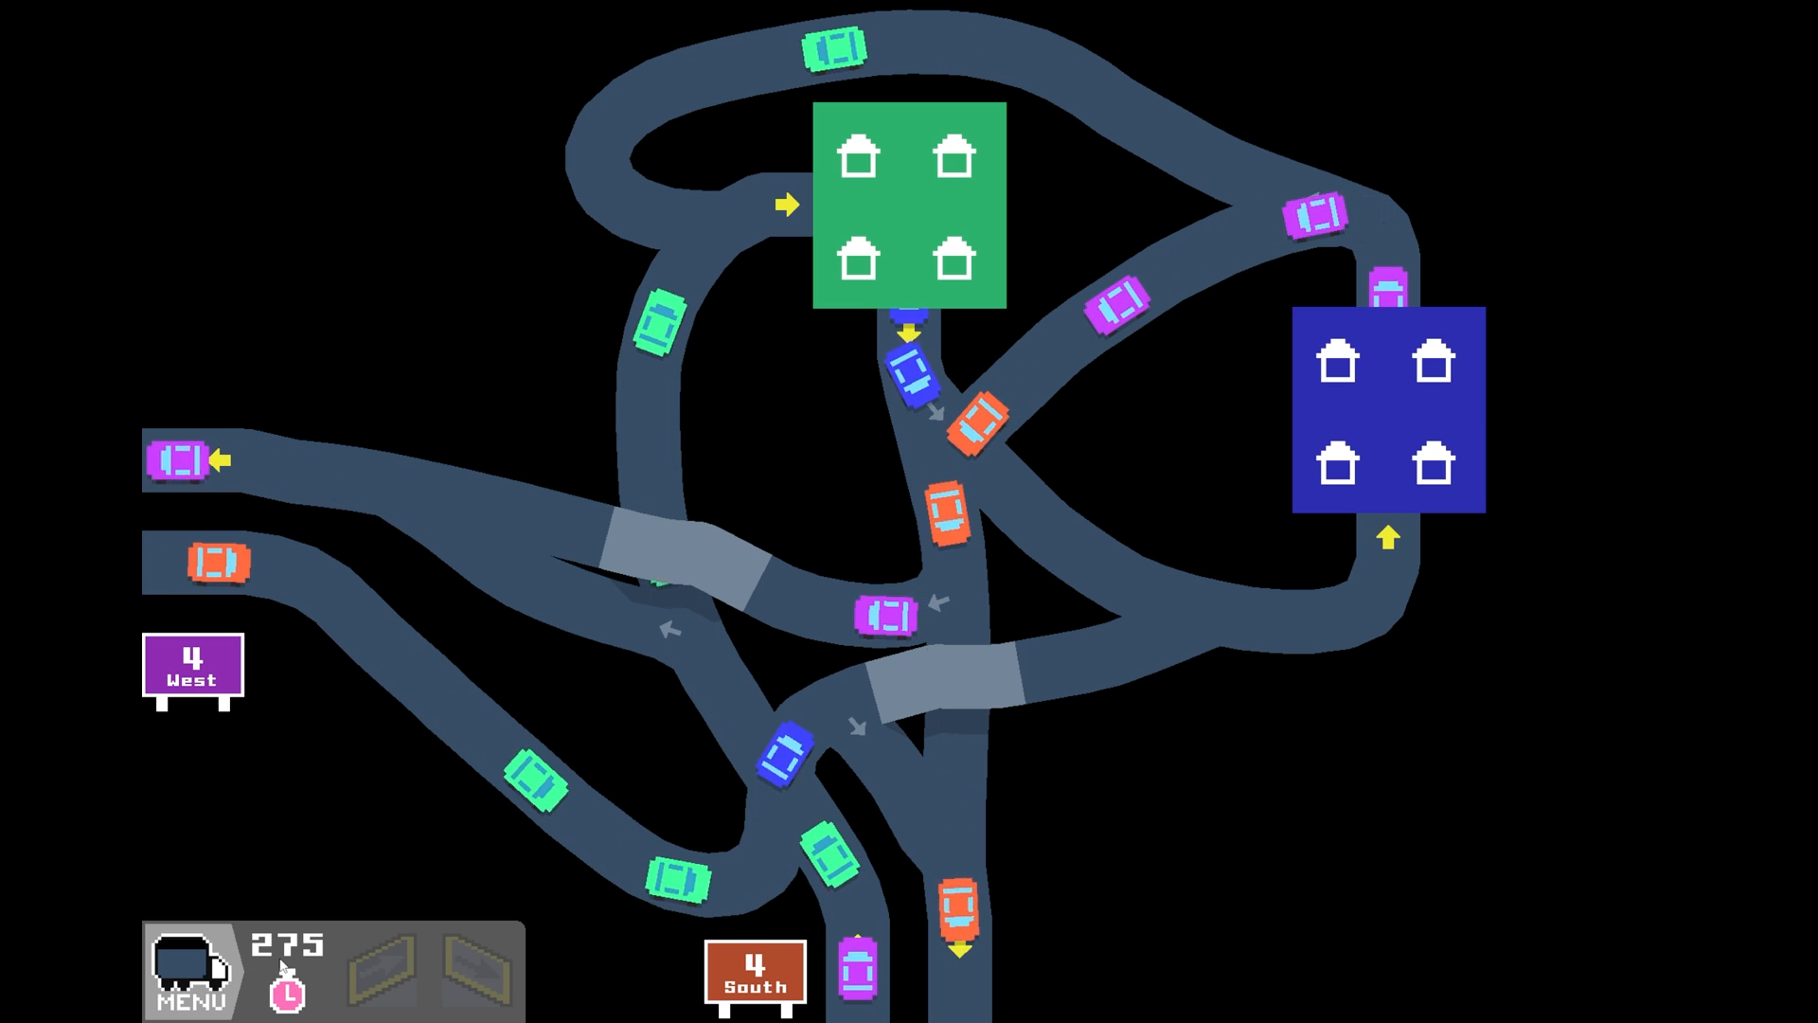
Clear the 4 West / 4 South layout and draw a road from the green houses to the southbound exit
{"action": "left_click", "coordinate": [193, 972]}
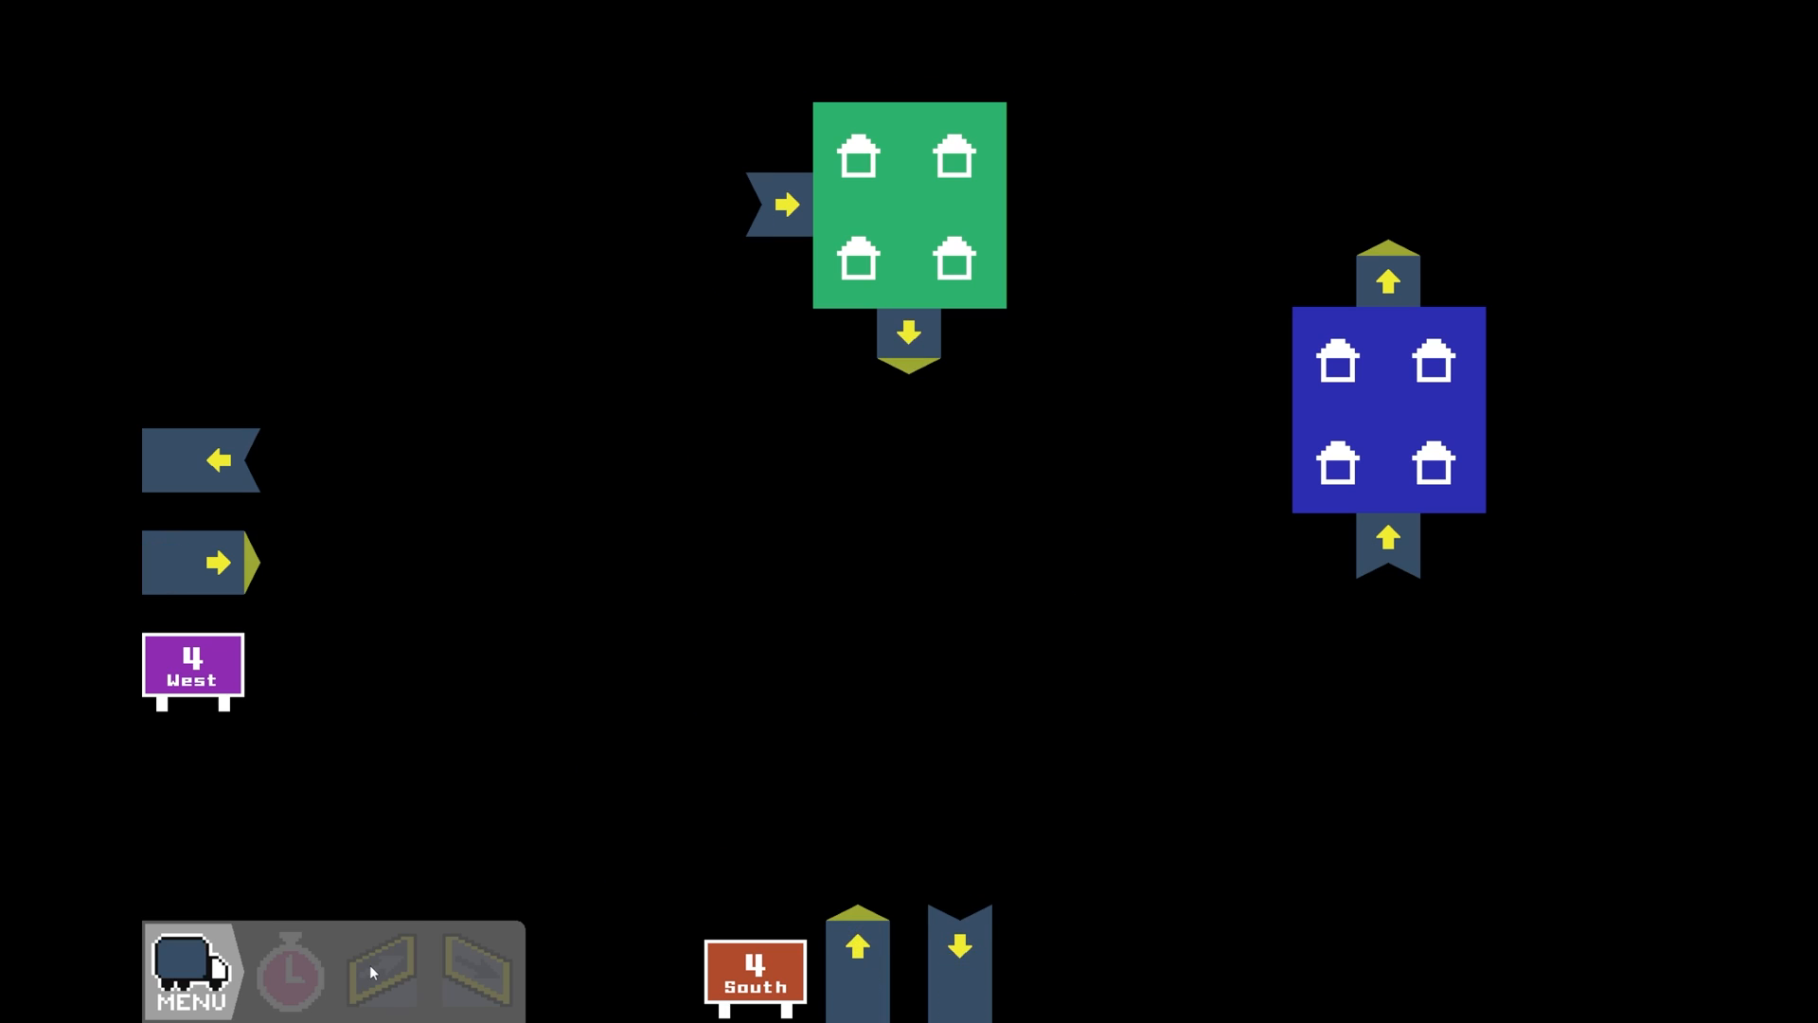
{"action": "mouse_move", "coordinate": [1466, 462]}
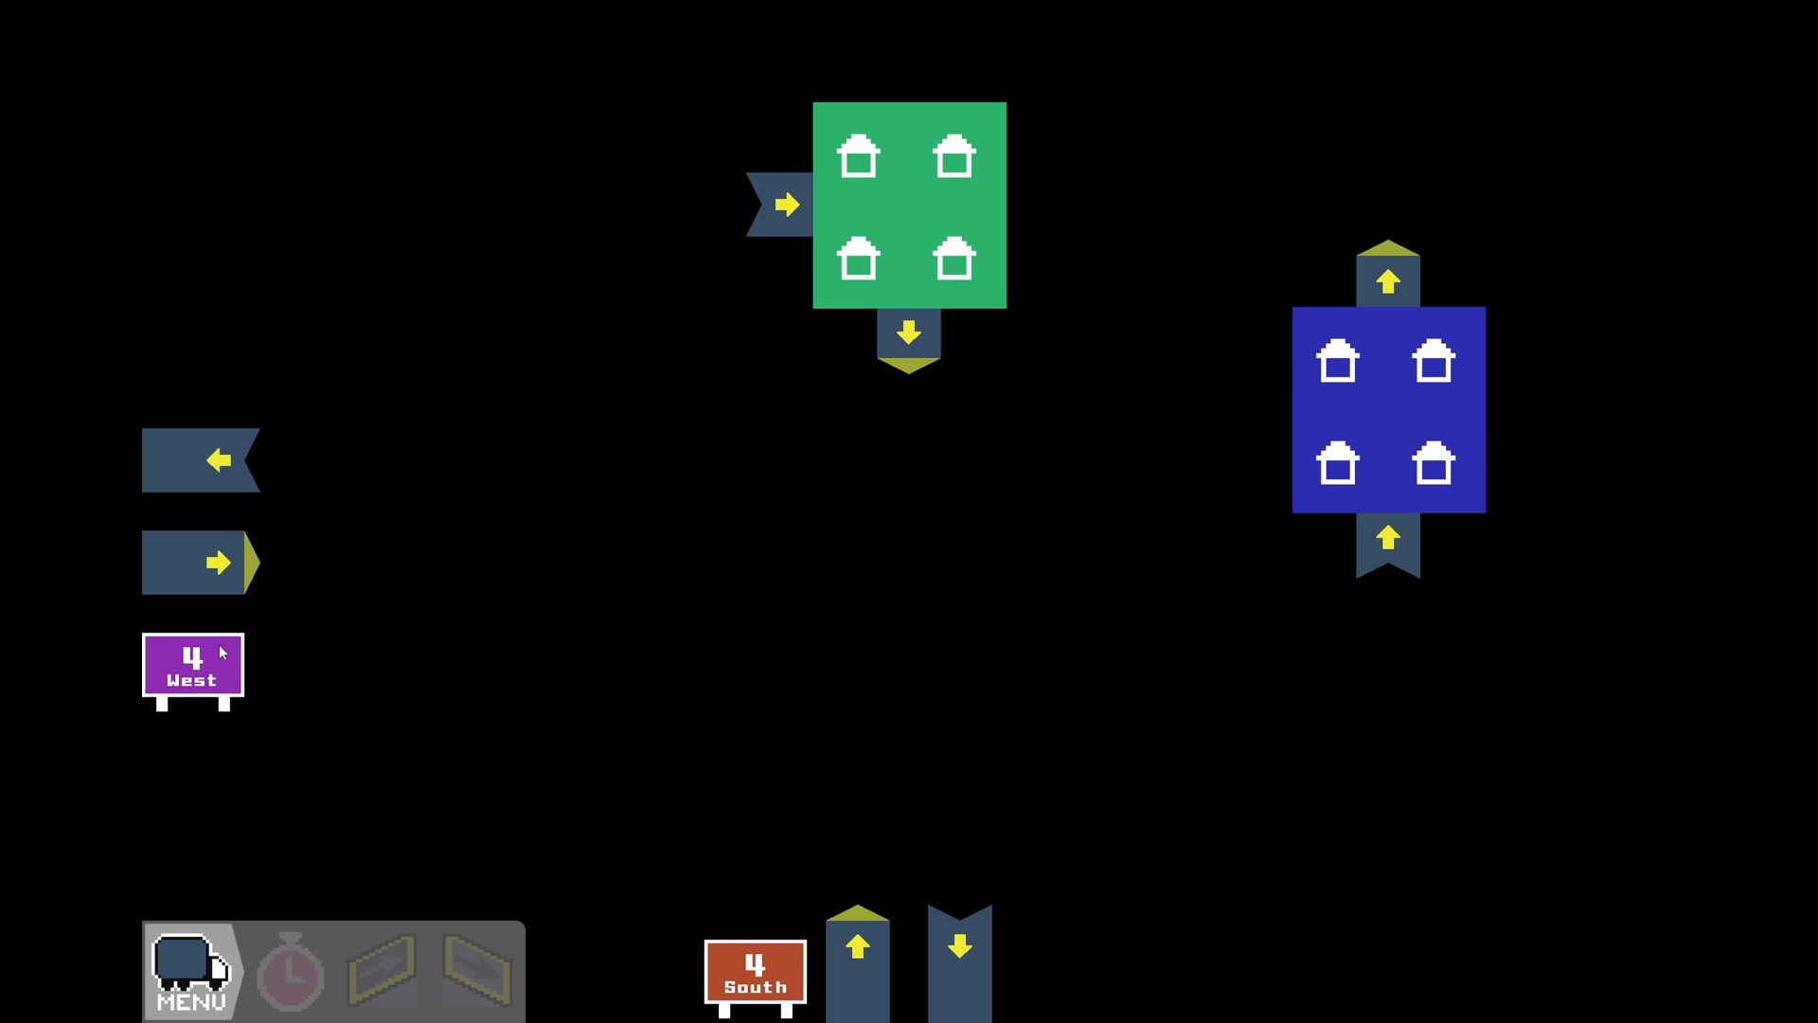
{"action": "mouse_move", "coordinate": [1192, 498]}
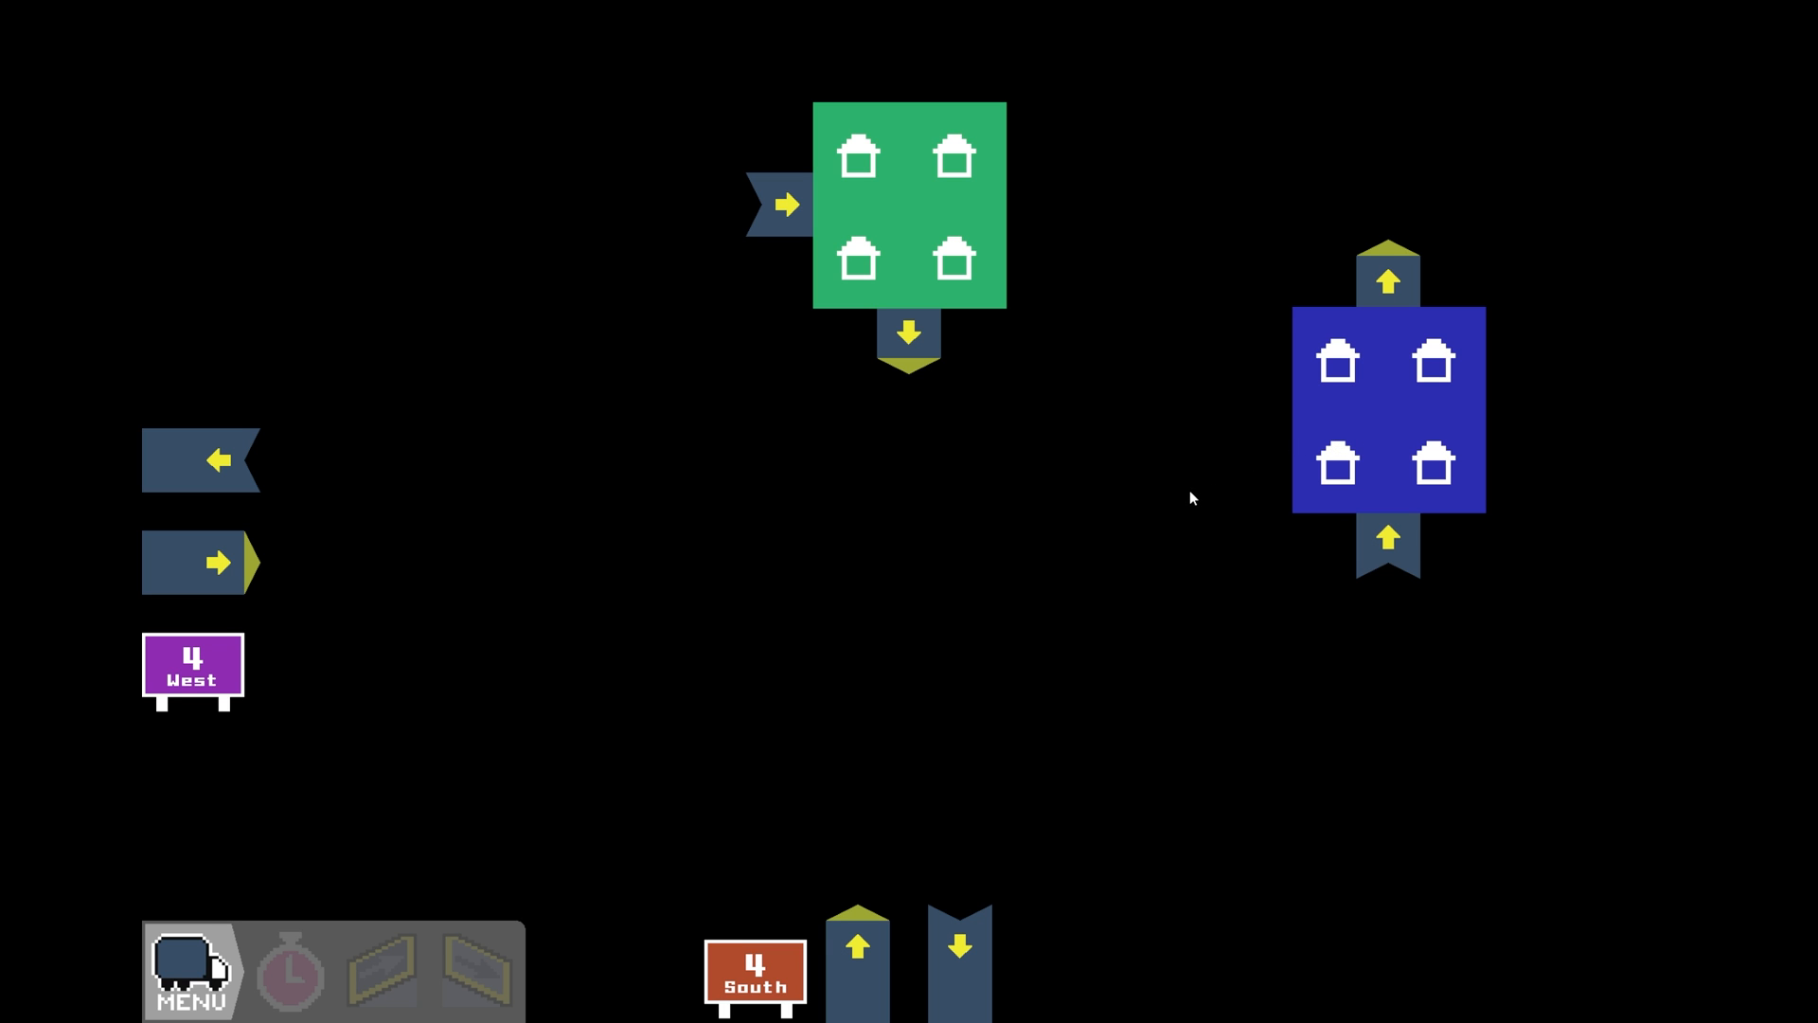
{"action": "mouse_move", "coordinate": [933, 348]}
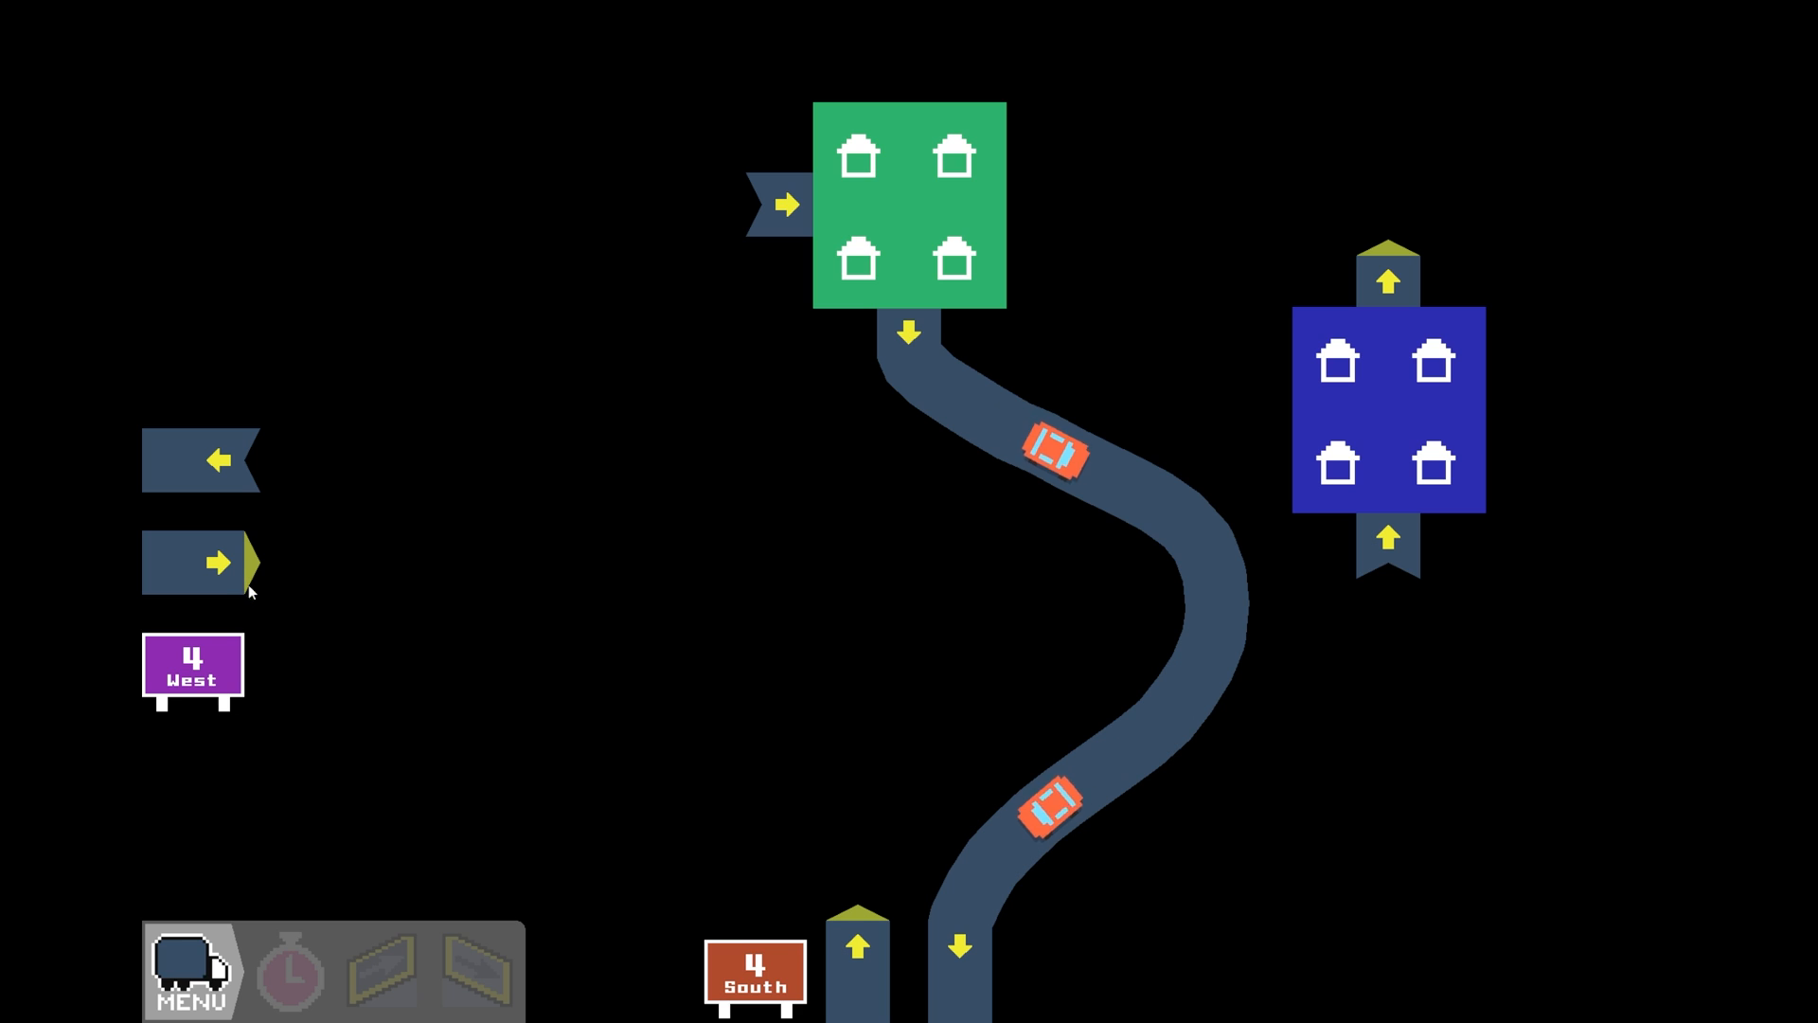
{"action": "left_click", "coordinate": [375, 969]}
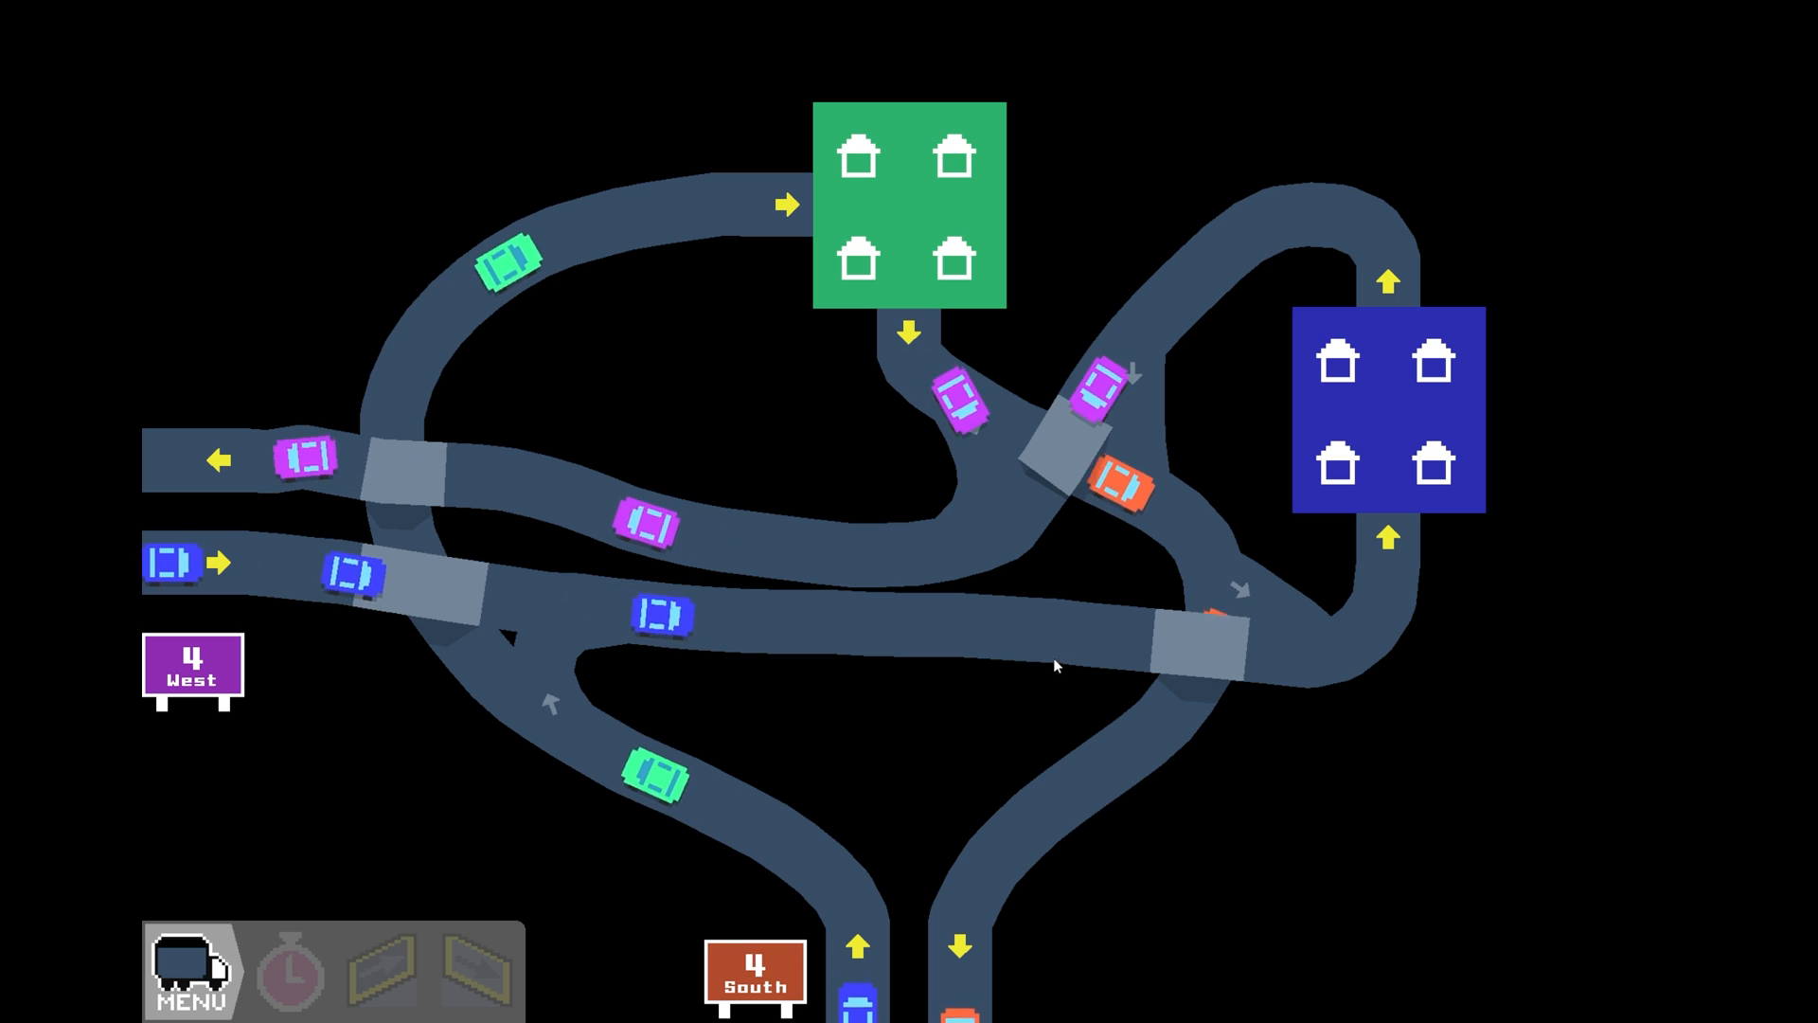
Finish the roads and bridges linking both neighbourhoods to 4 West and 4 South until 'network complete'
{"action": "left_click", "coordinate": [379, 971]}
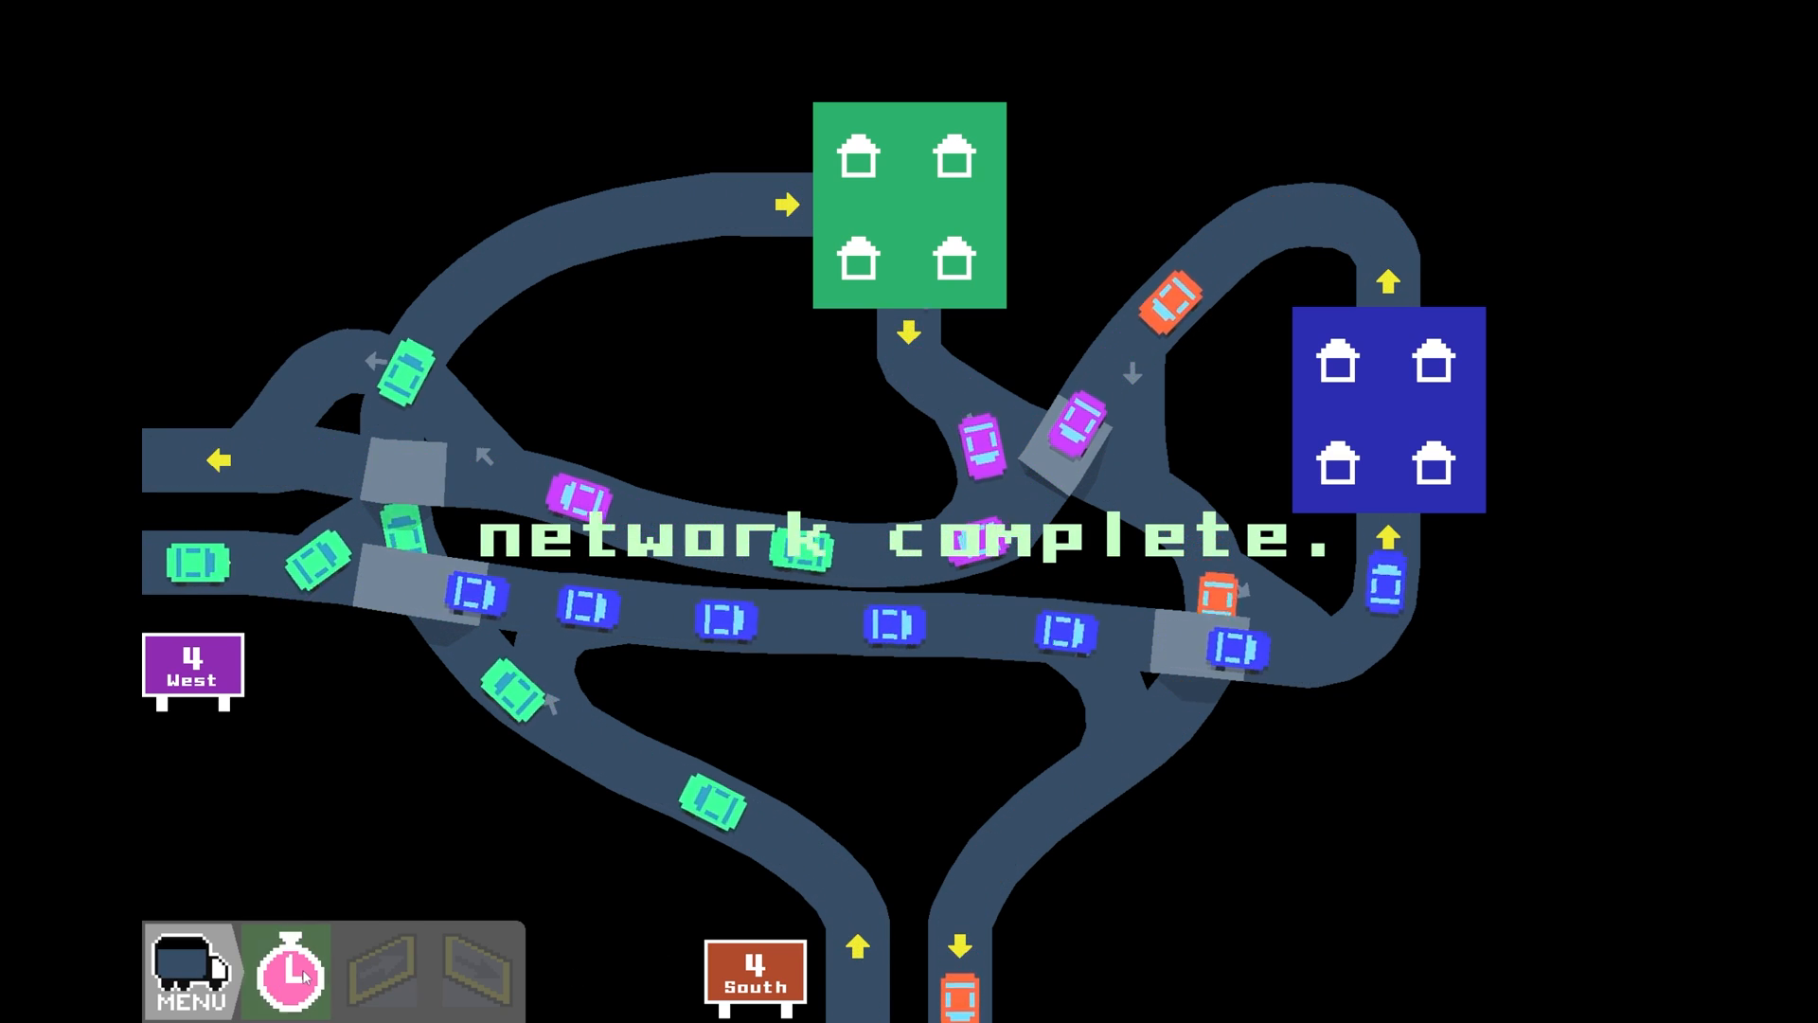
Simulate the level 7 network with the stopwatch, then leave for the 17 North / 17 South level
{"action": "left_click", "coordinate": [286, 972]}
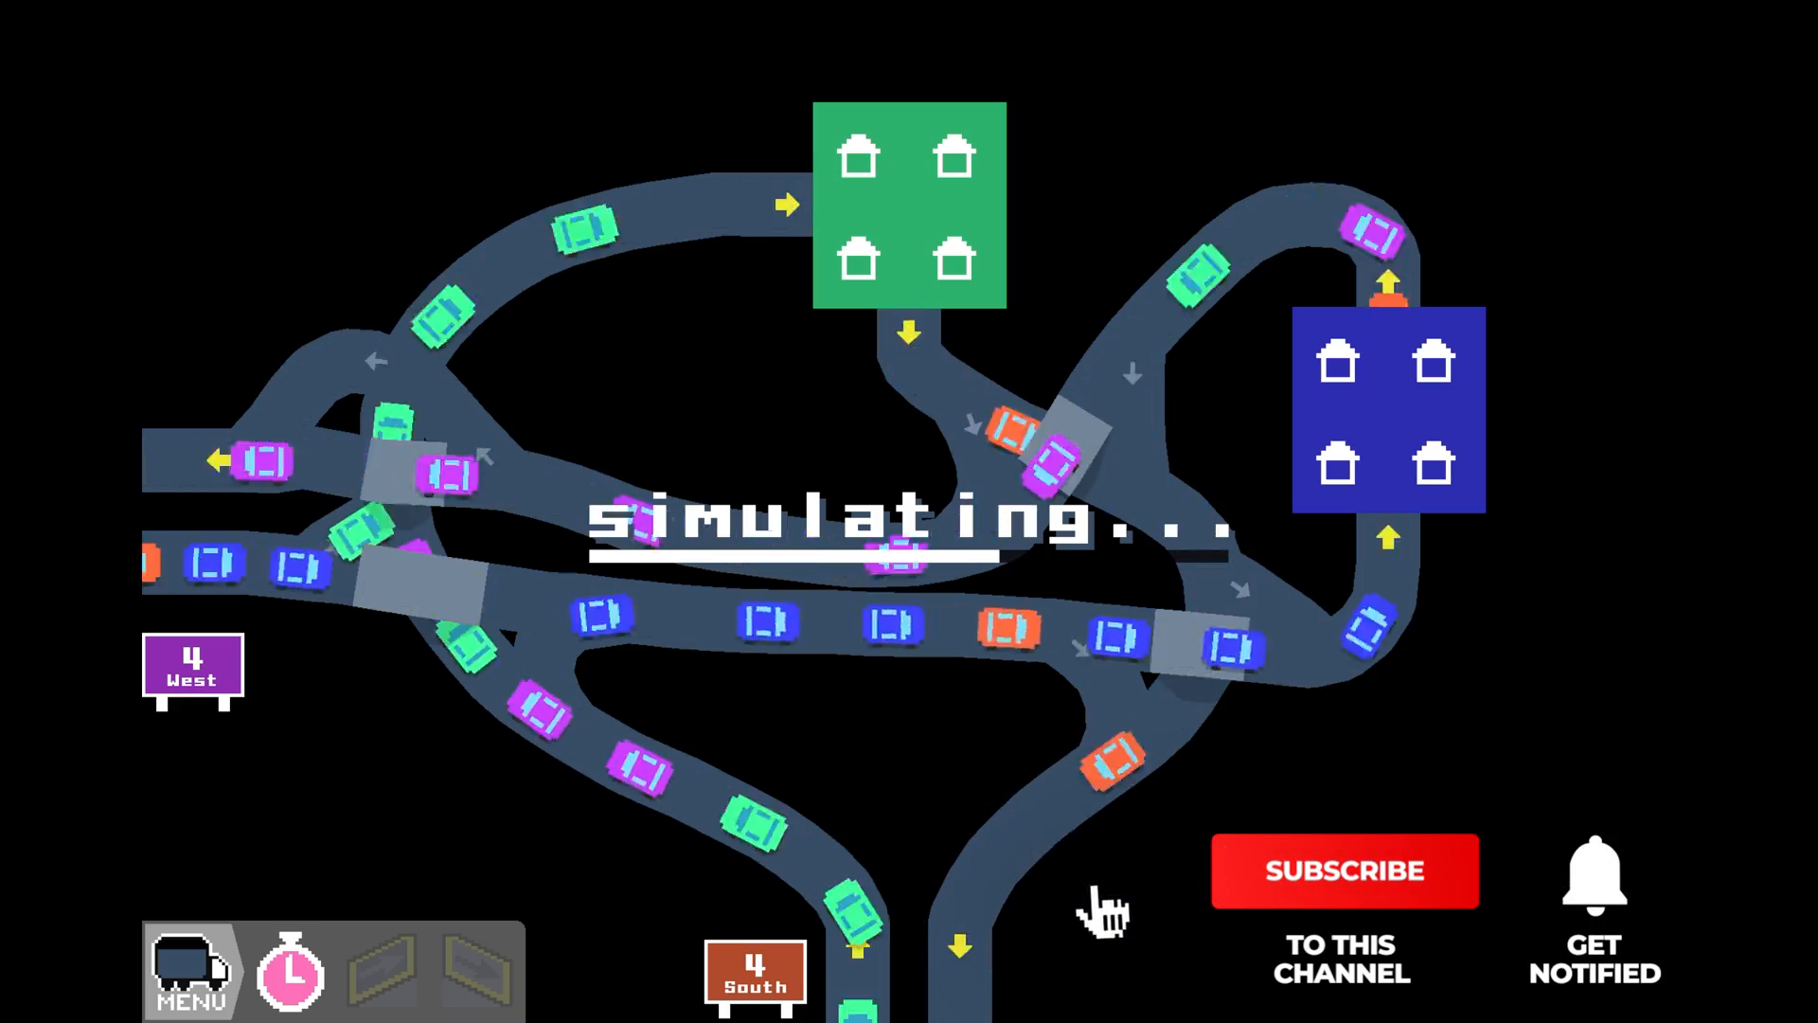
{"action": "left_click", "coordinate": [1345, 871]}
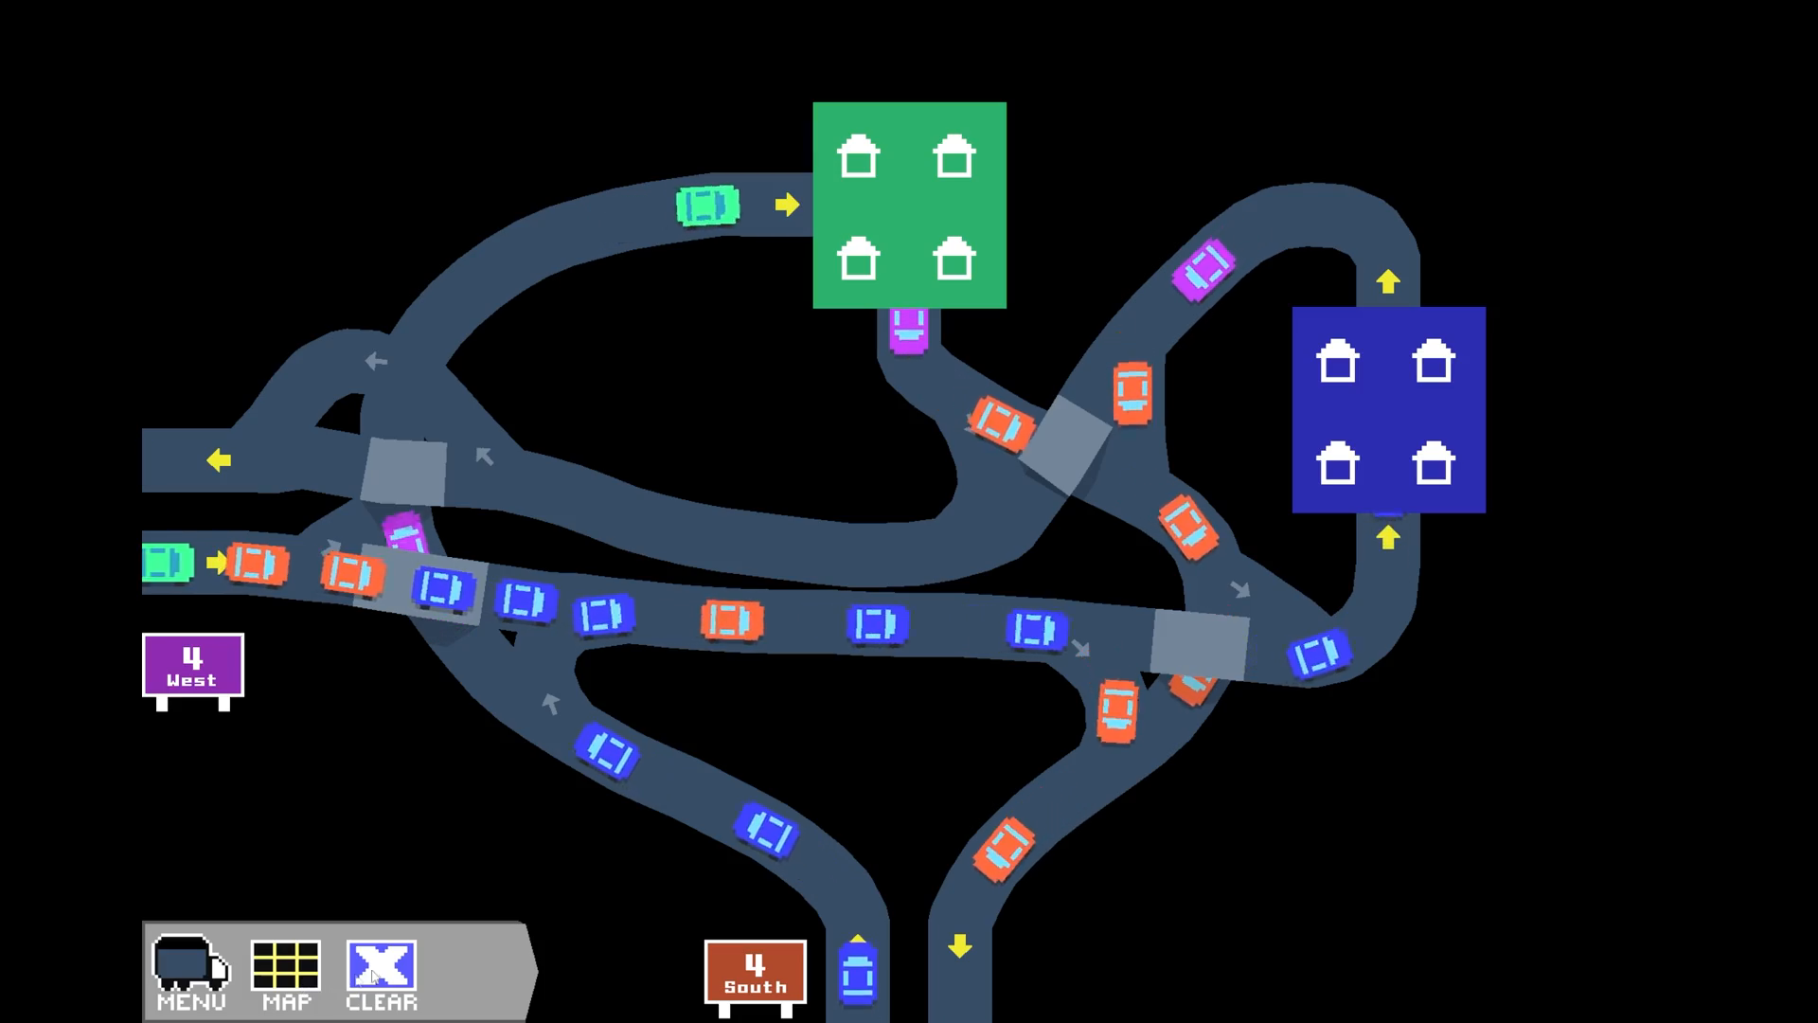
{"action": "left_click", "coordinate": [284, 971]}
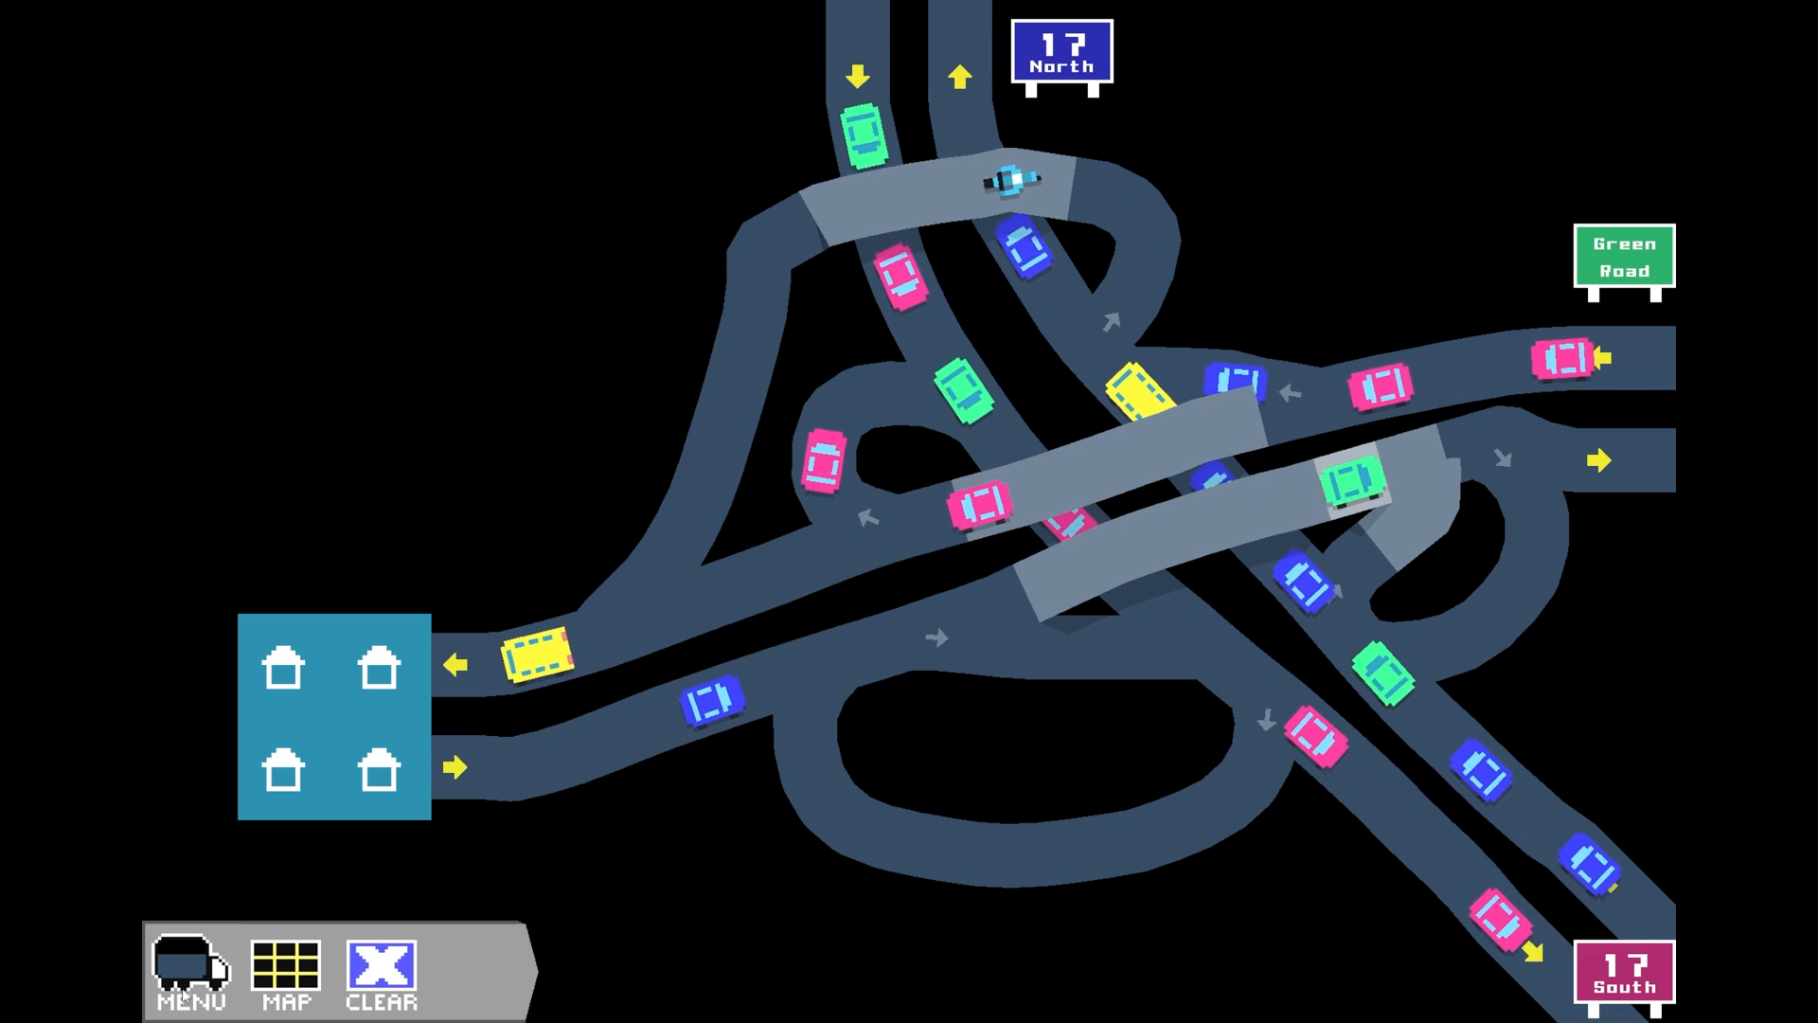
Clear level 8's tangled interchange, keeping only the exits, houses and demand arrows
{"action": "left_click", "coordinate": [381, 971]}
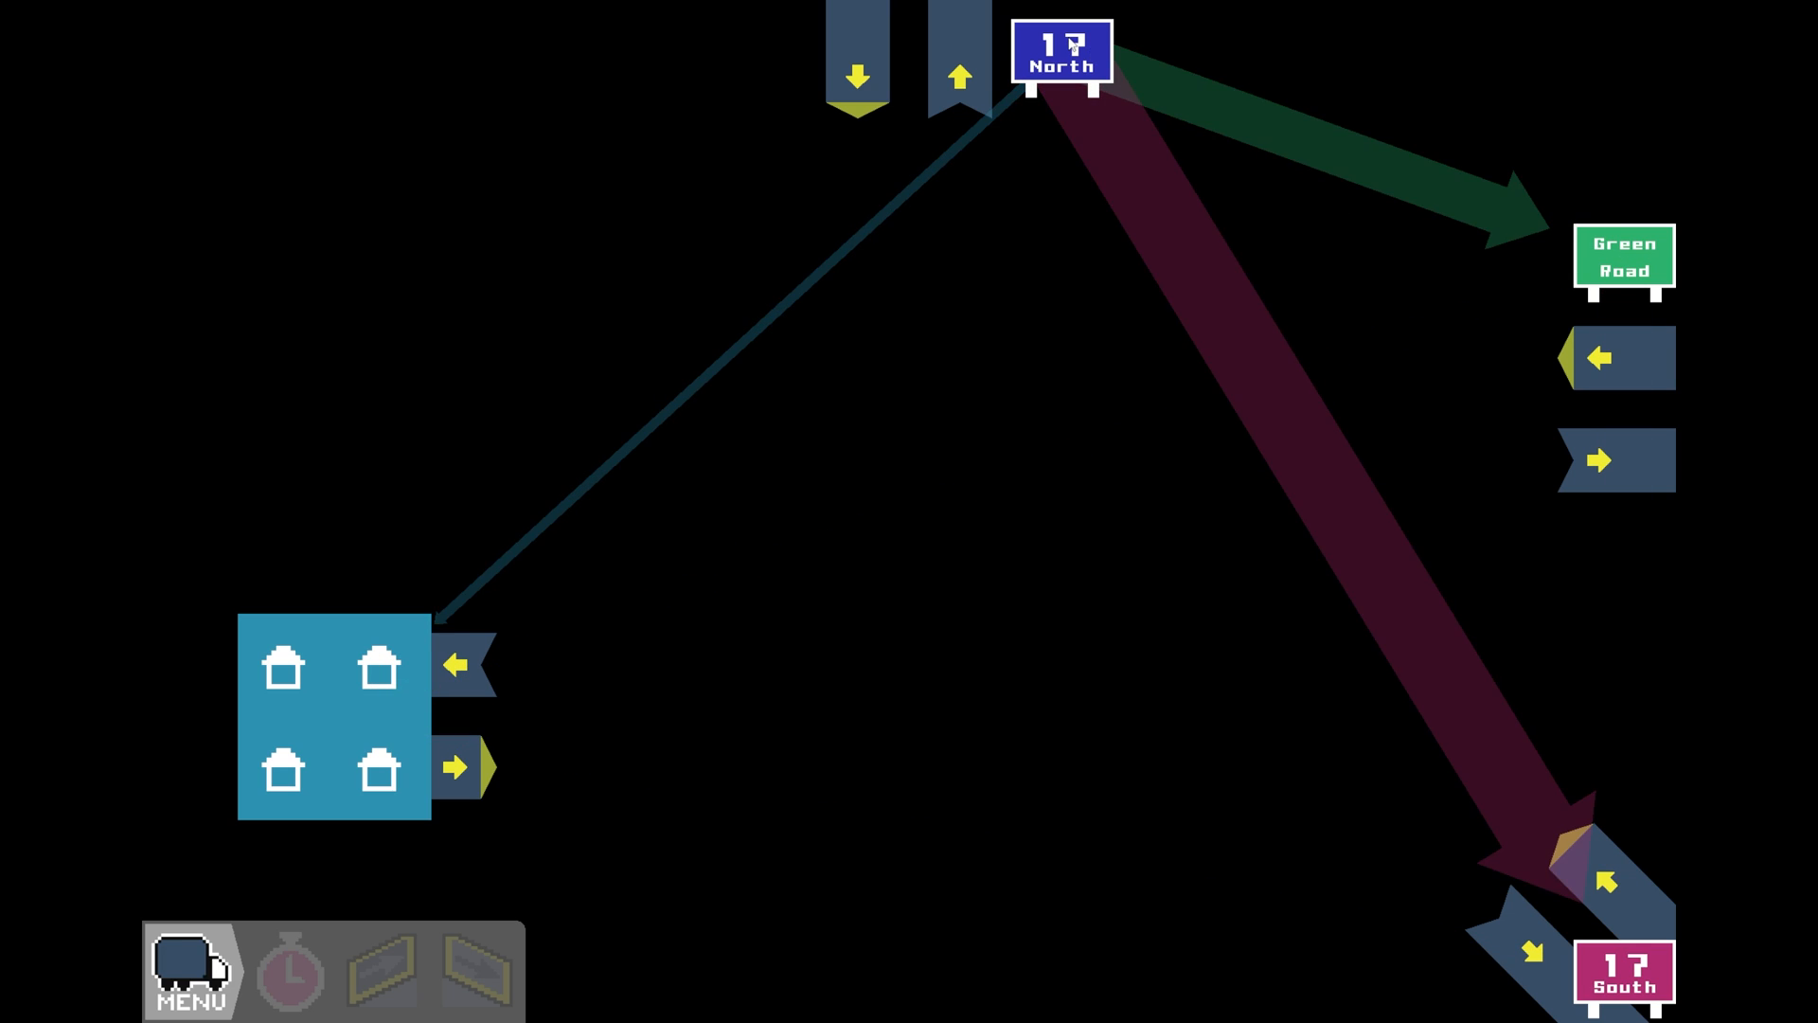
{"action": "left_click", "coordinate": [1059, 53]}
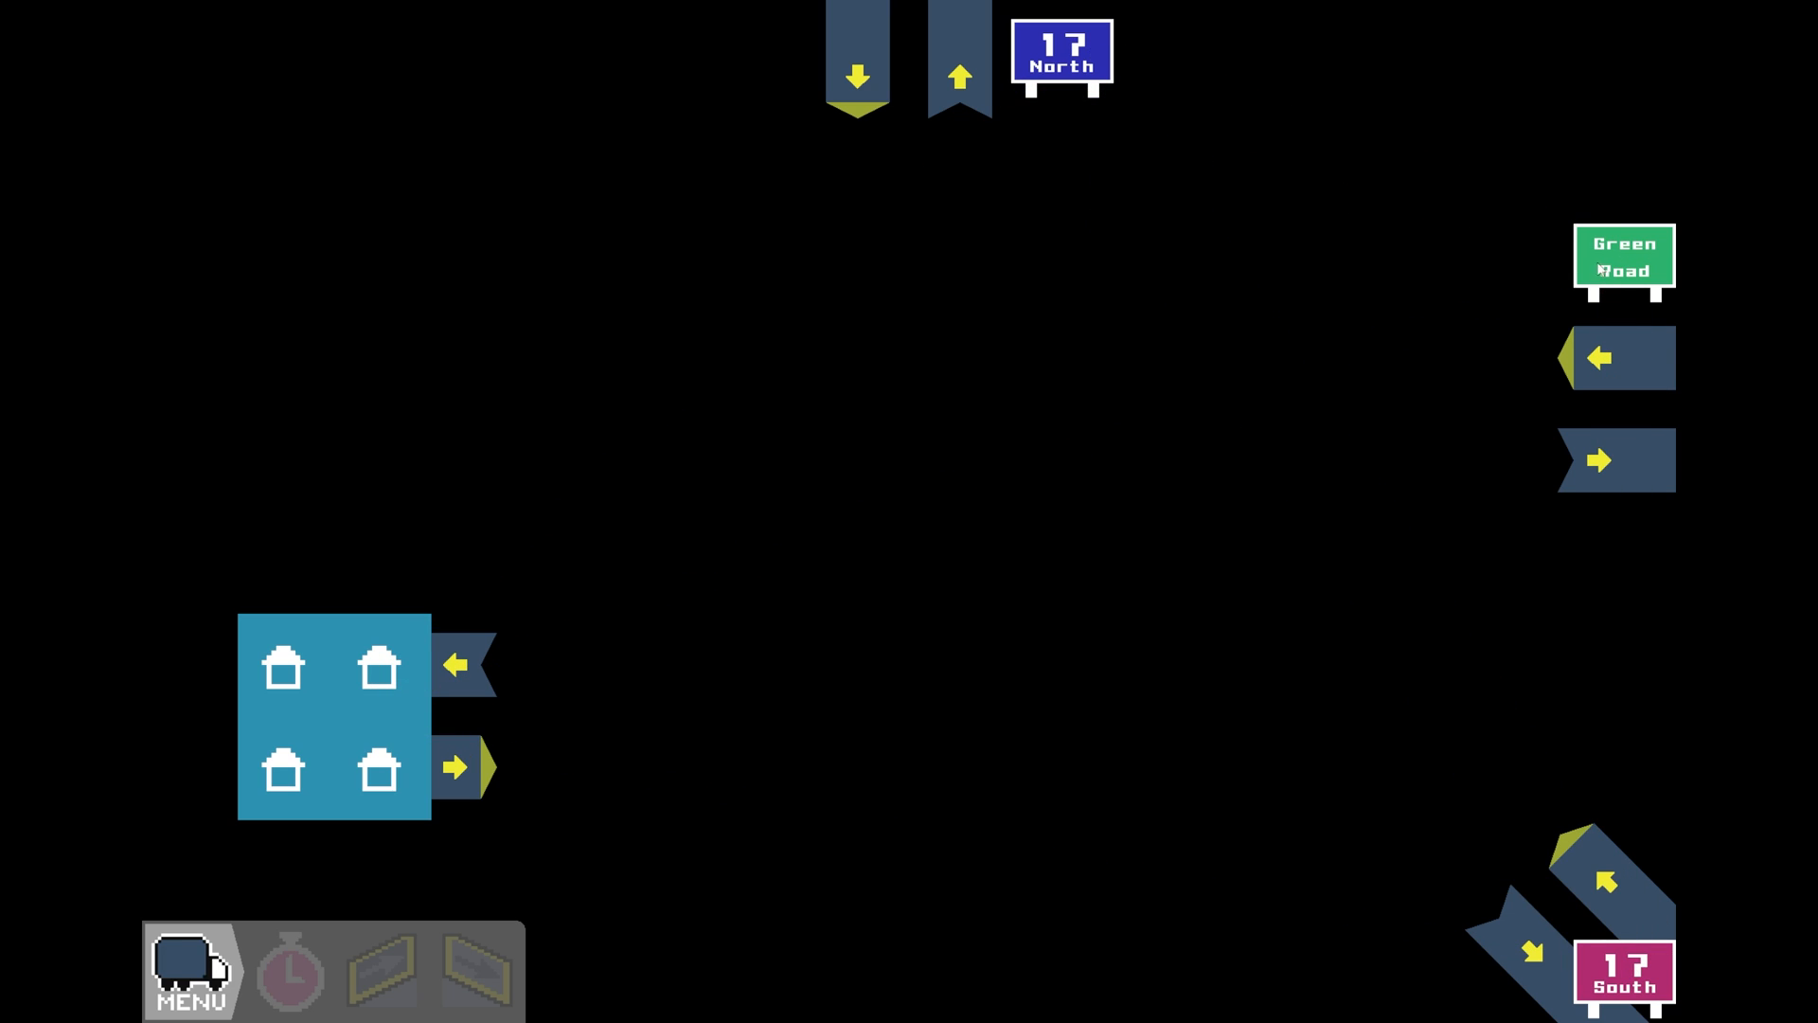
{"action": "left_click", "coordinate": [1623, 259]}
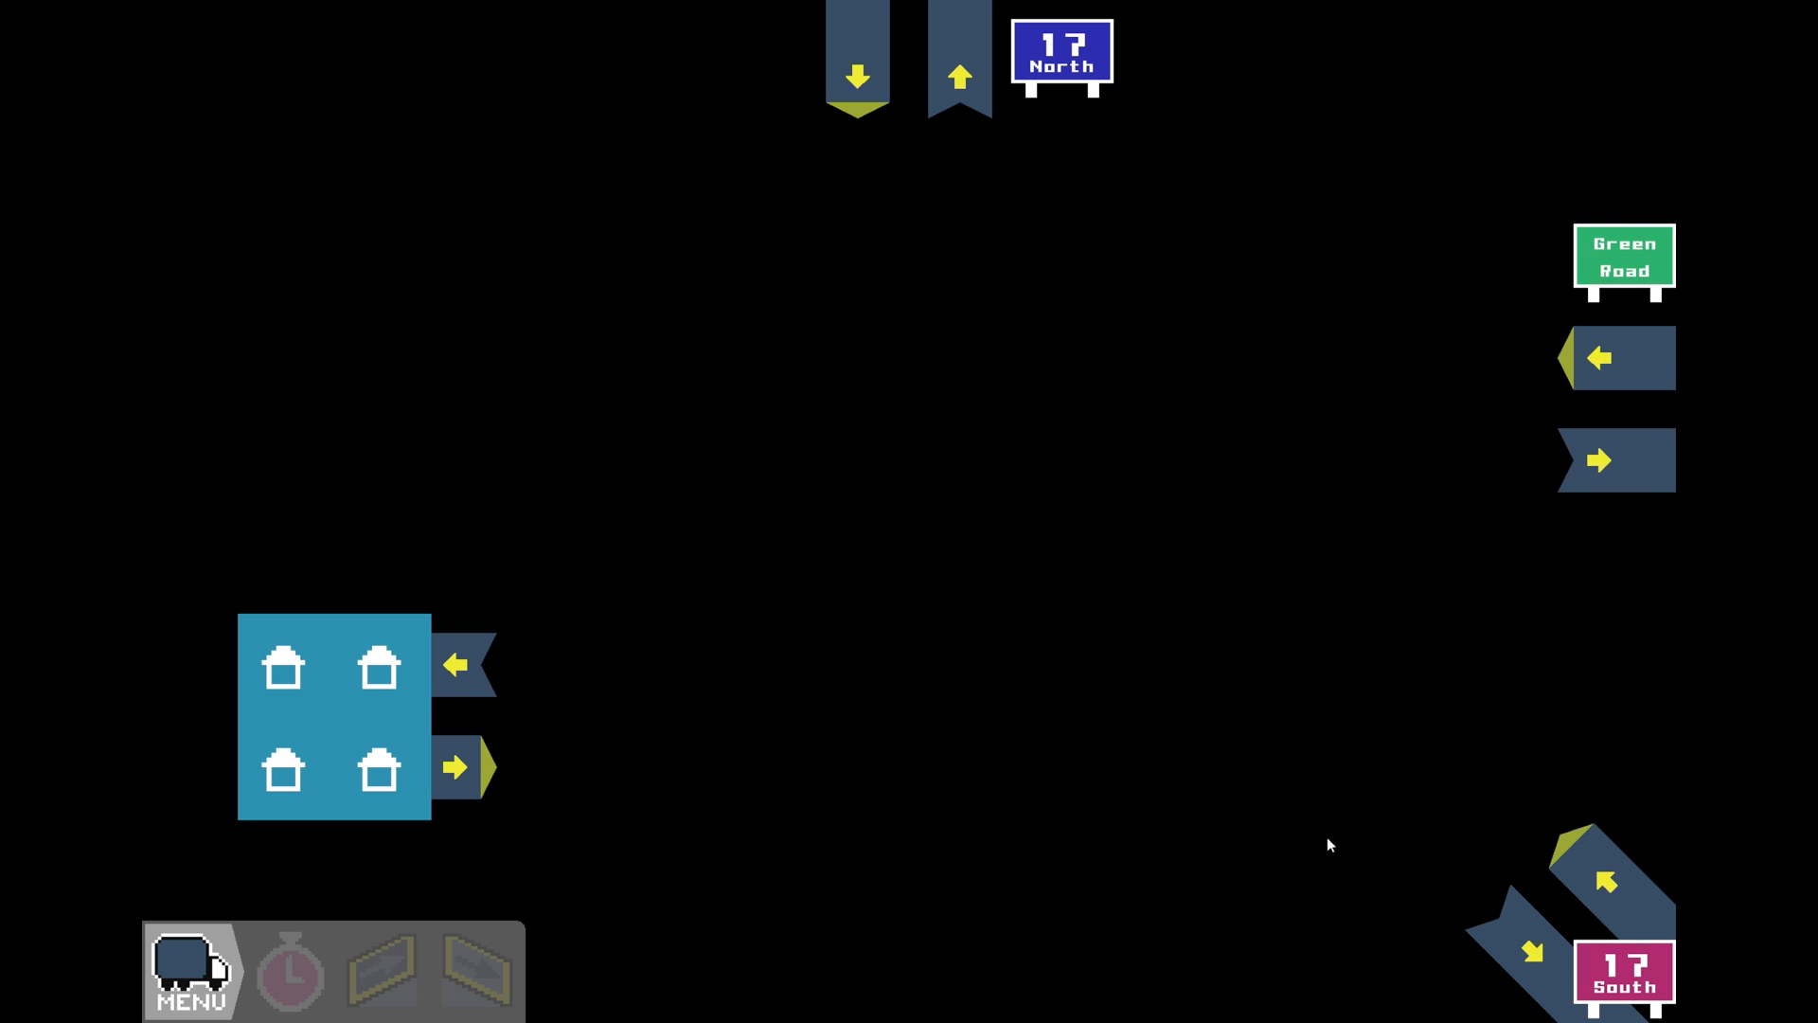
{"action": "mouse_move", "coordinate": [1153, 324]}
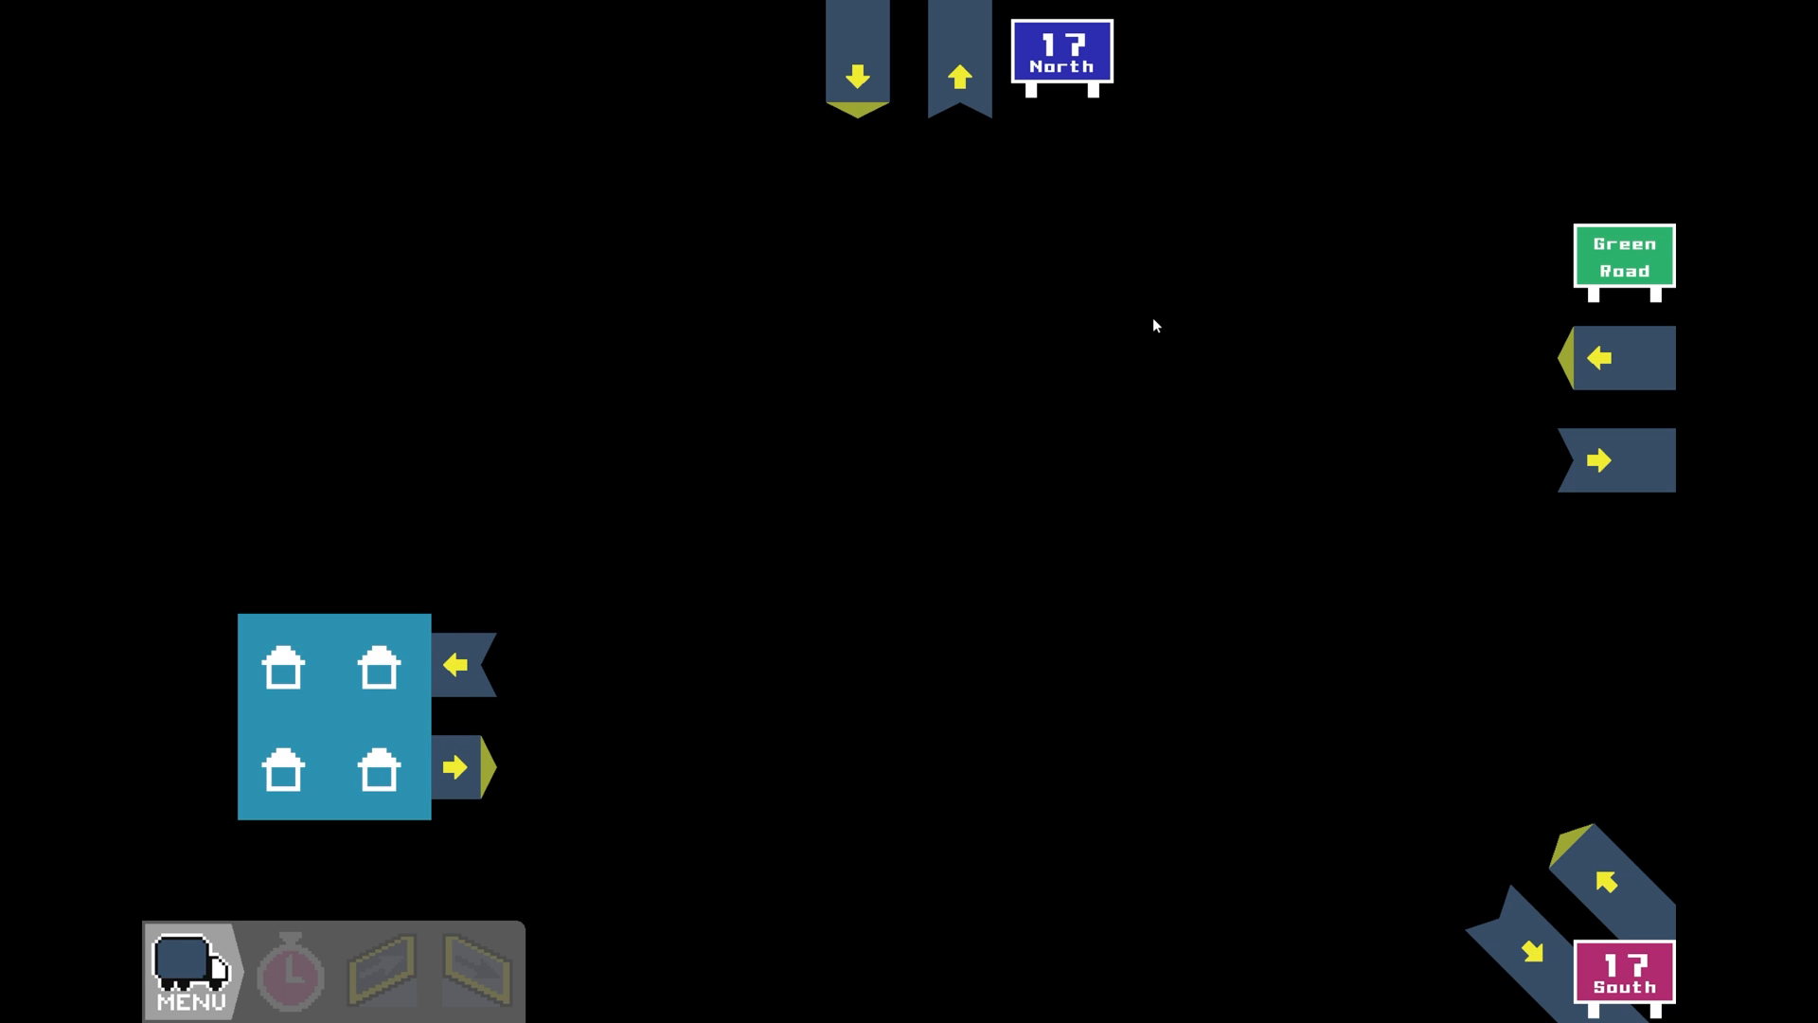
{"action": "mouse_move", "coordinate": [1296, 240]}
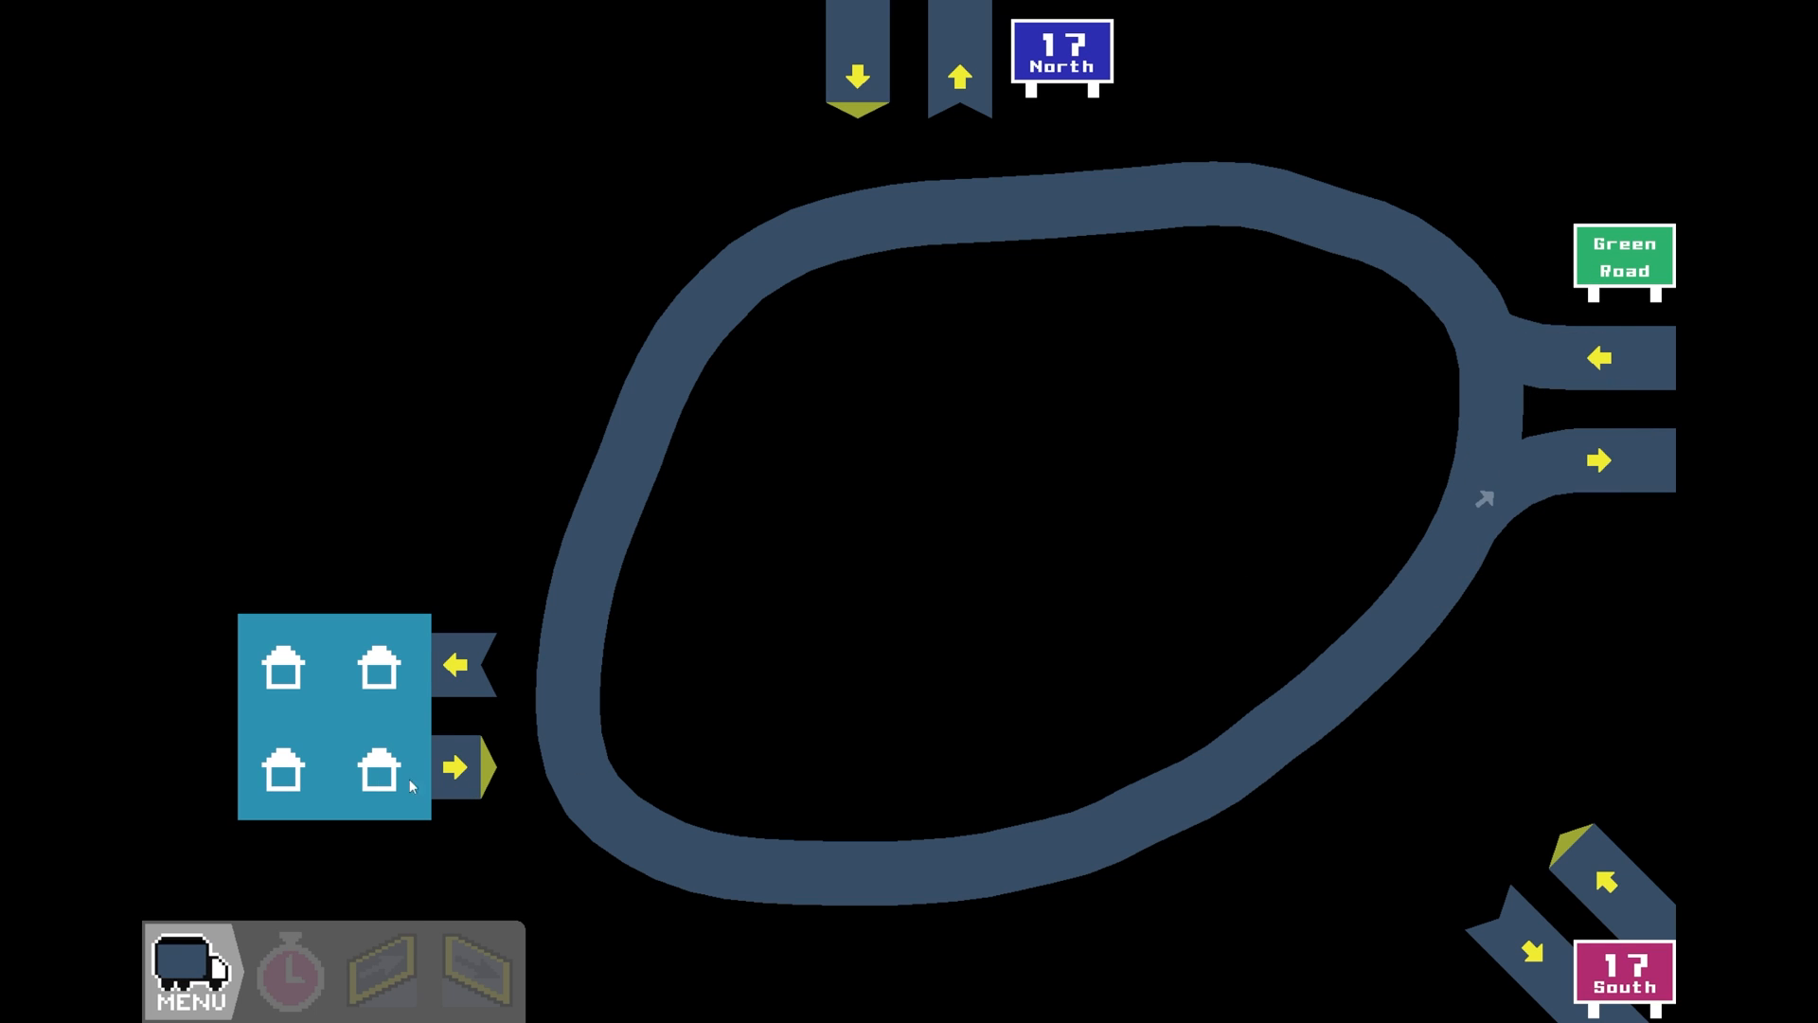
Draw the ring road joining Green Road and the houses, cross it with 17 North–South overpasses
{"action": "left_click", "coordinate": [452, 767]}
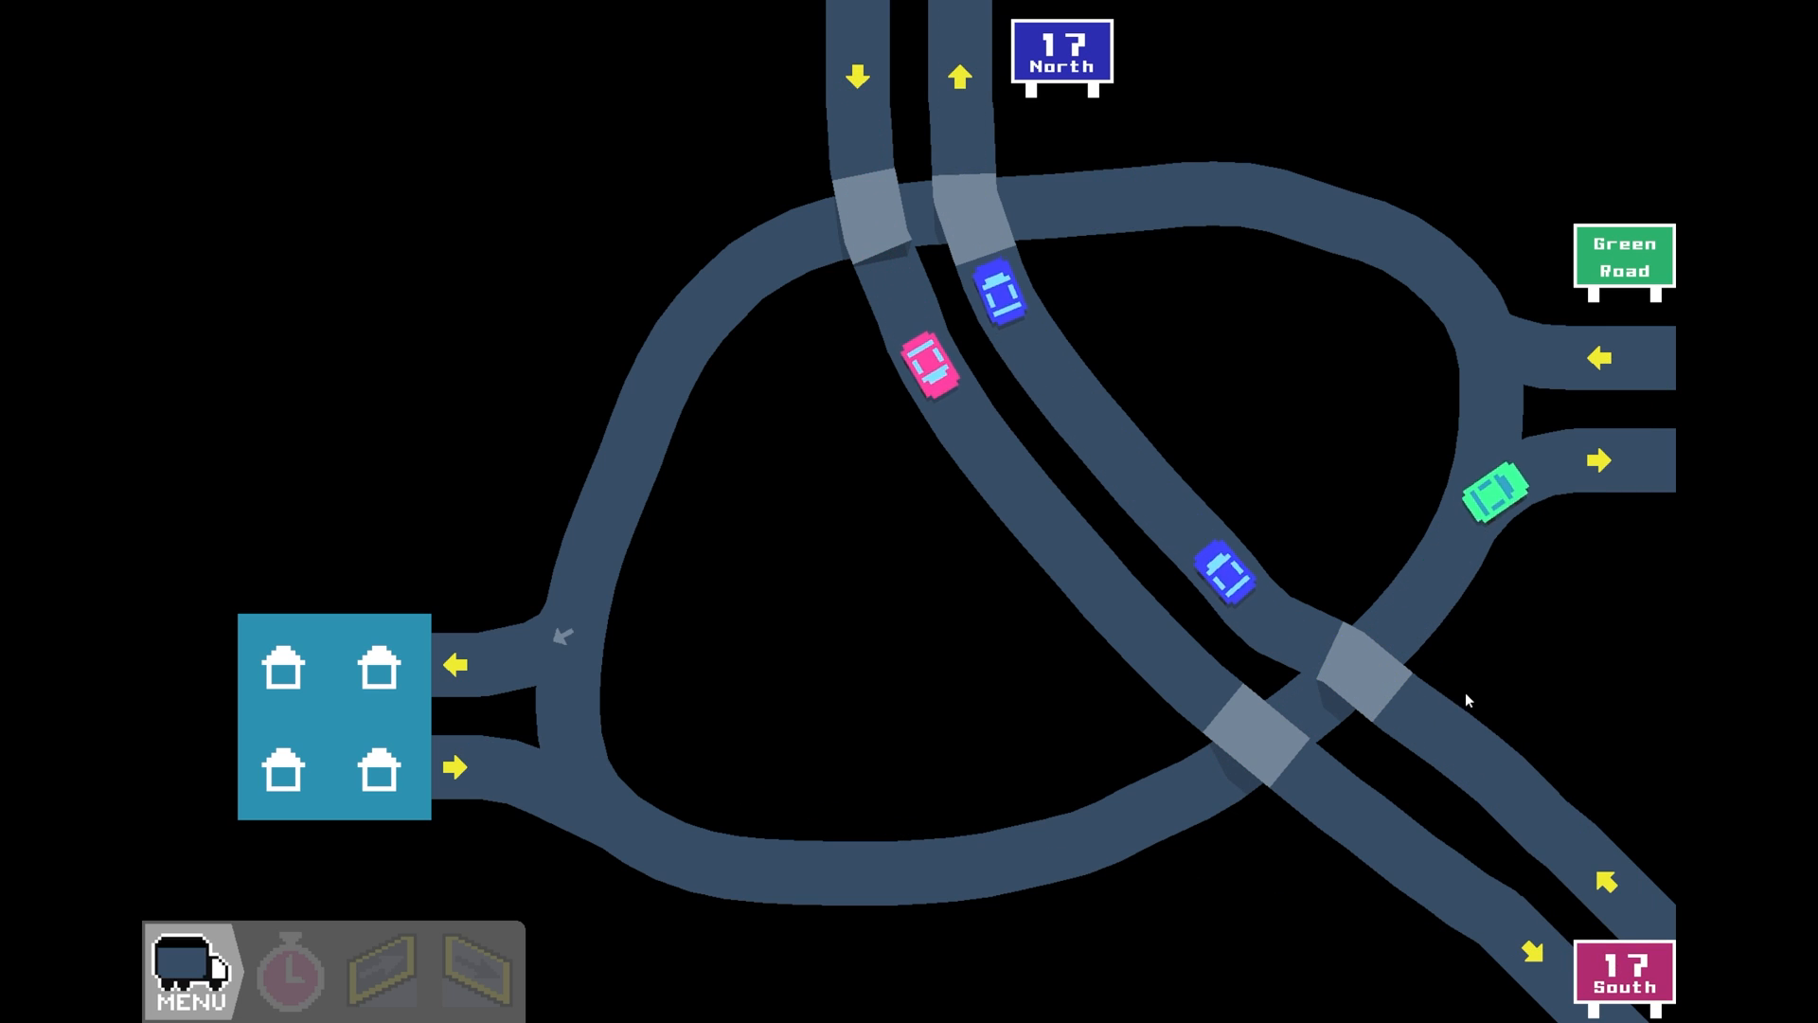
{"action": "left_click", "coordinate": [377, 972]}
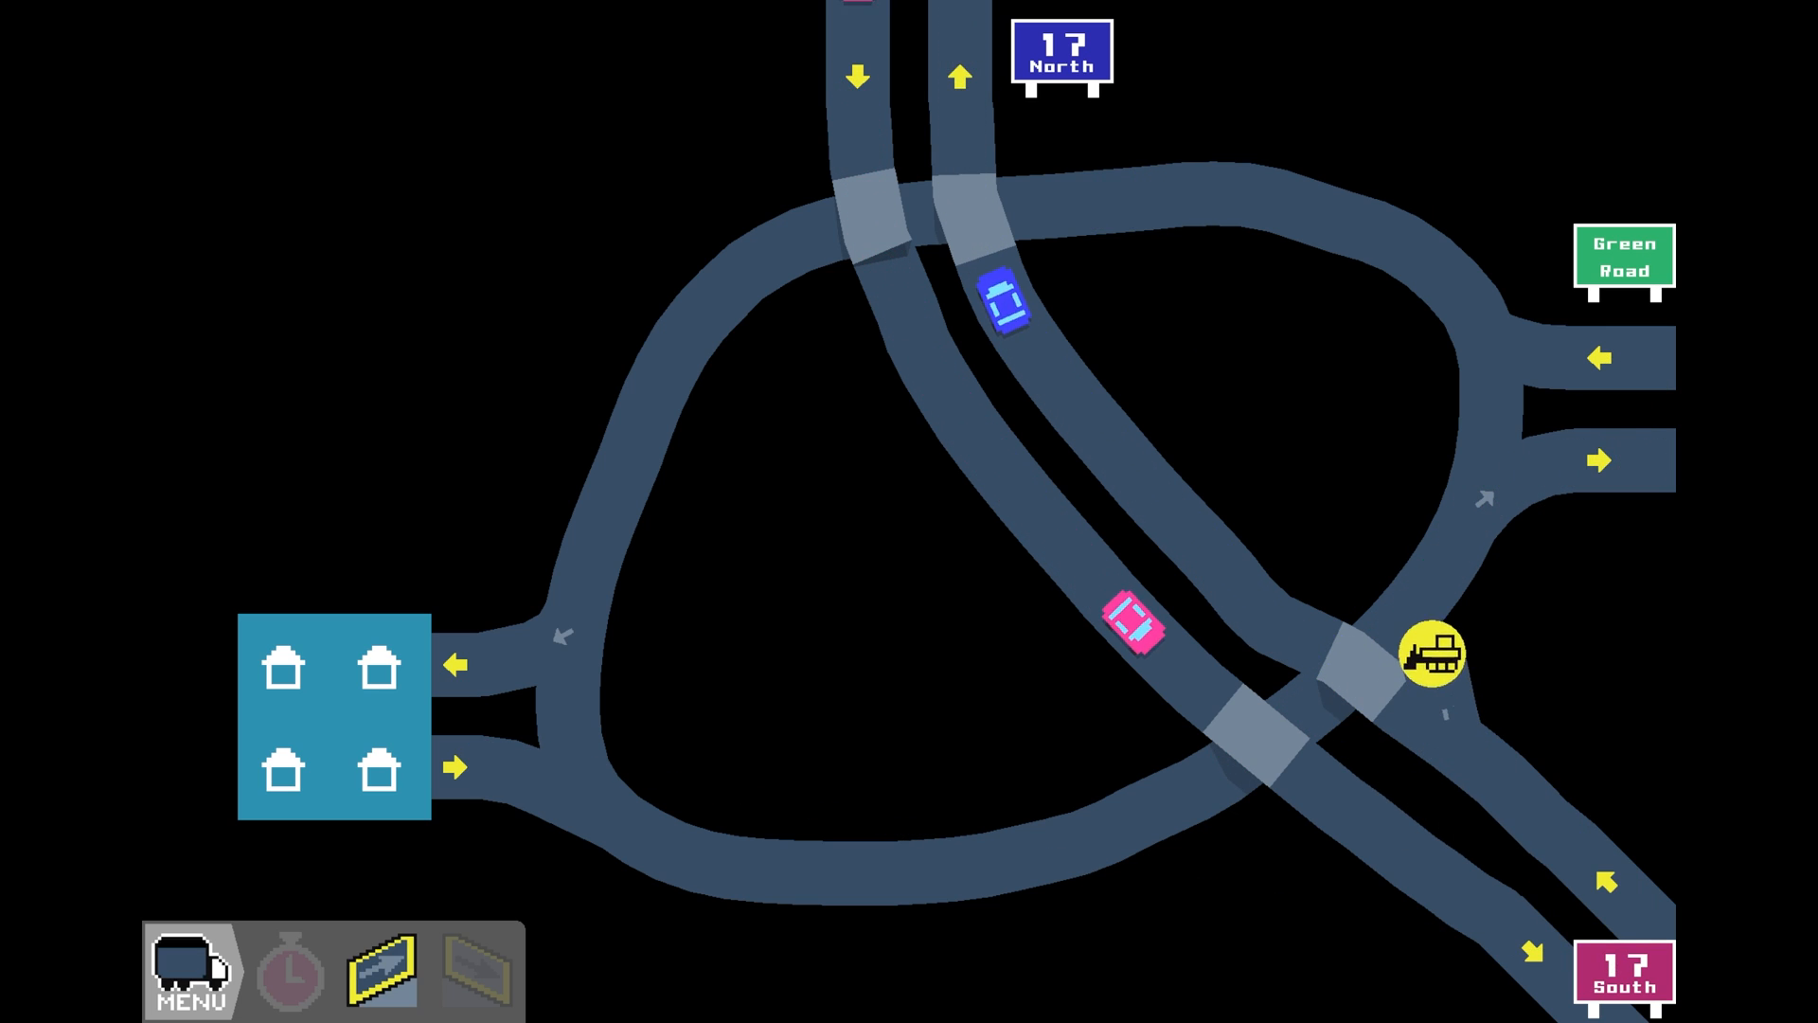